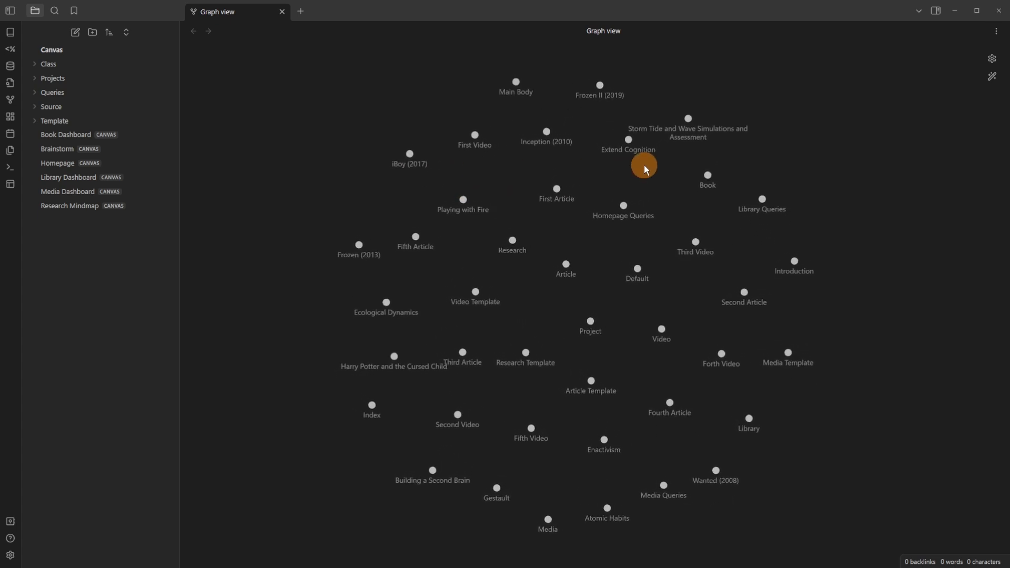
Step: Switch to the Homepage canvas dashboard from the file explorer
click(57, 163)
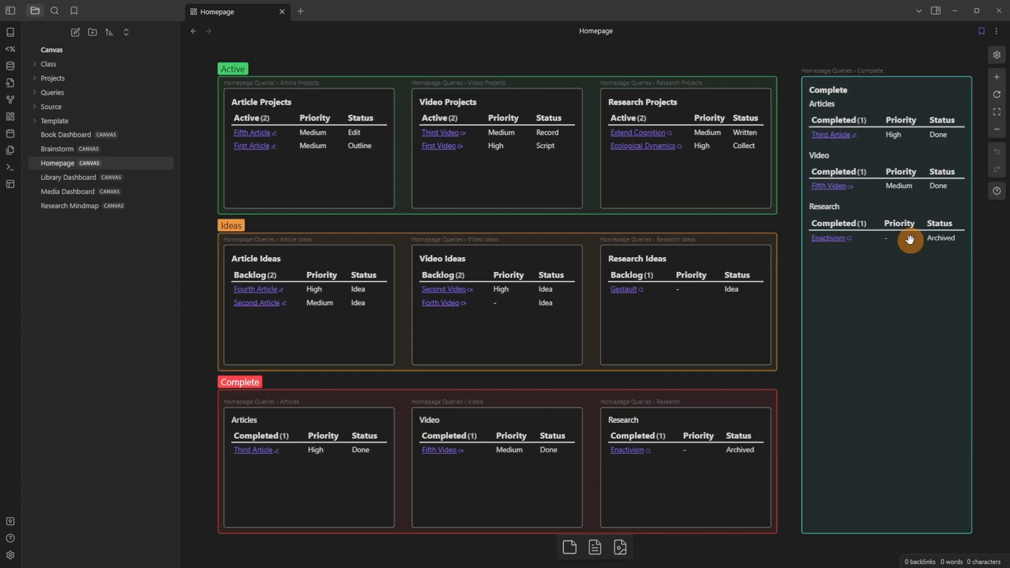
mouse_move(313, 136)
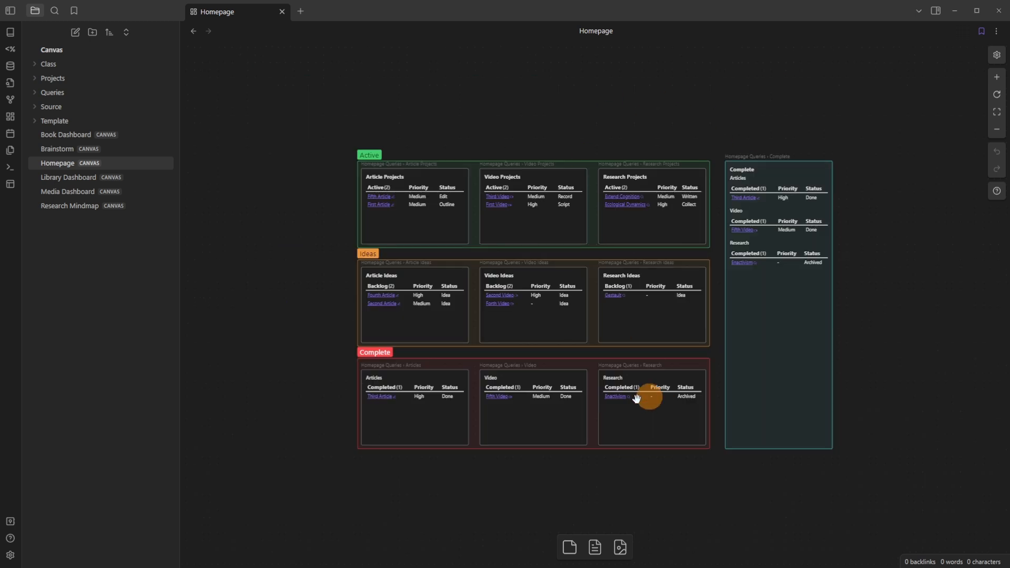
mouse_move(672, 301)
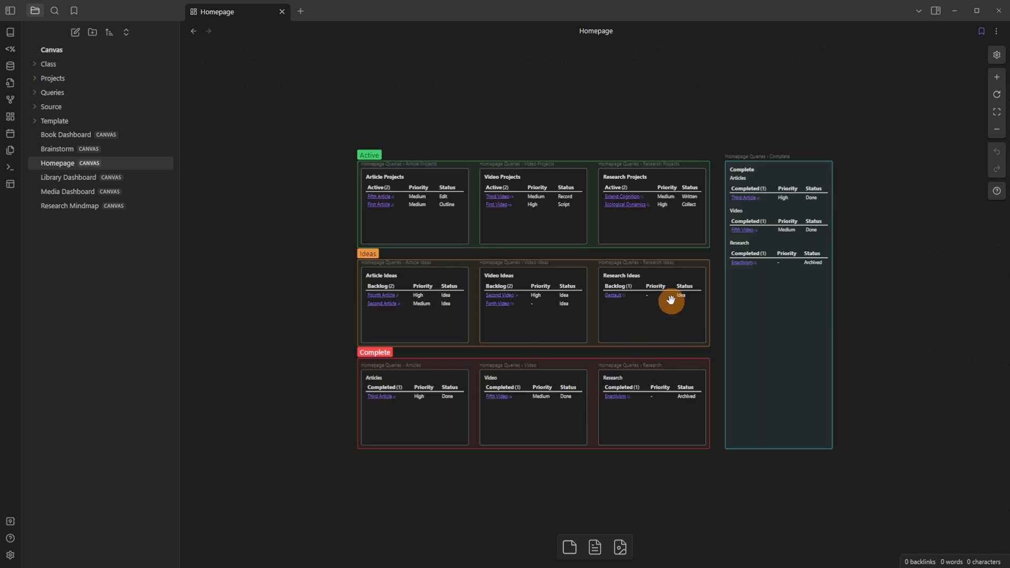
mouse_move(631, 139)
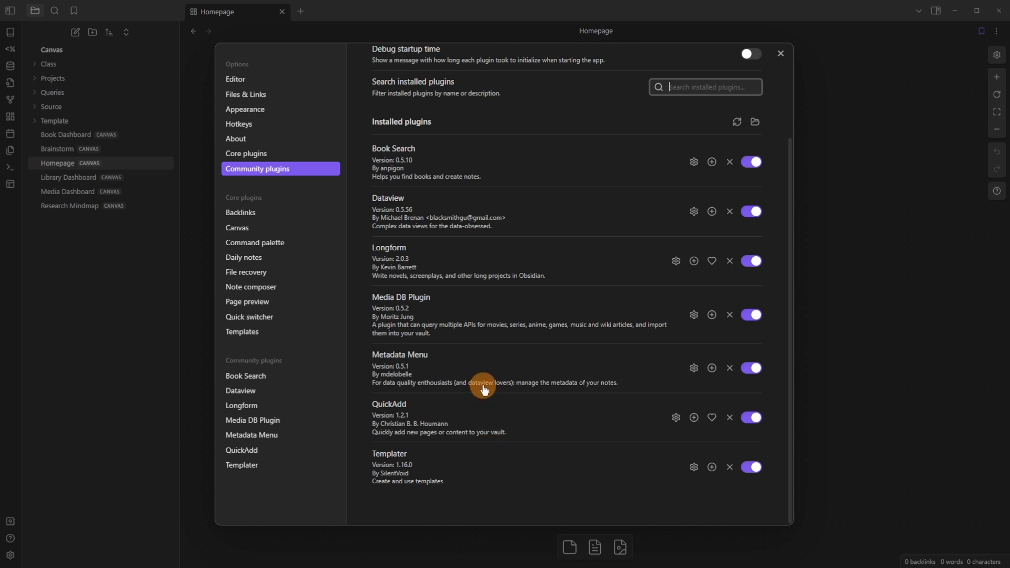
mouse_move(372, 214)
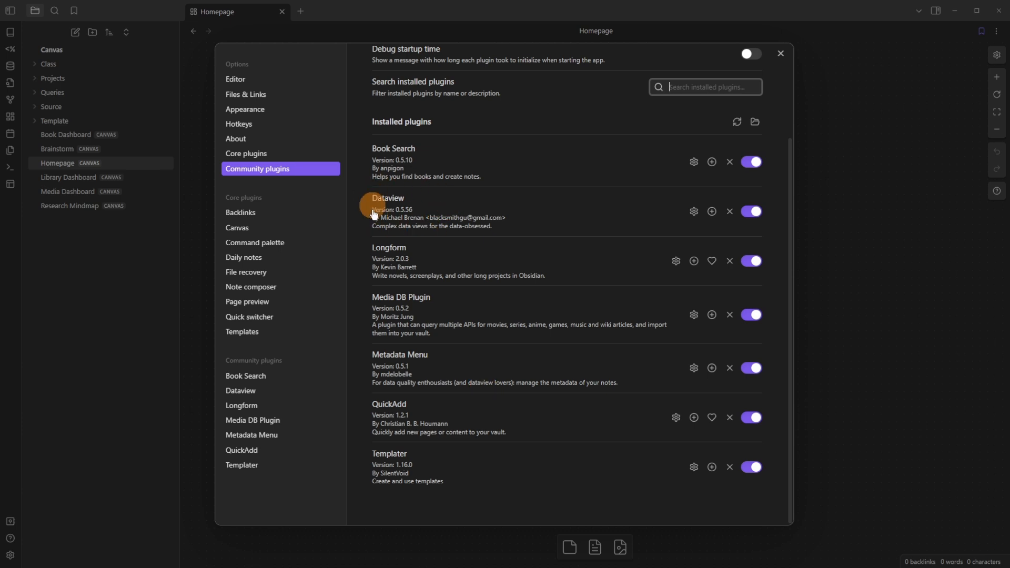
mouse_move(417, 343)
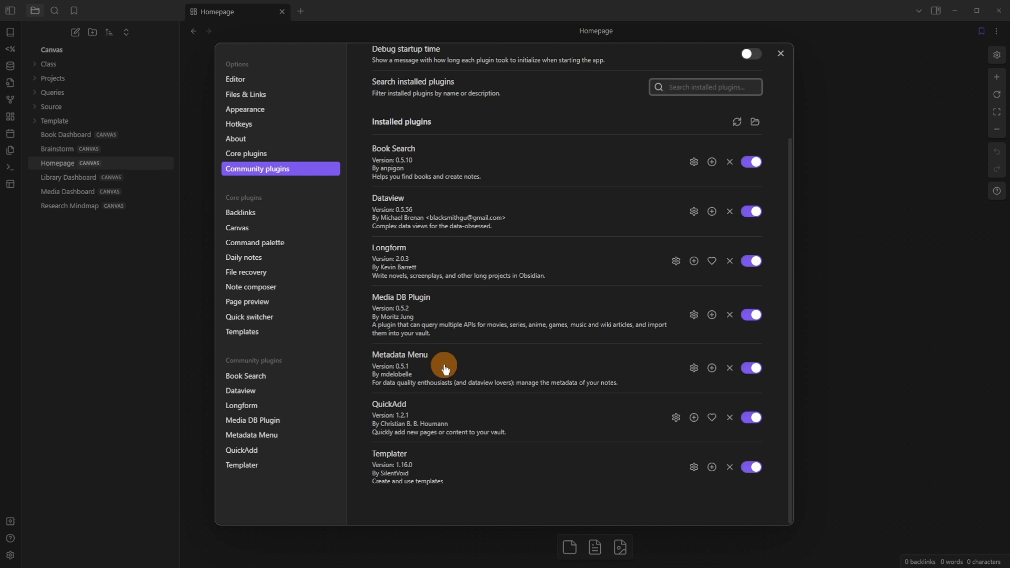
click(781, 52)
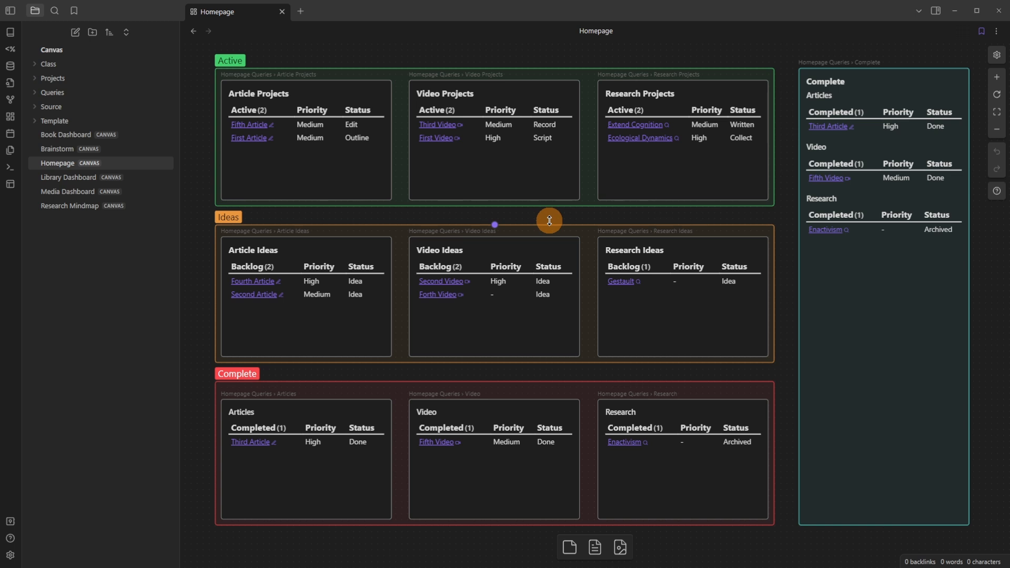
mouse_move(892, 25)
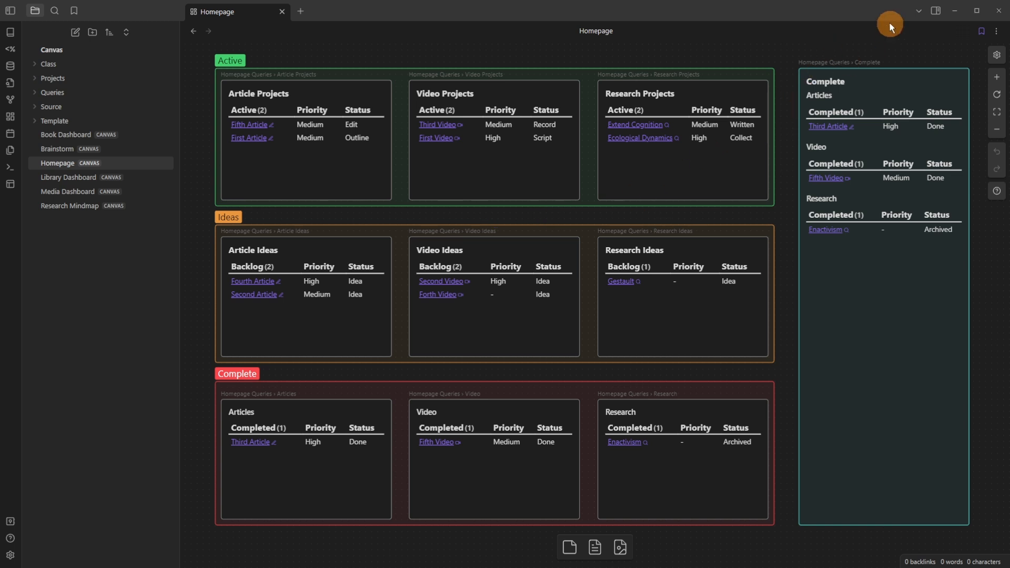
mouse_move(244, 82)
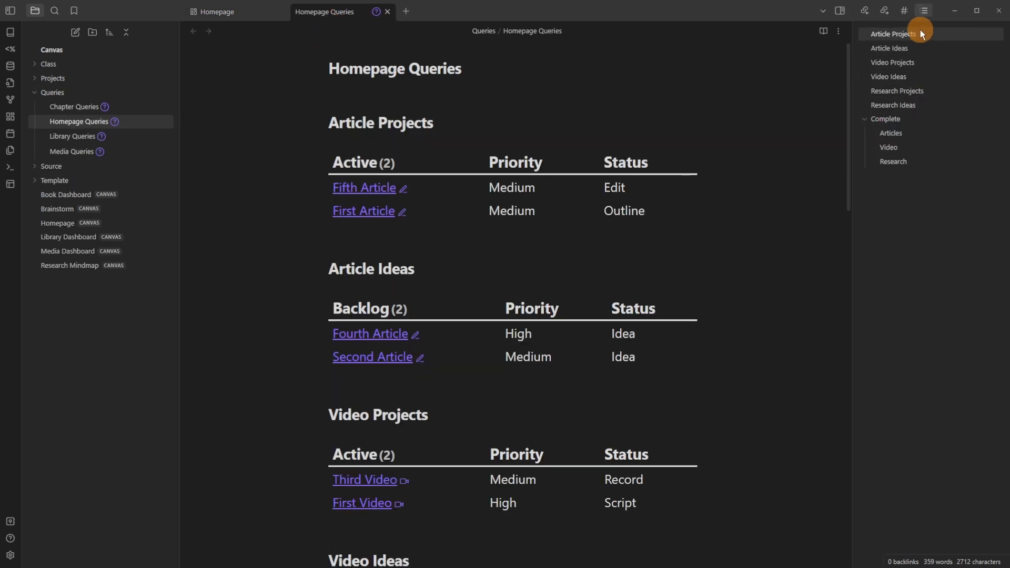
mouse_move(886, 39)
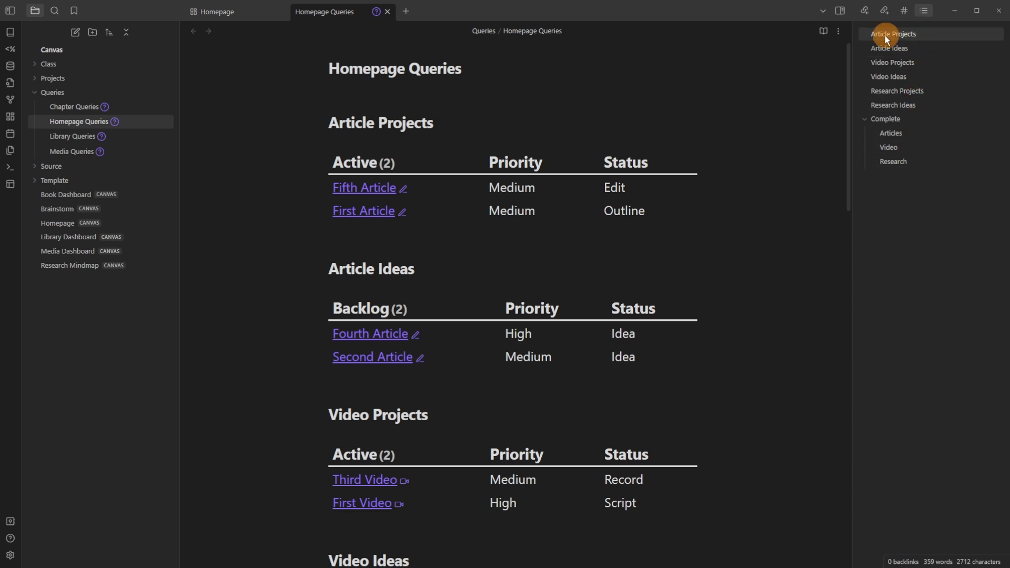
mouse_move(926, 90)
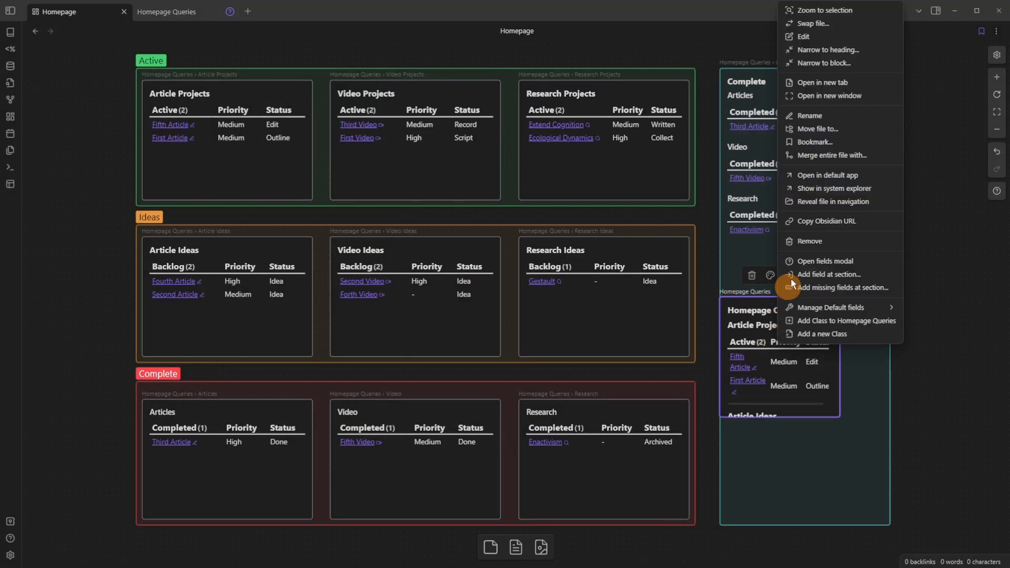
Step: Narrow the Homepage Queries card to show only one heading
click(828, 50)
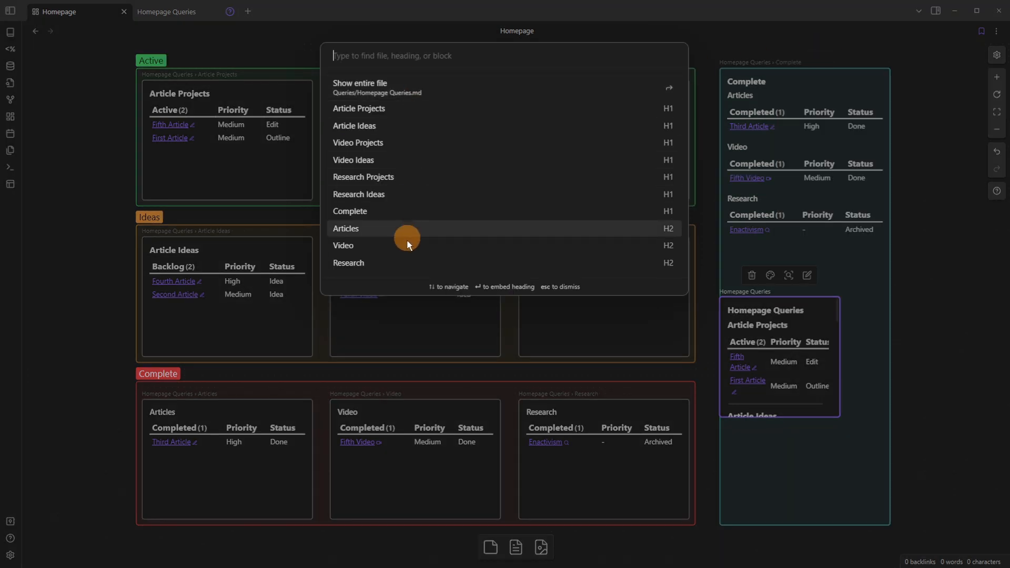
key(Escape)
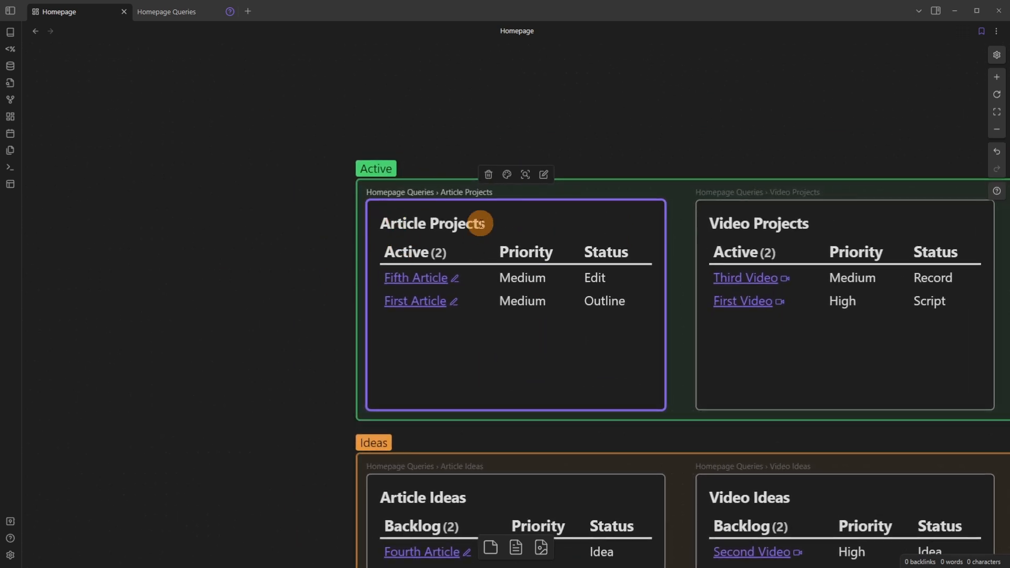
mouse_move(513, 336)
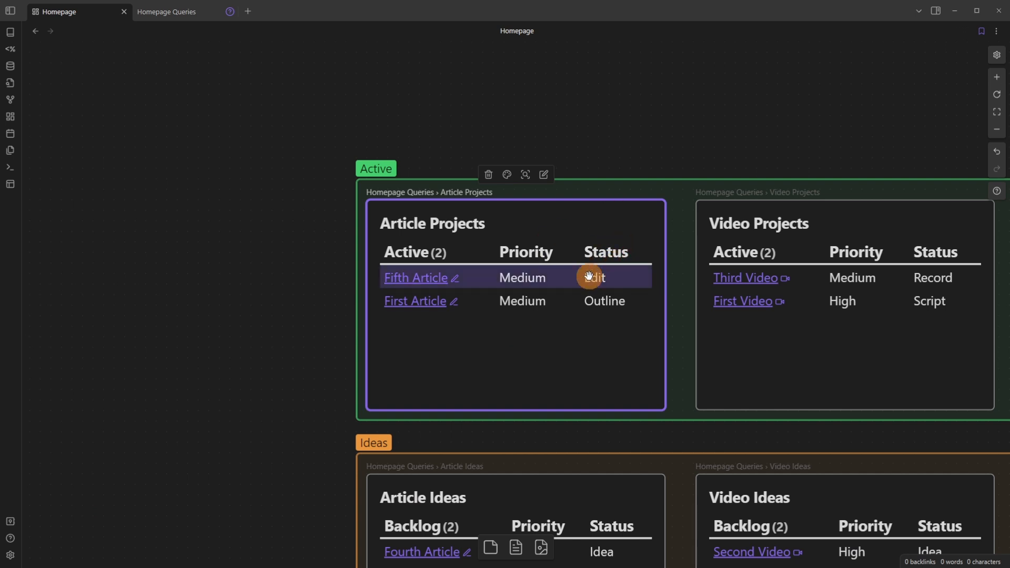
Step: View the Fifth Article note from the Article Projects table, then return to the canvas
click(593, 278)
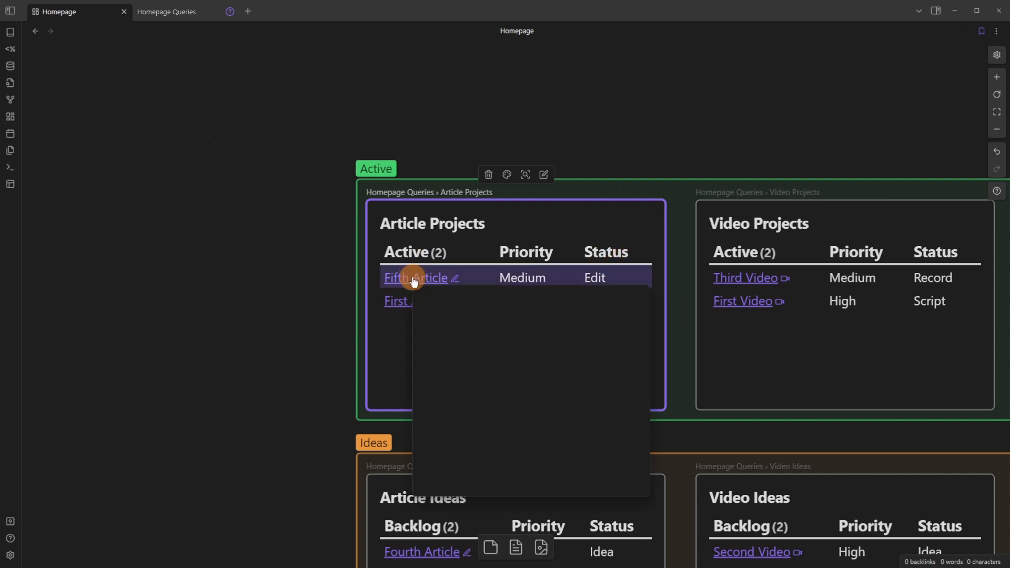
click(411, 277)
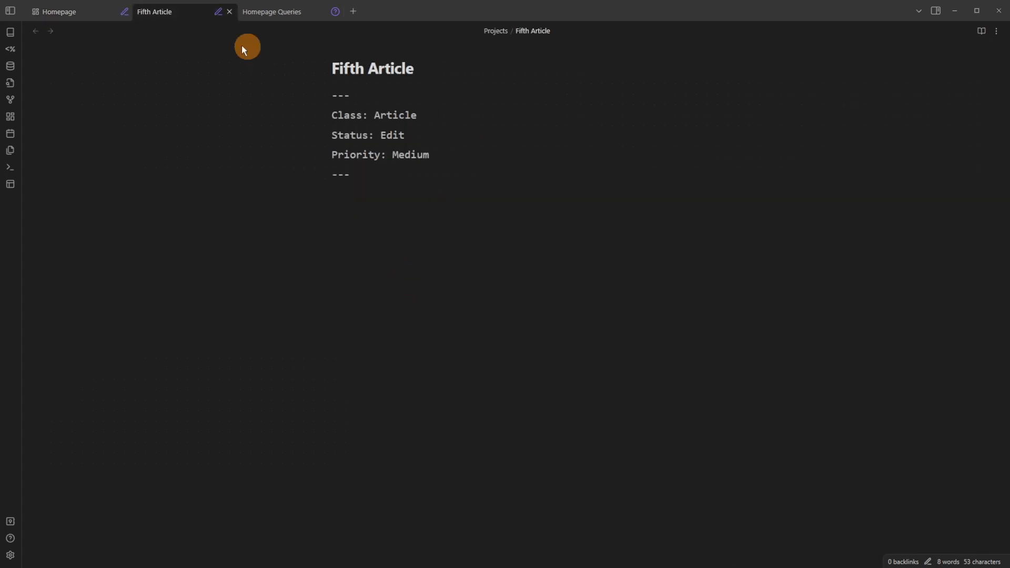
click(54, 12)
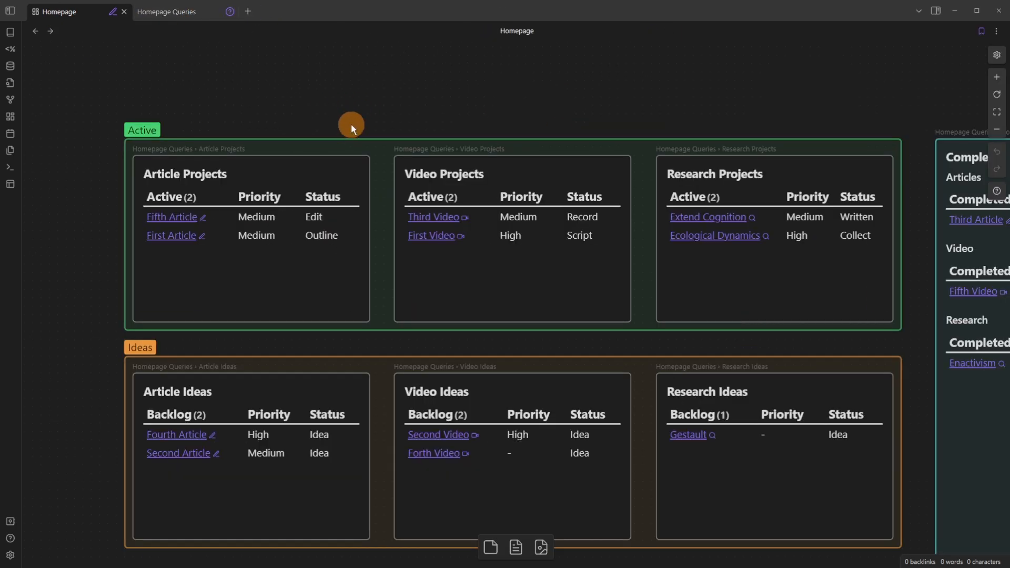
scroll(down, 3)
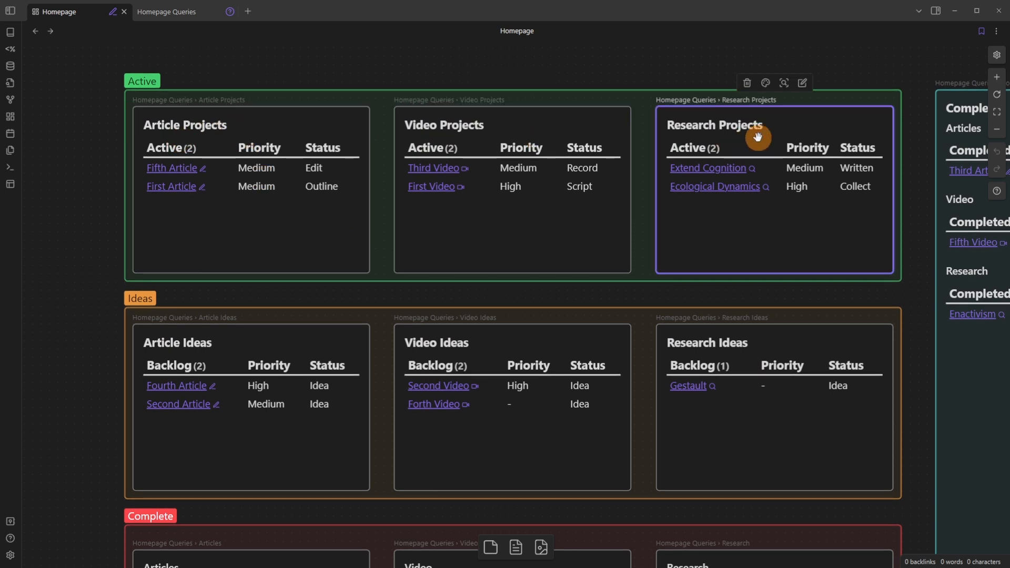
scroll(down, 3)
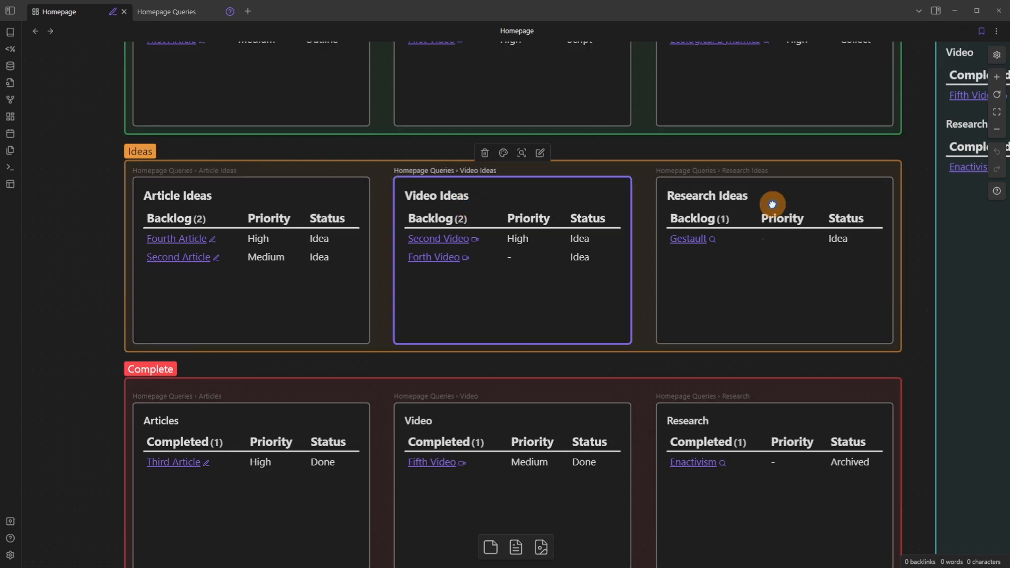
scroll(down, 3)
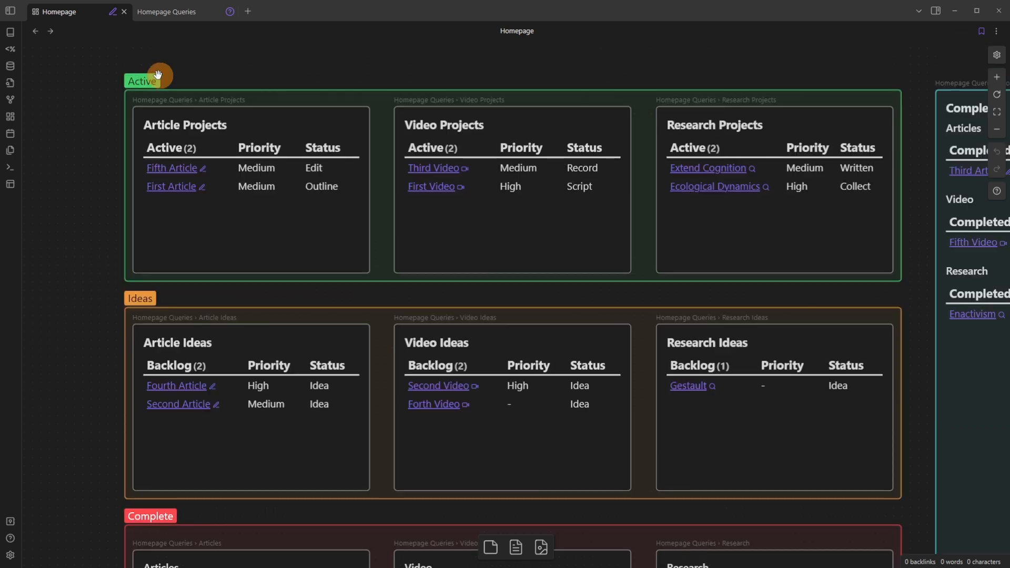
mouse_move(381, 72)
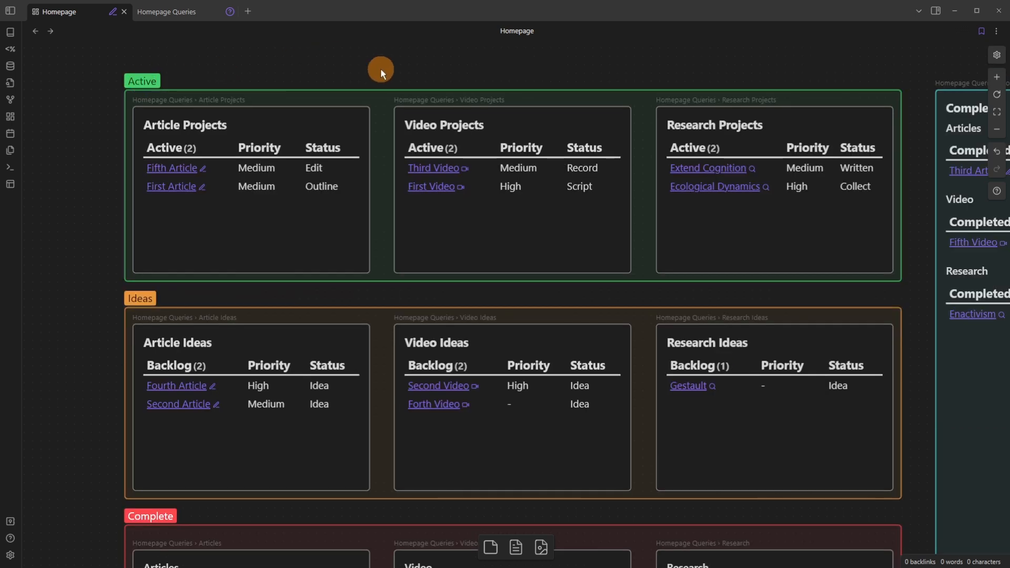
right_click(381, 69)
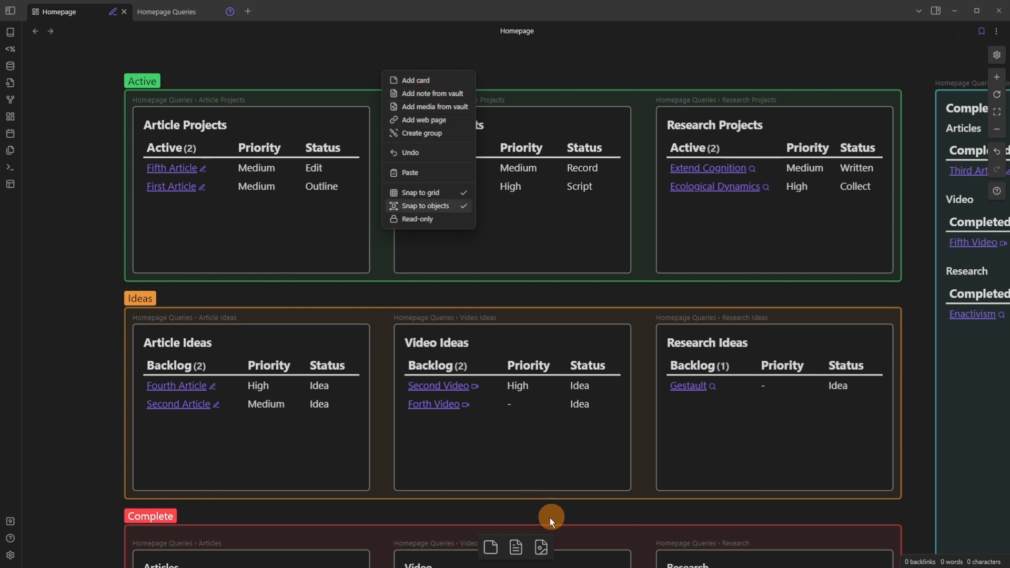
mouse_move(421, 136)
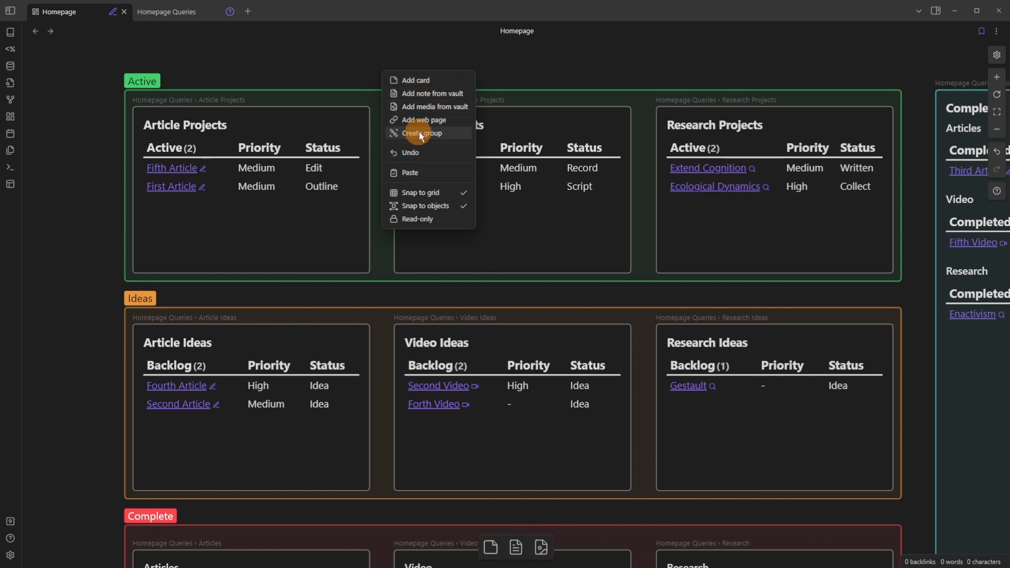
click(421, 132)
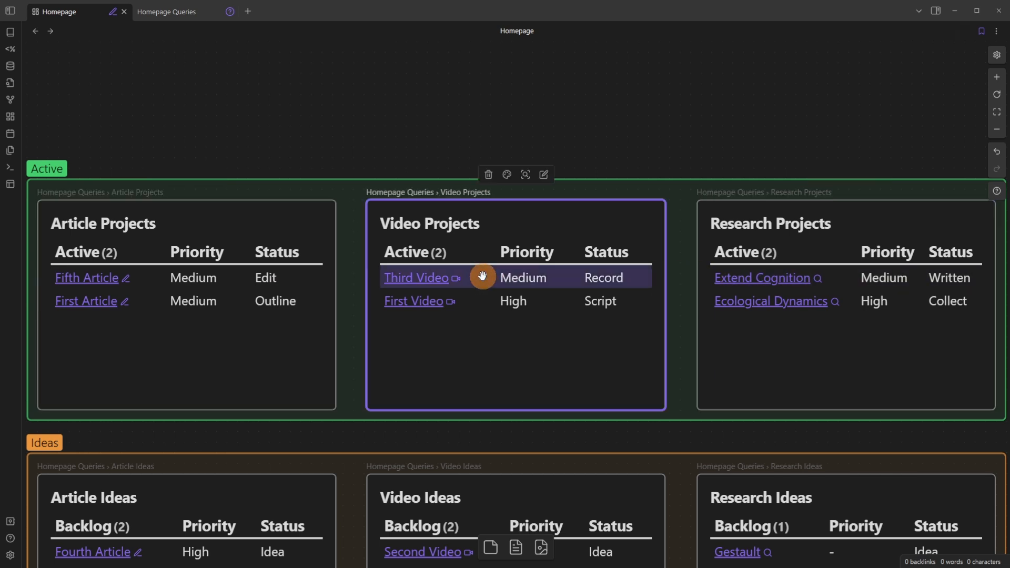
Step: Set Third Video's Status to Done through its fields popup
click(399, 278)
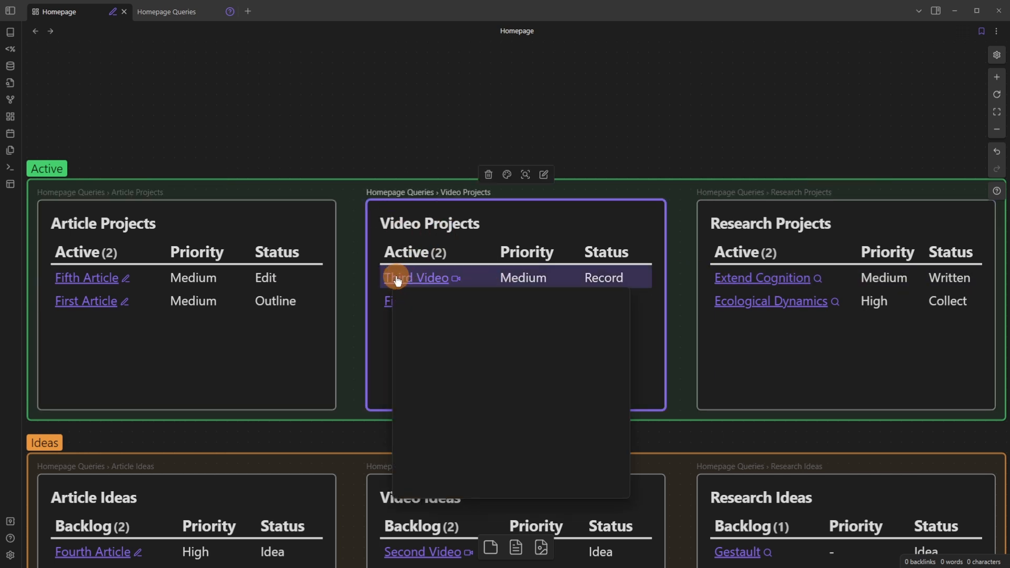
click(414, 278)
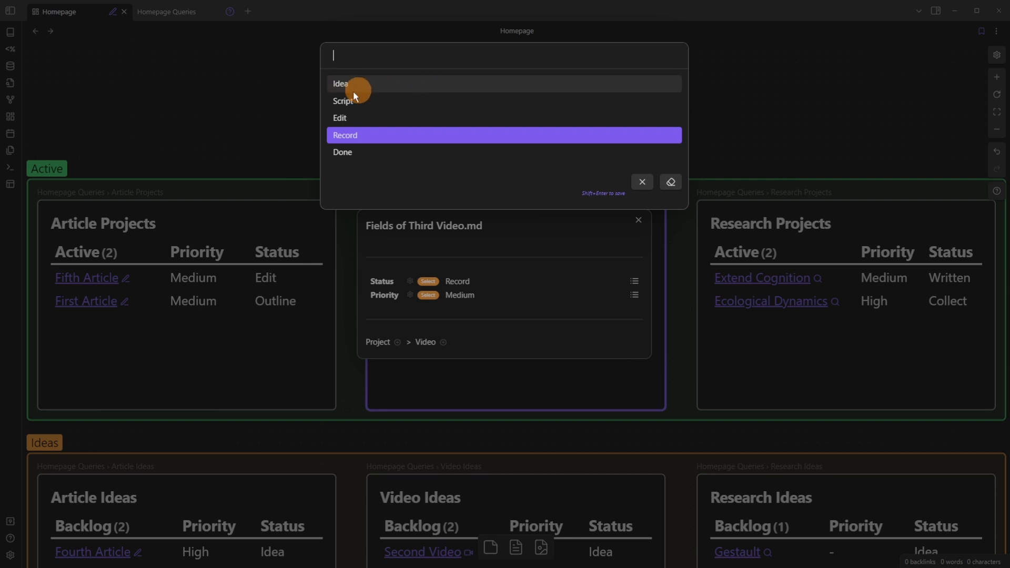
mouse_move(414, 167)
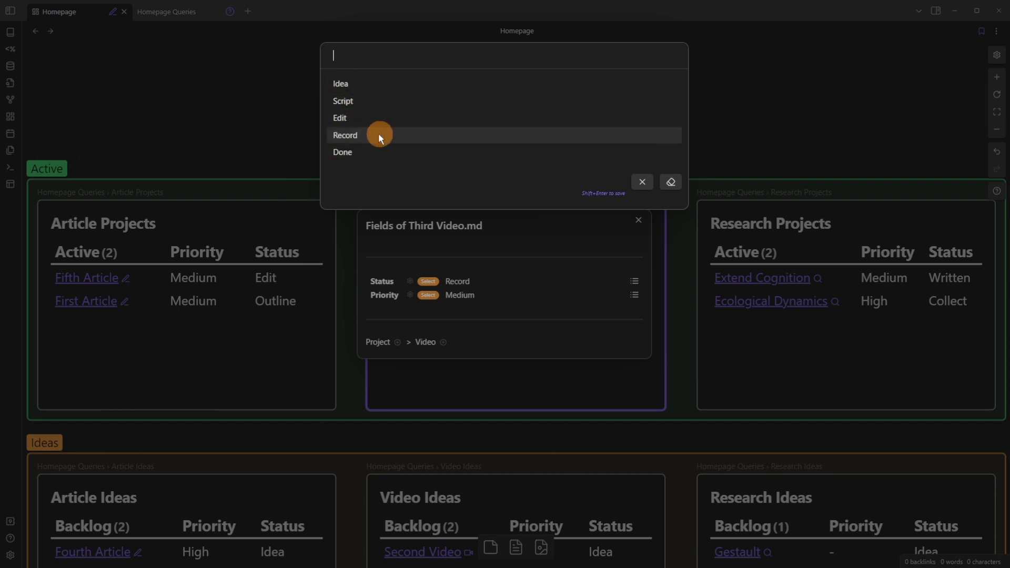
click(343, 151)
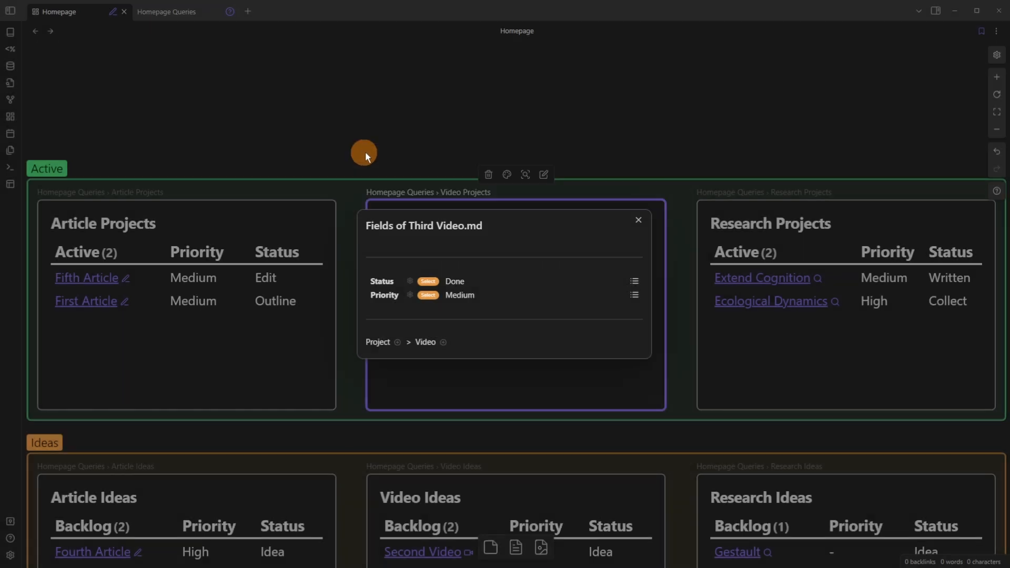
mouse_move(588, 120)
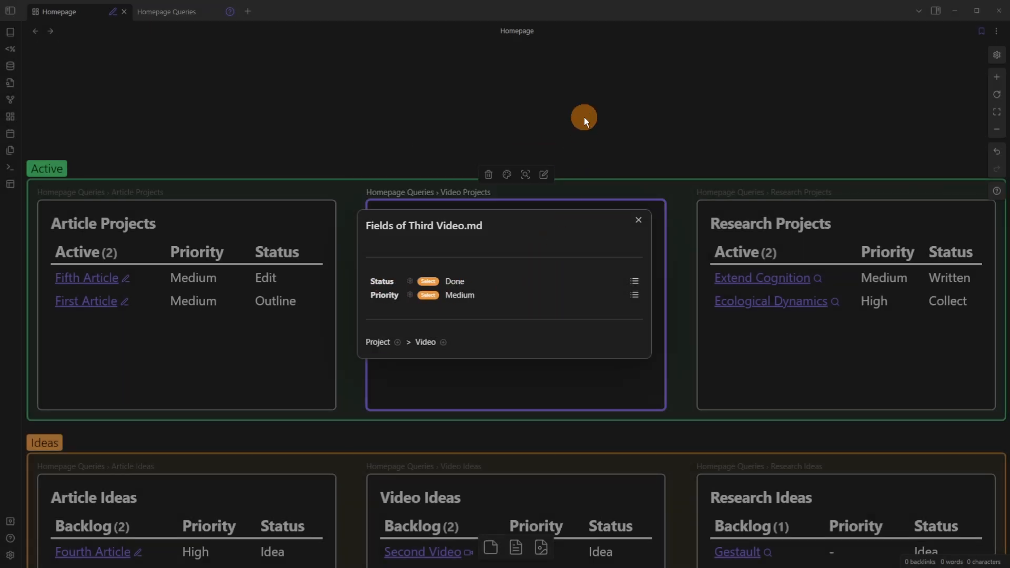
click(638, 220)
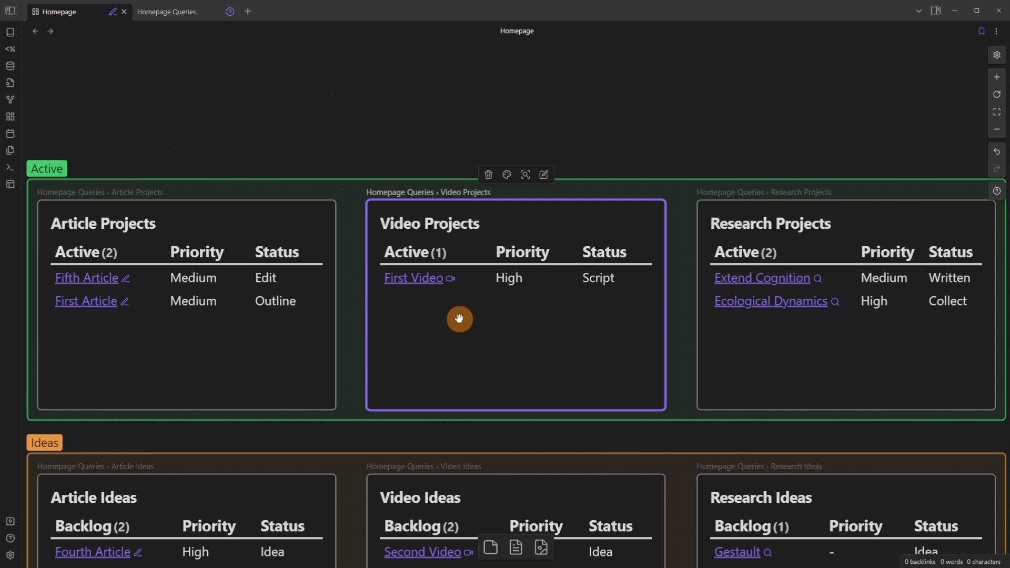
Step: Scroll down to the Complete group where Third Video now appears in the Video table
scroll(down, 3)
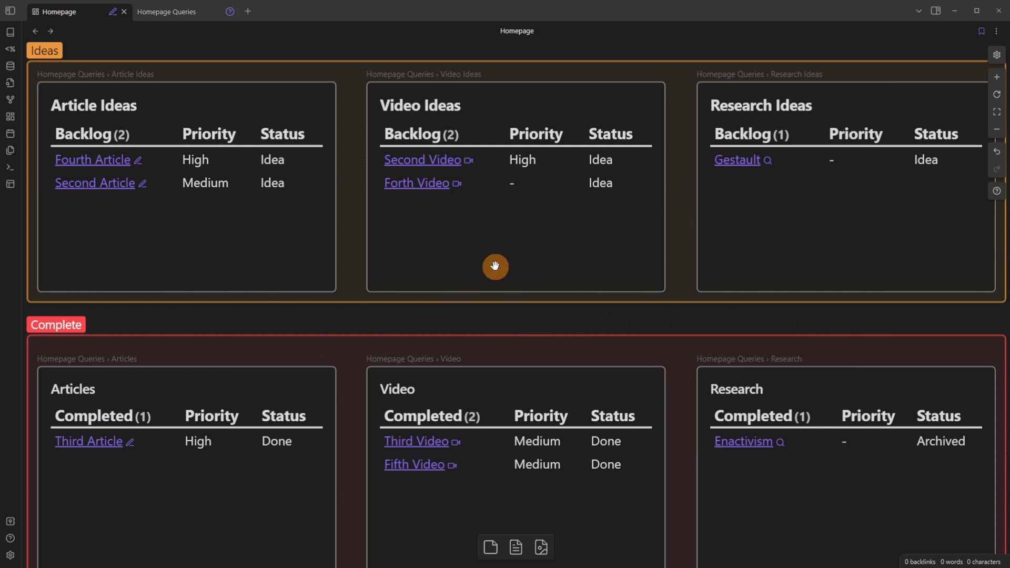
scroll(down, 3)
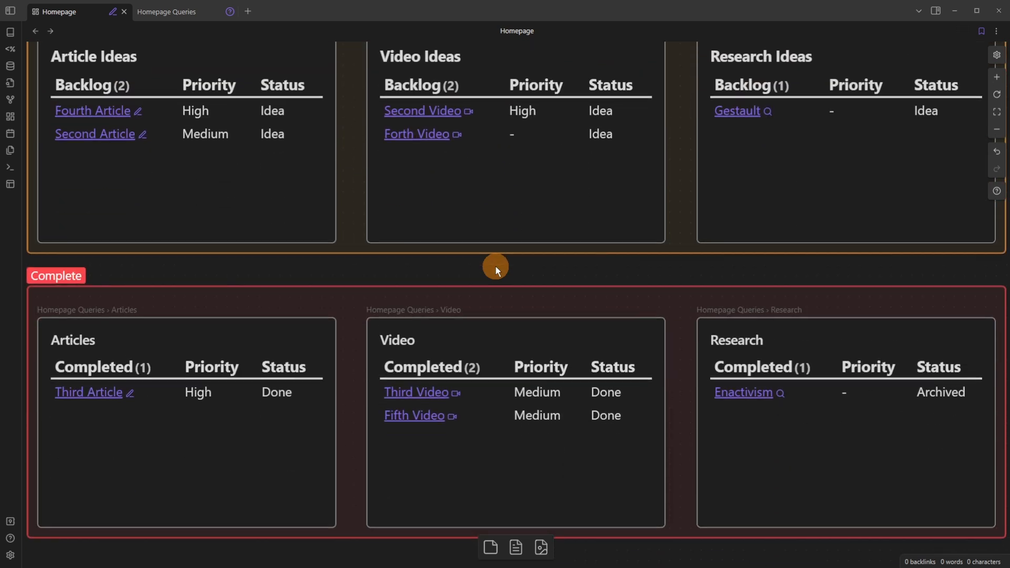
mouse_move(525, 269)
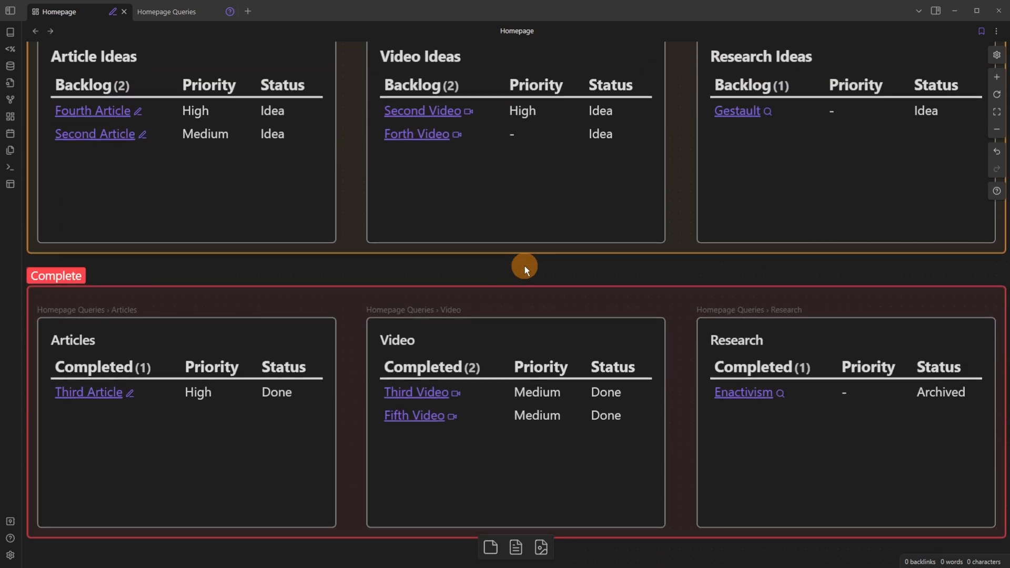
Step: Reopen Third Video's fields from the Complete Video card to change its priority and status
click(416, 392)
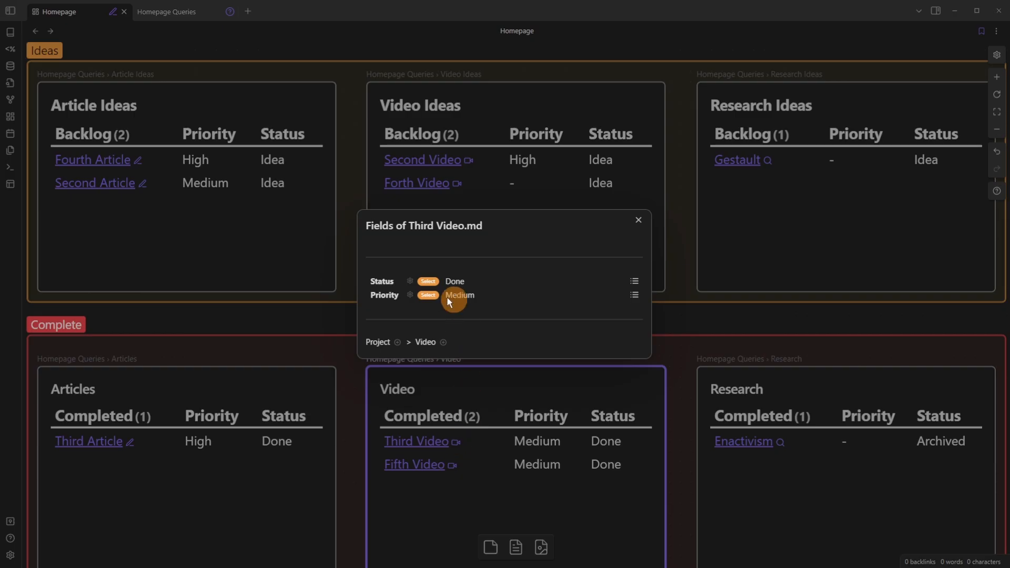
click(459, 295)
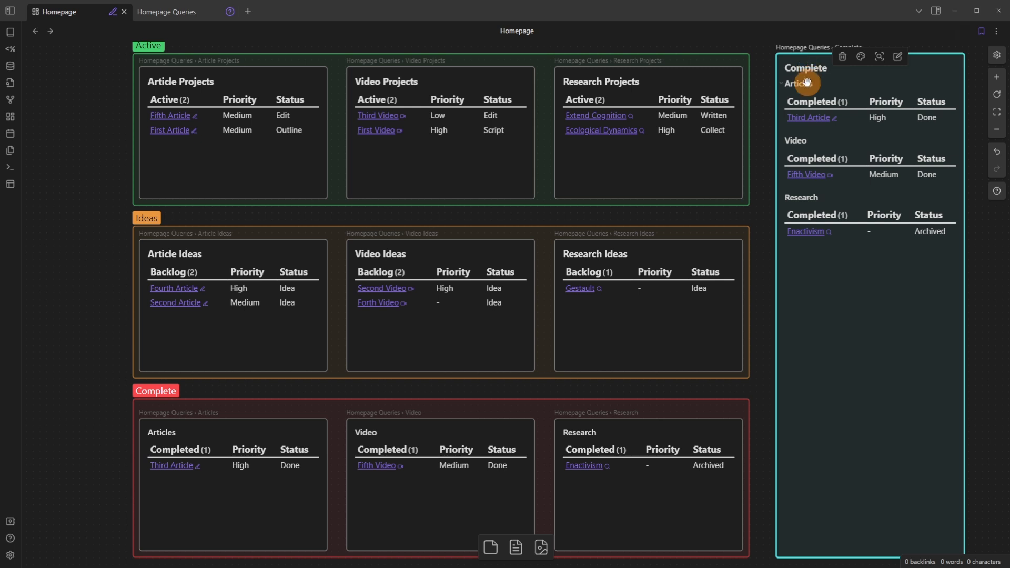
mouse_move(743, 301)
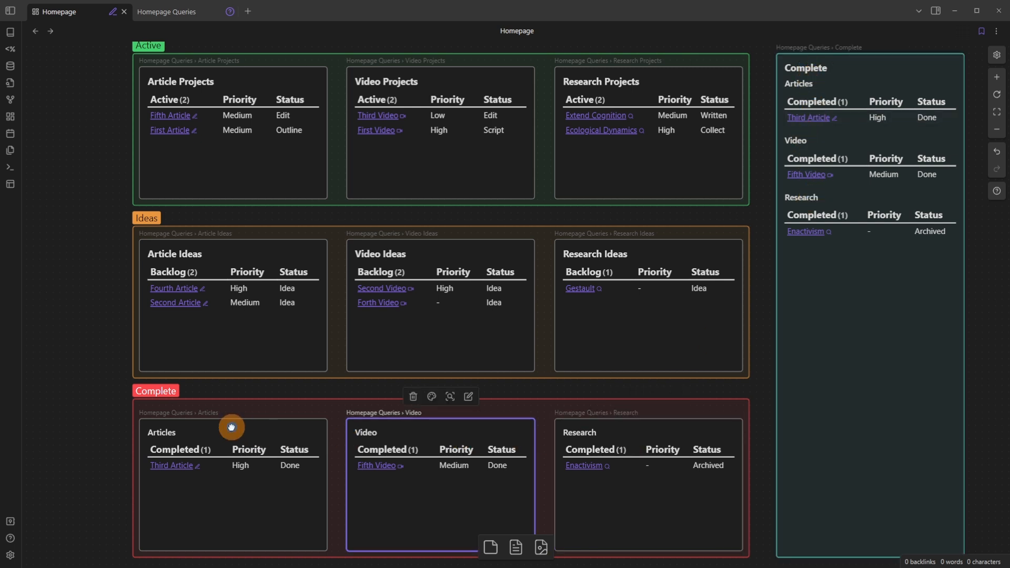
mouse_move(785, 63)
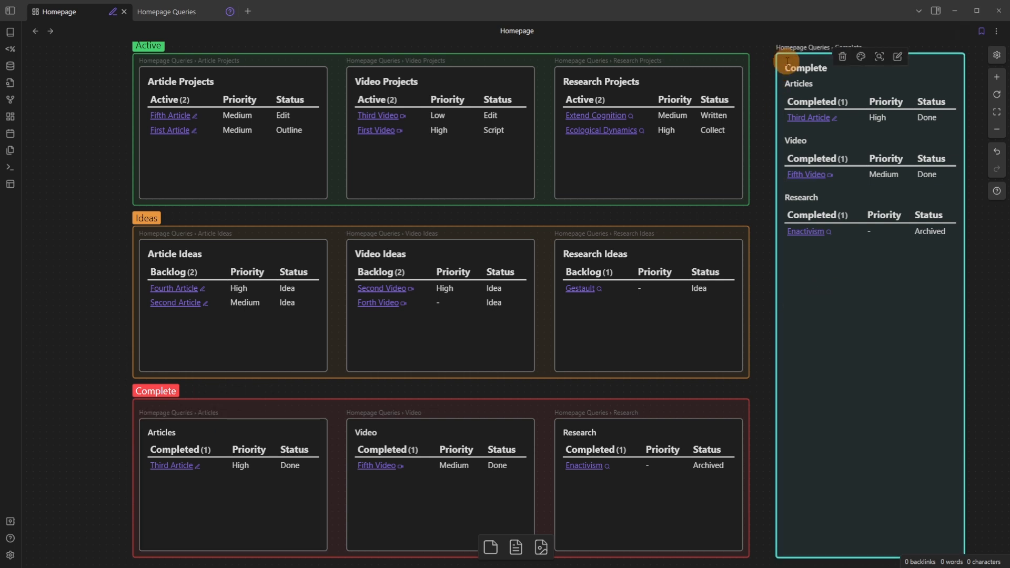
mouse_move(764, 236)
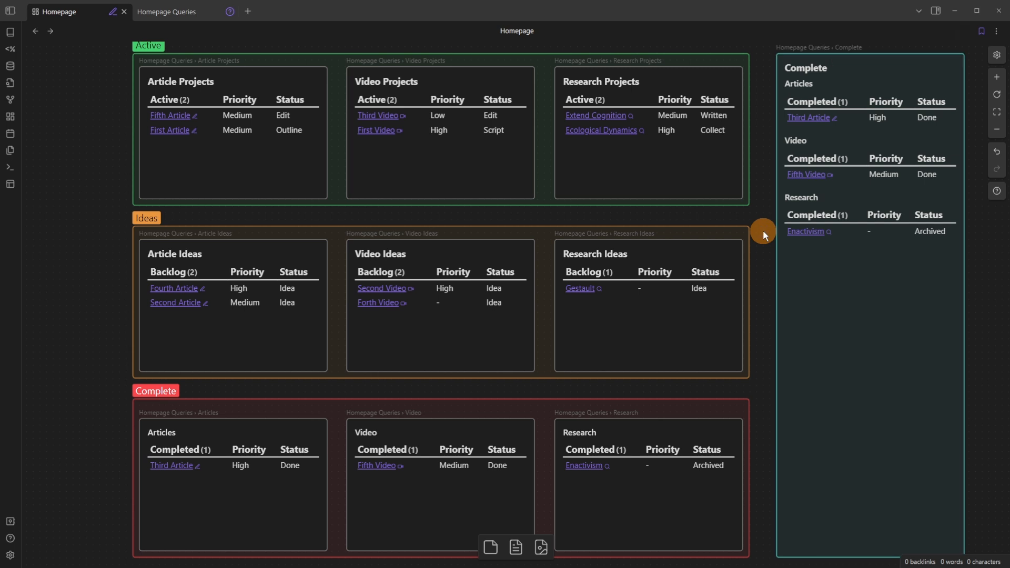
Step: Switch to the Library Dashboard canvas with its Queued, Reading and Read groups
click(67, 237)
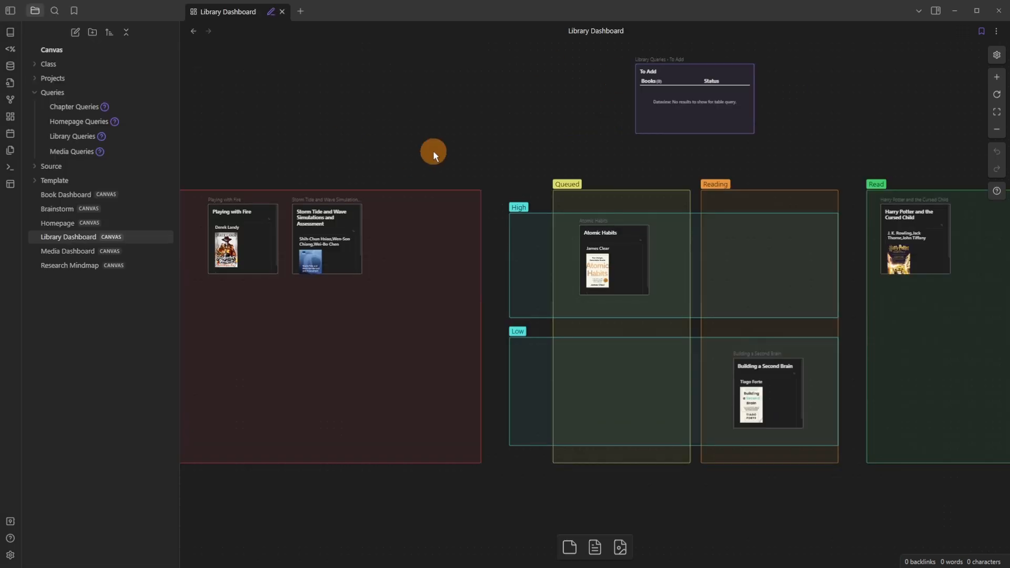
mouse_move(687, 151)
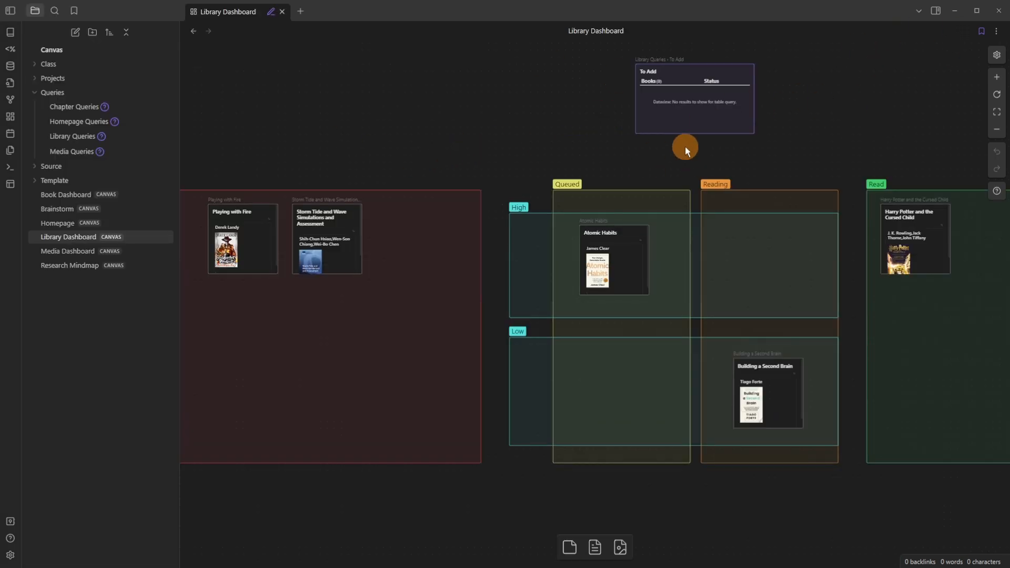
mouse_move(820, 134)
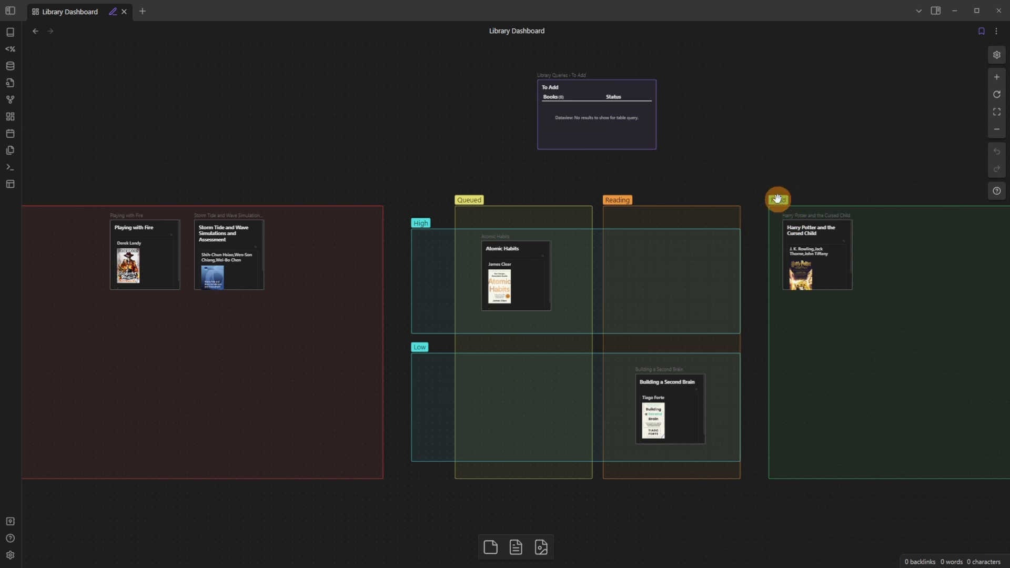
click(217, 242)
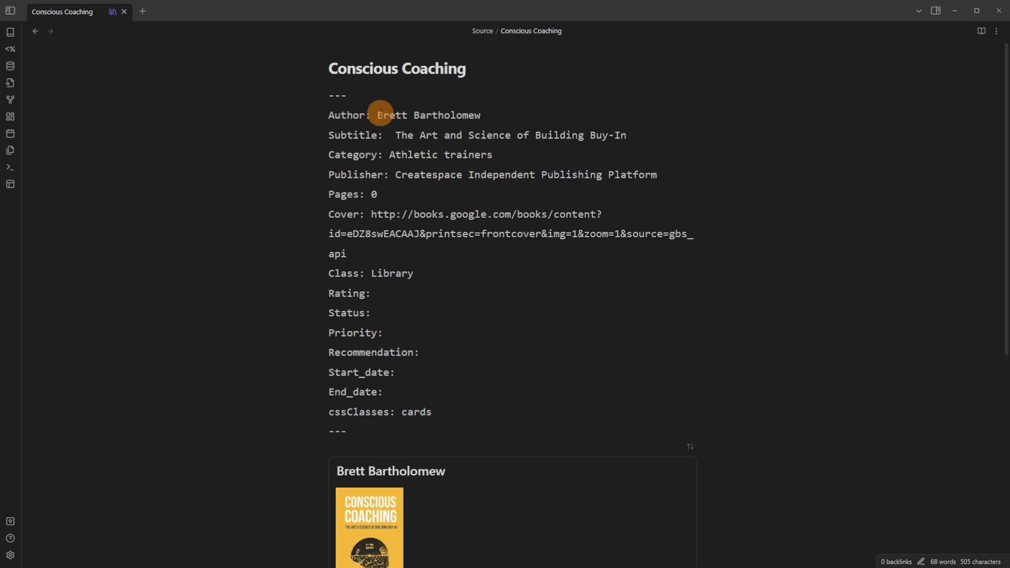
Step: Scroll through the new Conscious Coaching source note's metadata and cover
scroll(down, 3)
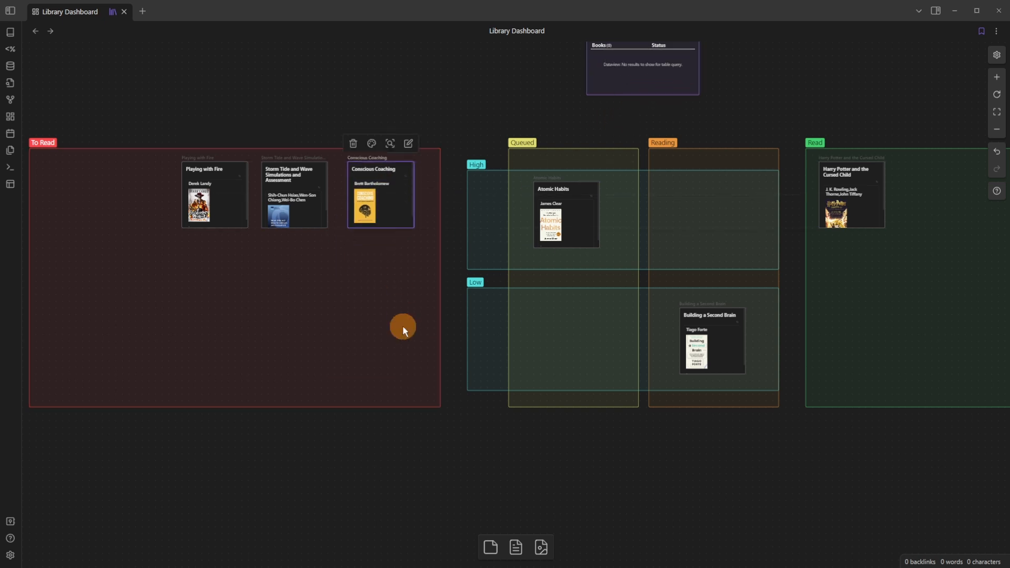
Step: Move the Conscious Coaching card through Reading/High into the Read group, updating its status
drag(380, 193, 679, 215)
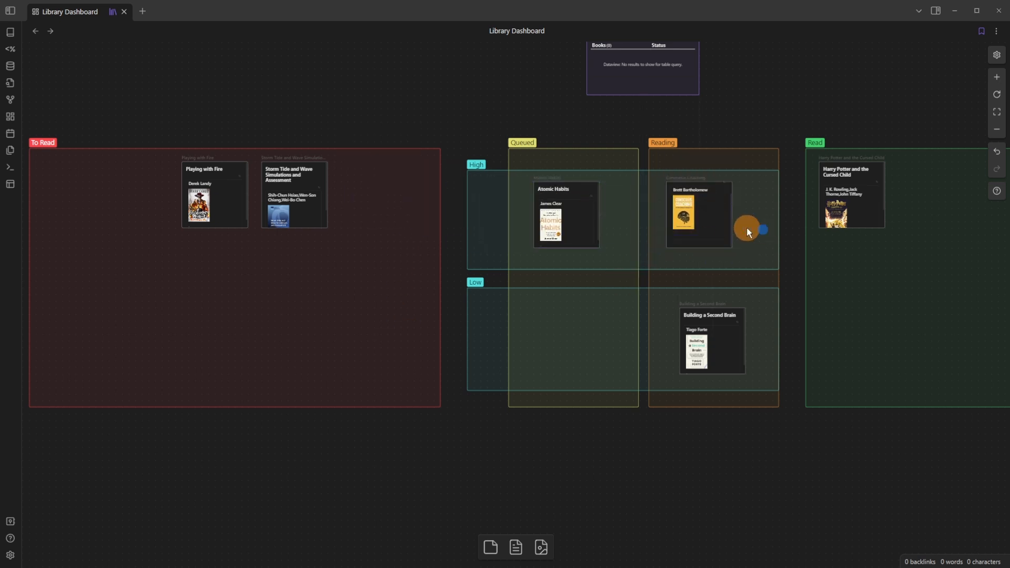
drag(698, 214, 553, 340)
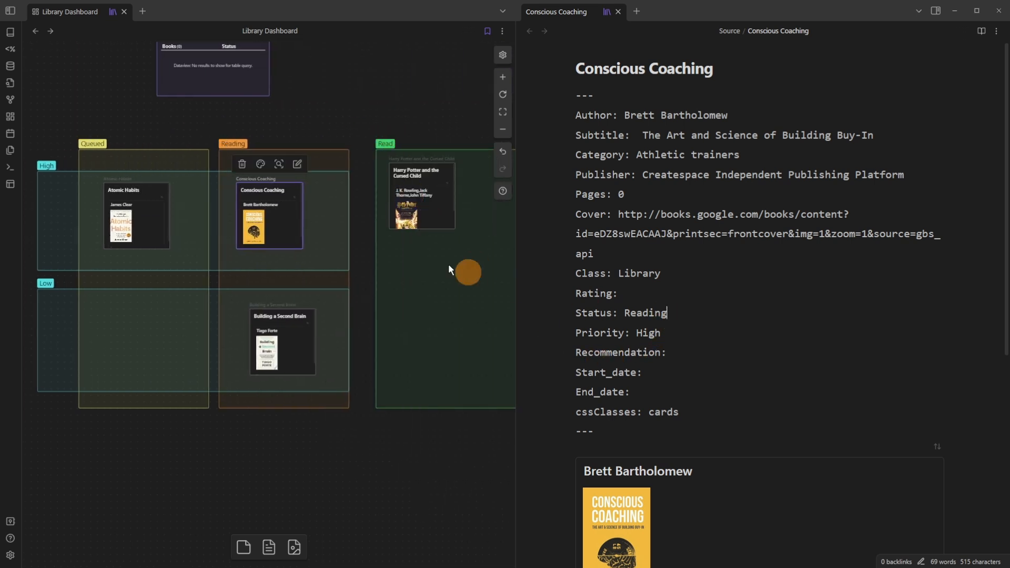
drag(269, 215, 443, 288)
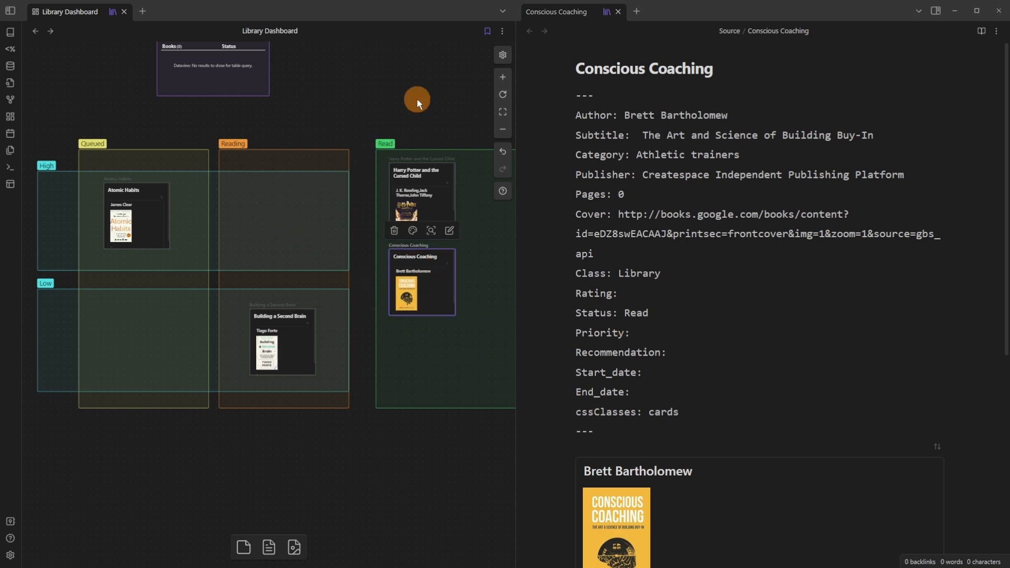
click(617, 11)
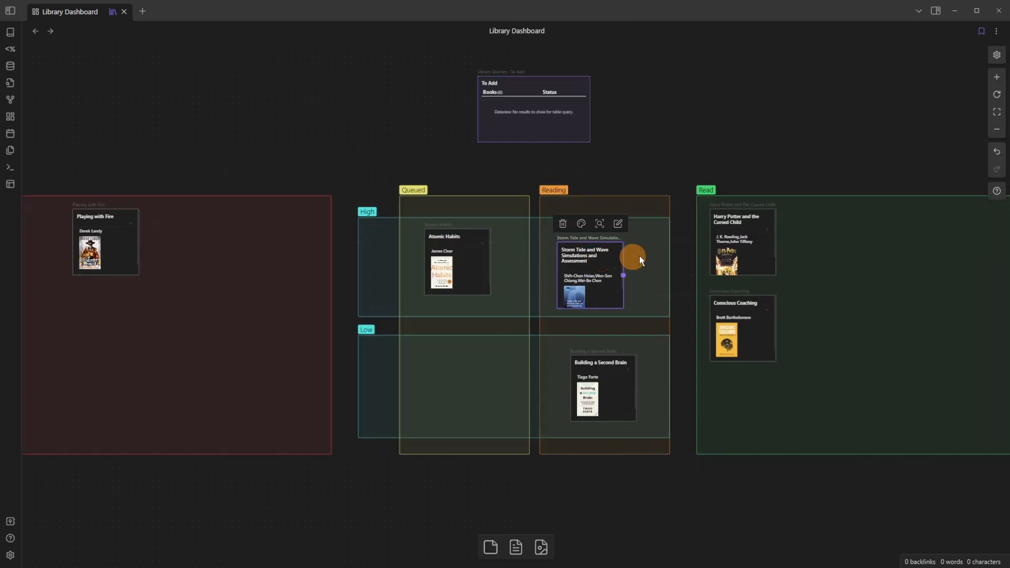
Step: Return the Storm Tide and Wave card to To Read and tidy the Read group's cards
drag(589, 276, 243, 273)
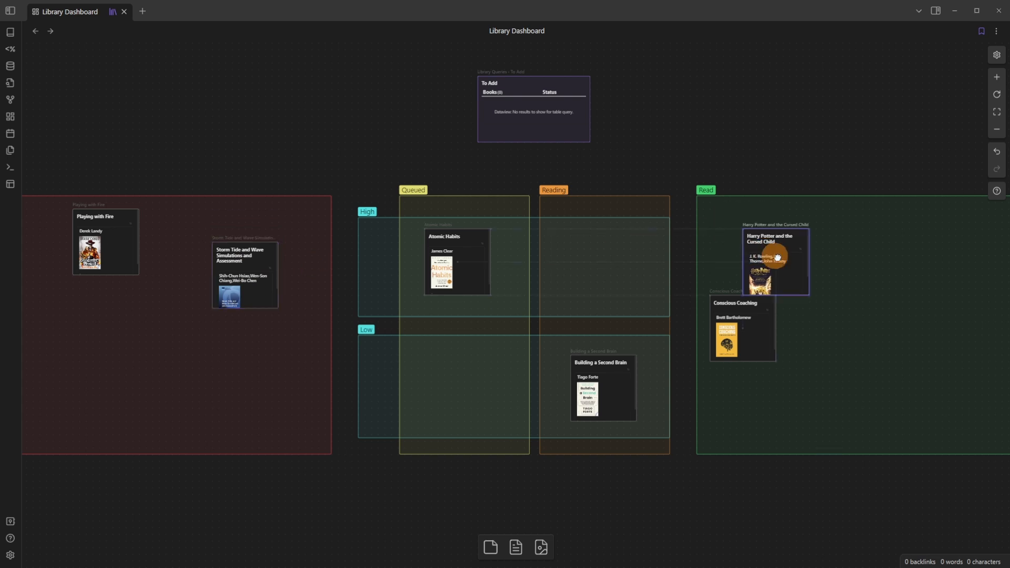
drag(777, 262, 881, 295)
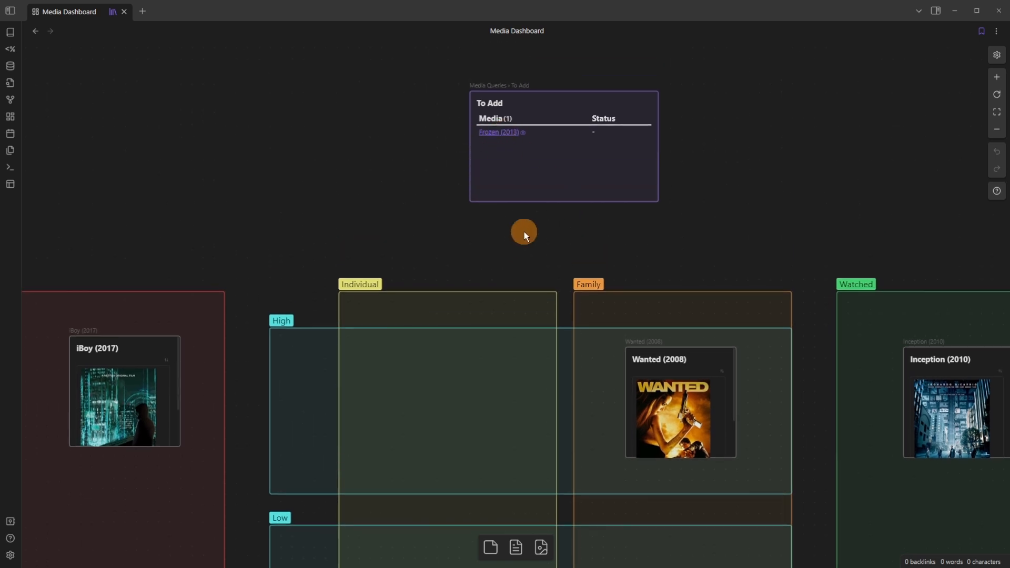
Step: Place a Frozen (2013) card on the Media Dashboard and move it into the Individual, High zone
drag(524, 232, 593, 208)
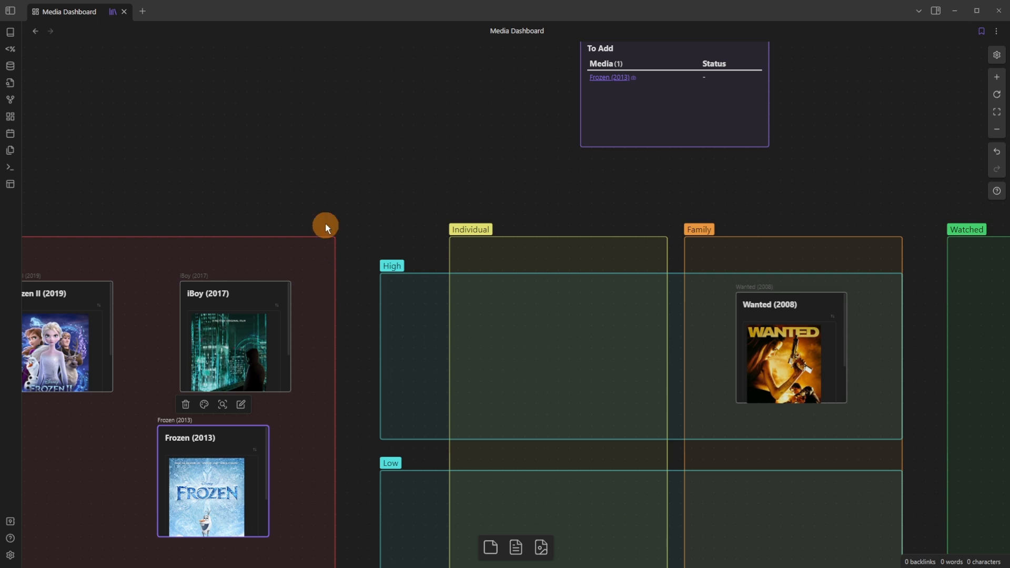
drag(213, 480, 555, 359)
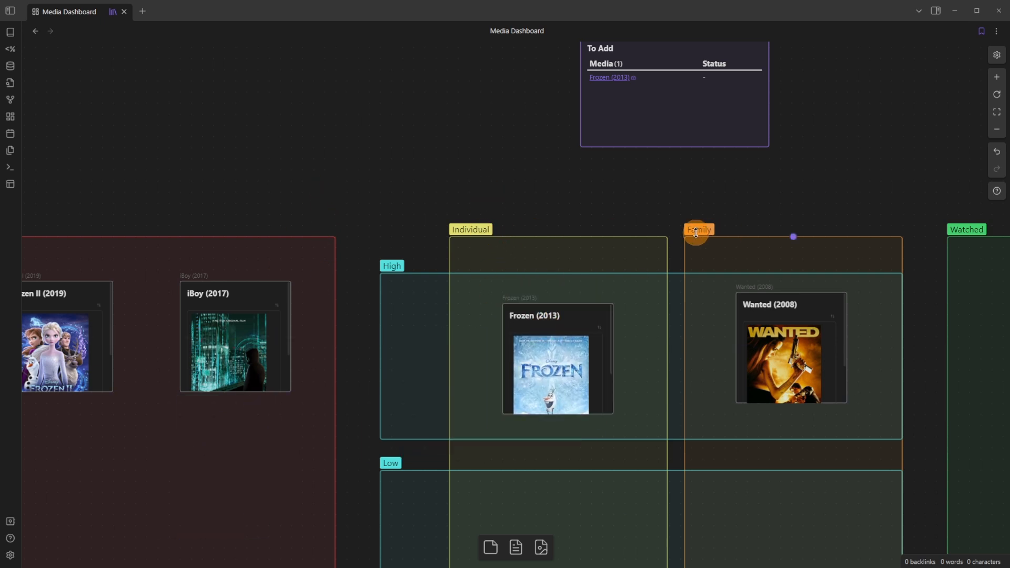
click(470, 229)
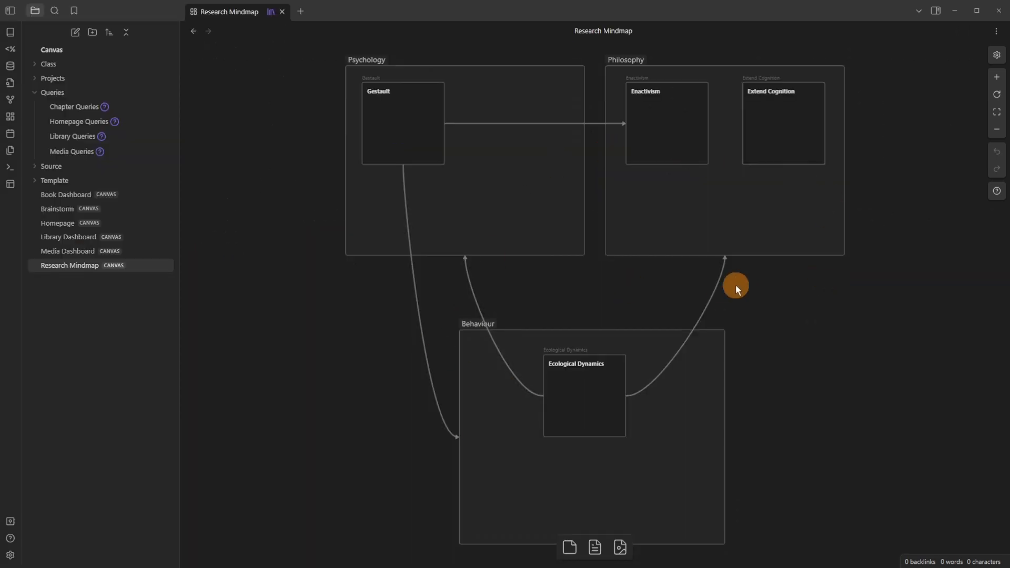
mouse_move(655, 297)
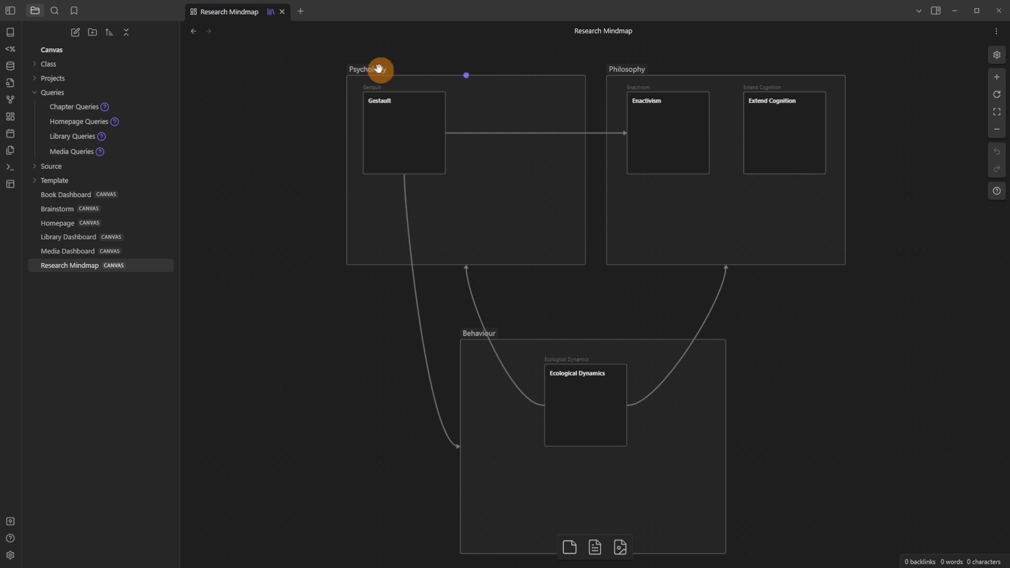
Step: Select the Psychology group on the Research Mindmap and look over its connections
click(367, 70)
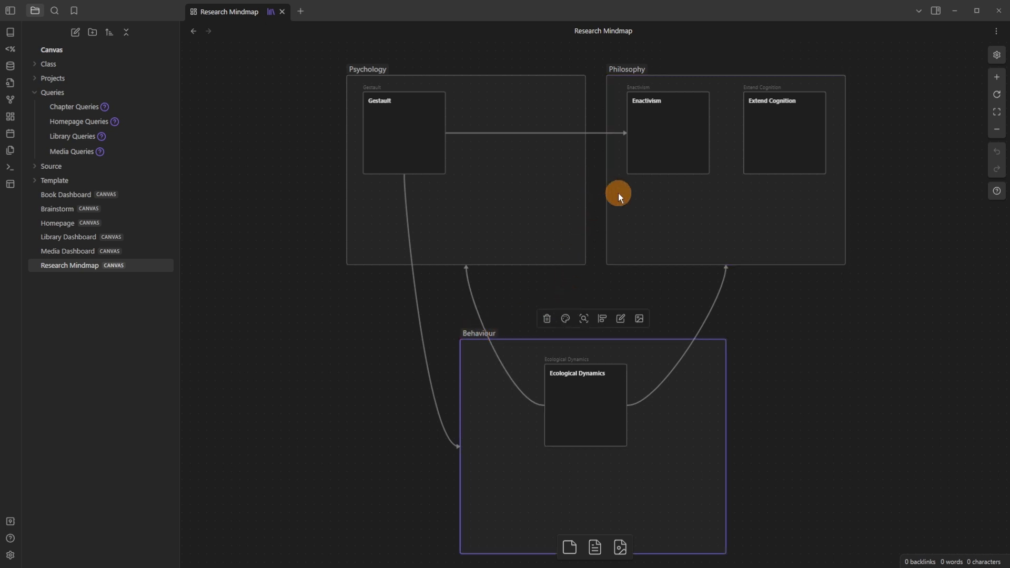
click(626, 70)
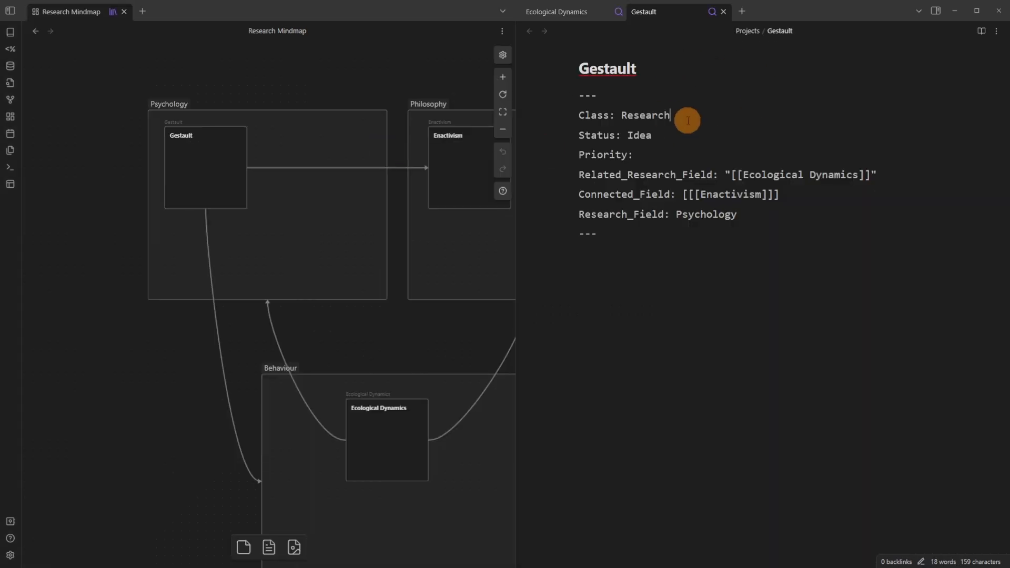
click(171, 103)
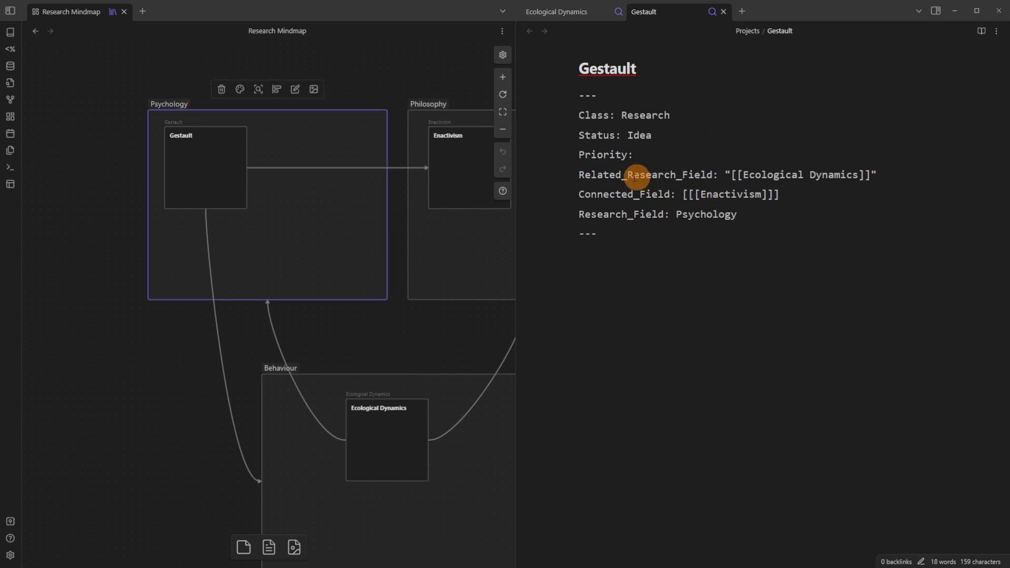
double_click(714, 215)
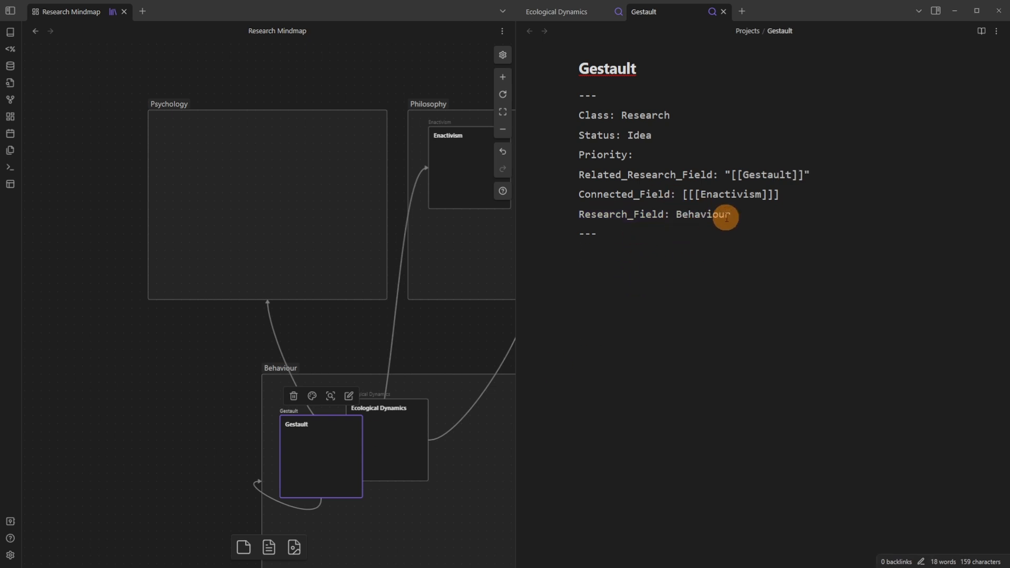
mouse_move(696, 175)
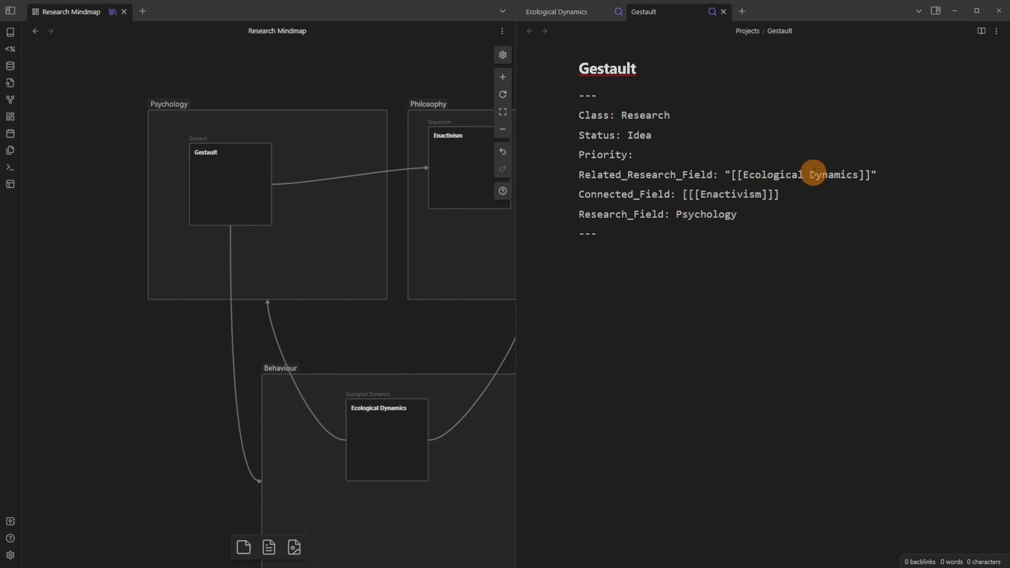
mouse_move(861, 175)
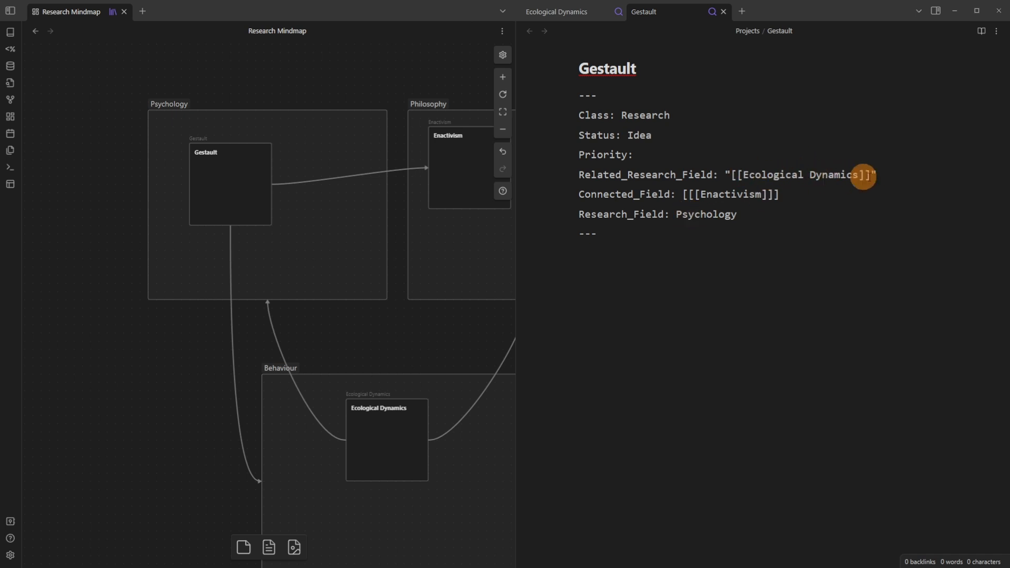
click(406, 424)
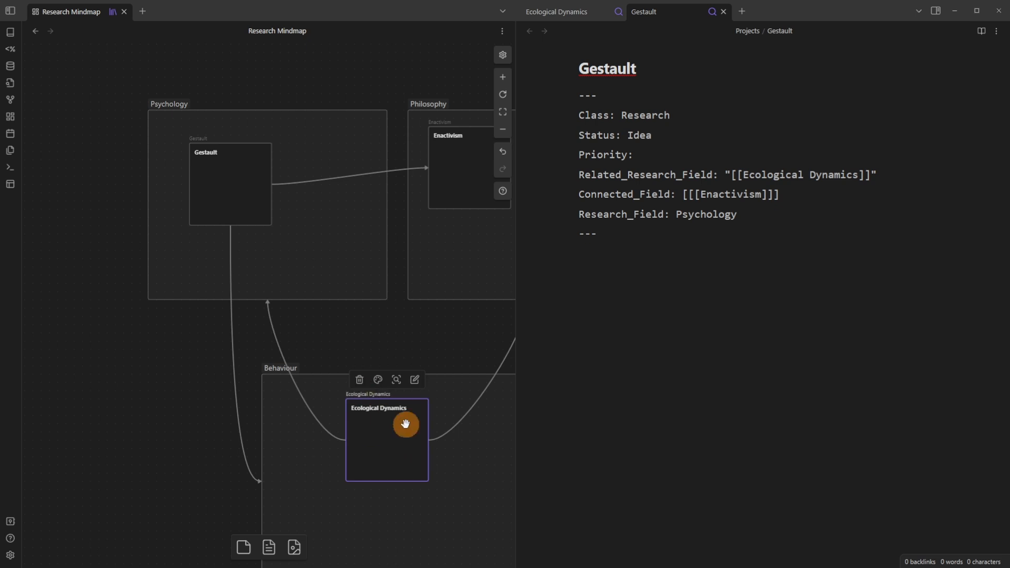
mouse_move(261, 299)
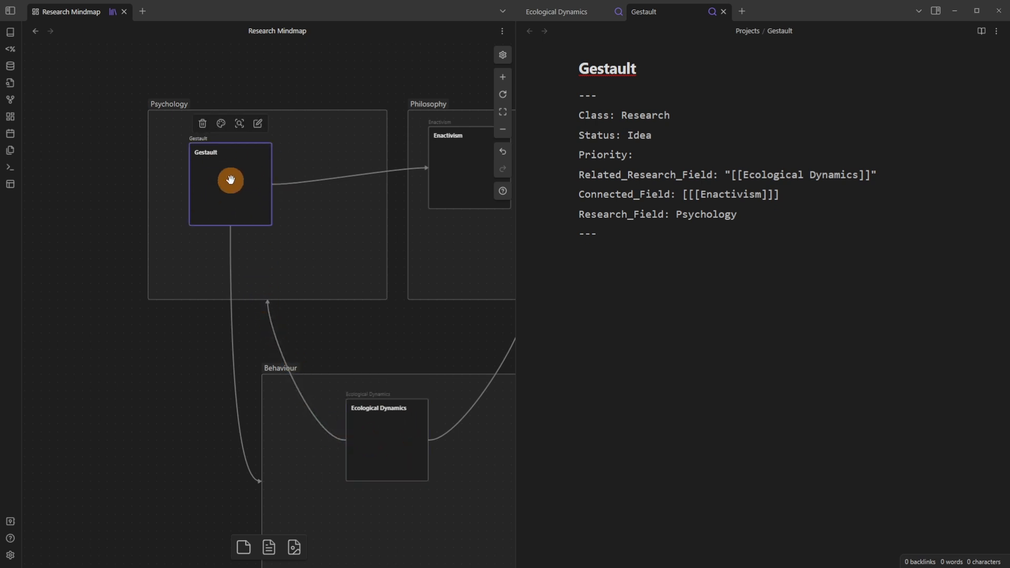
click(558, 12)
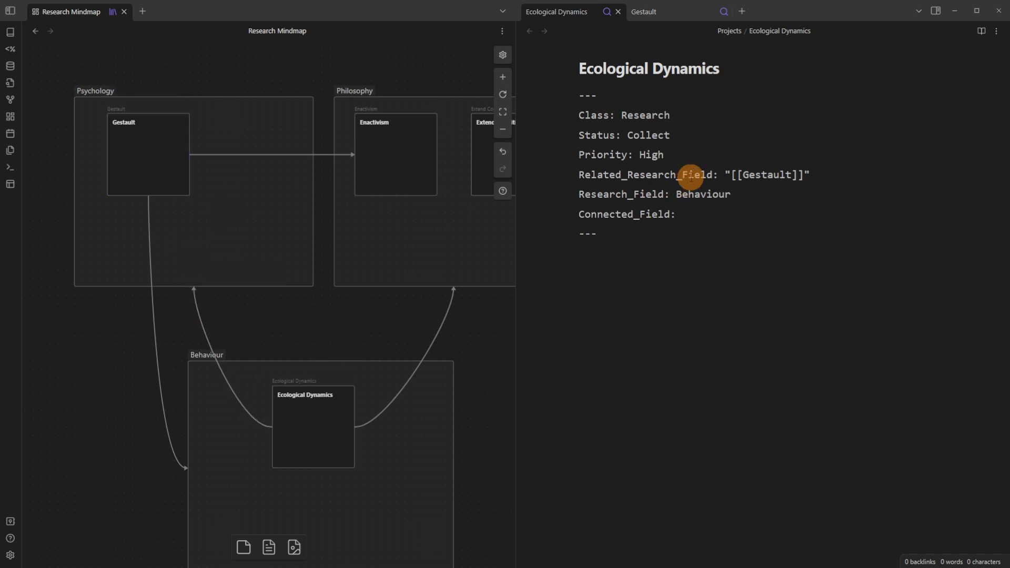
click(139, 141)
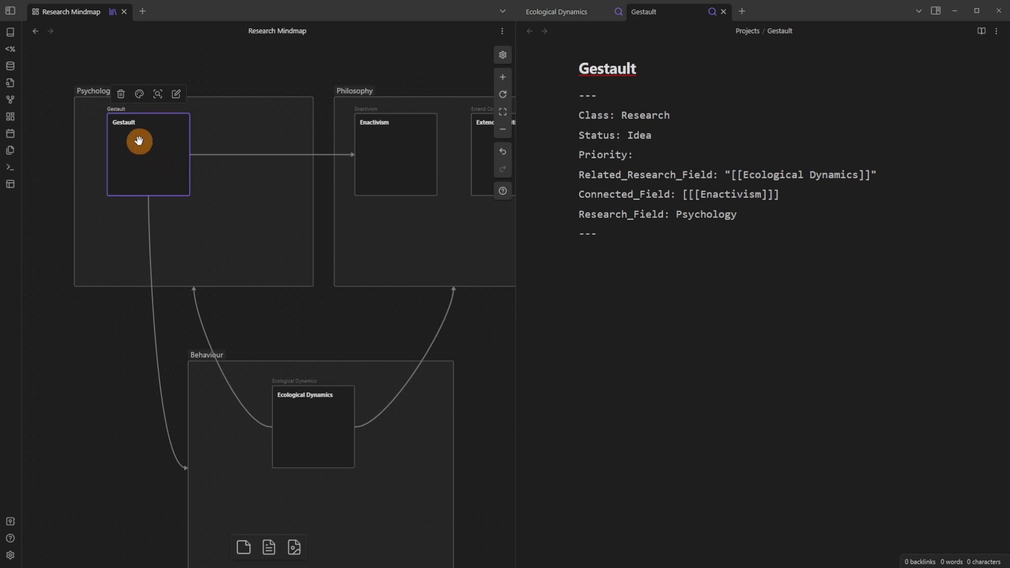
click(395, 154)
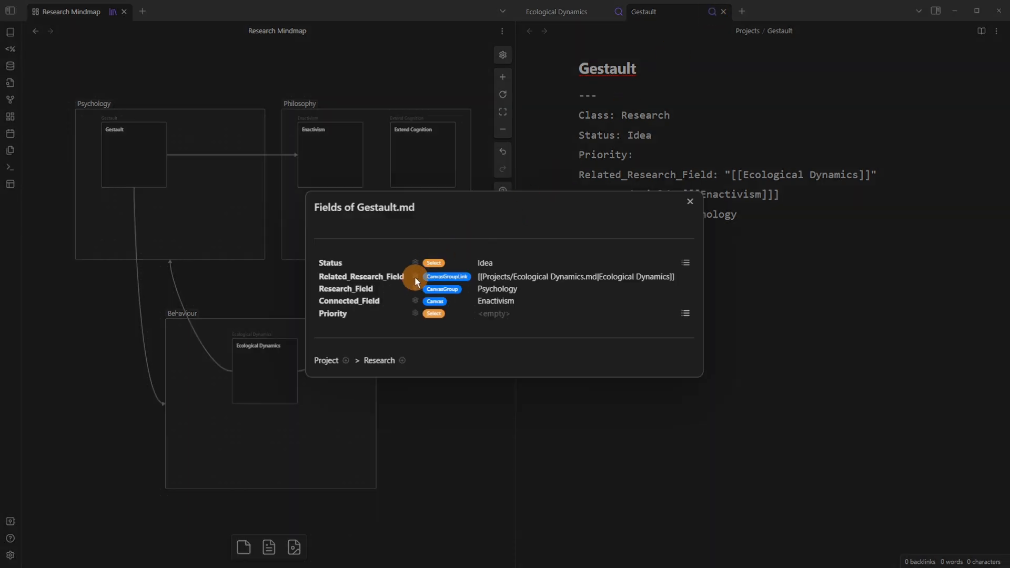
click(415, 277)
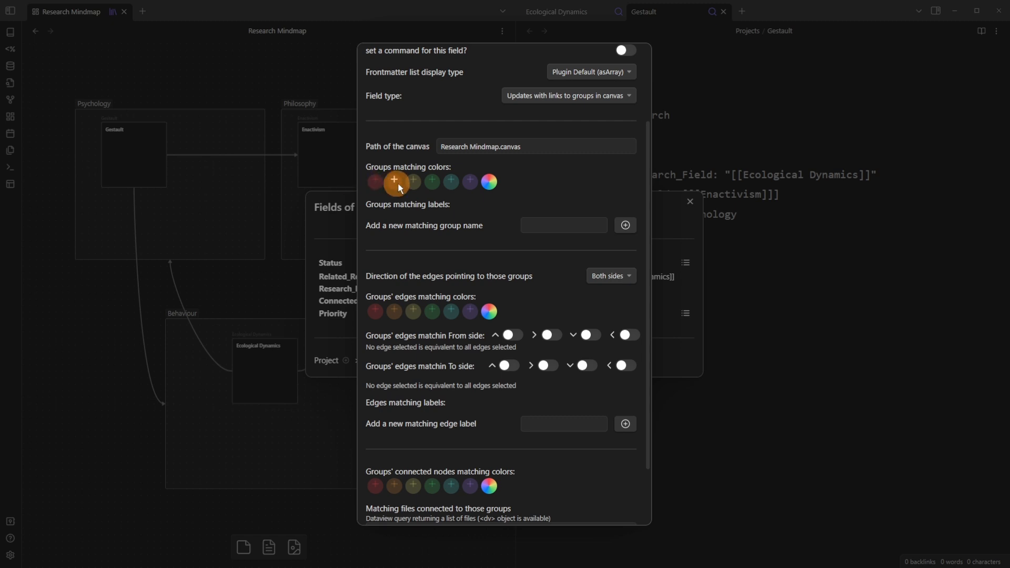
click(394, 181)
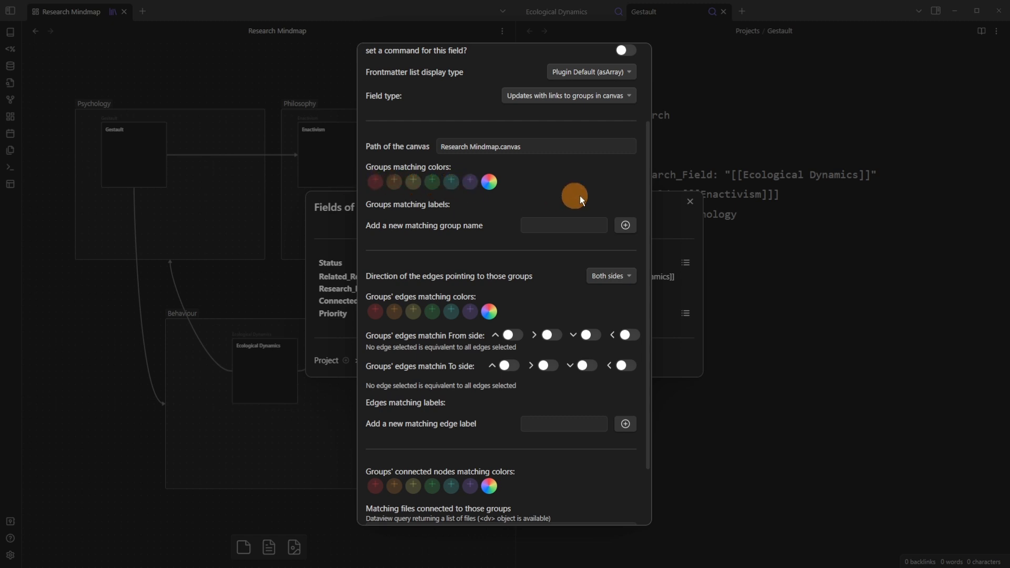
click(611, 275)
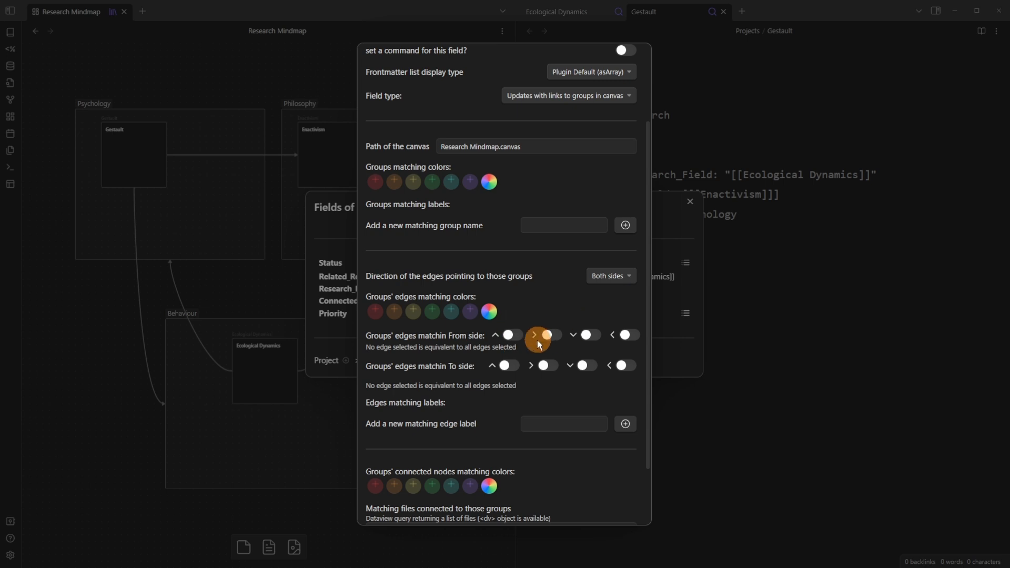
scroll(down, 3)
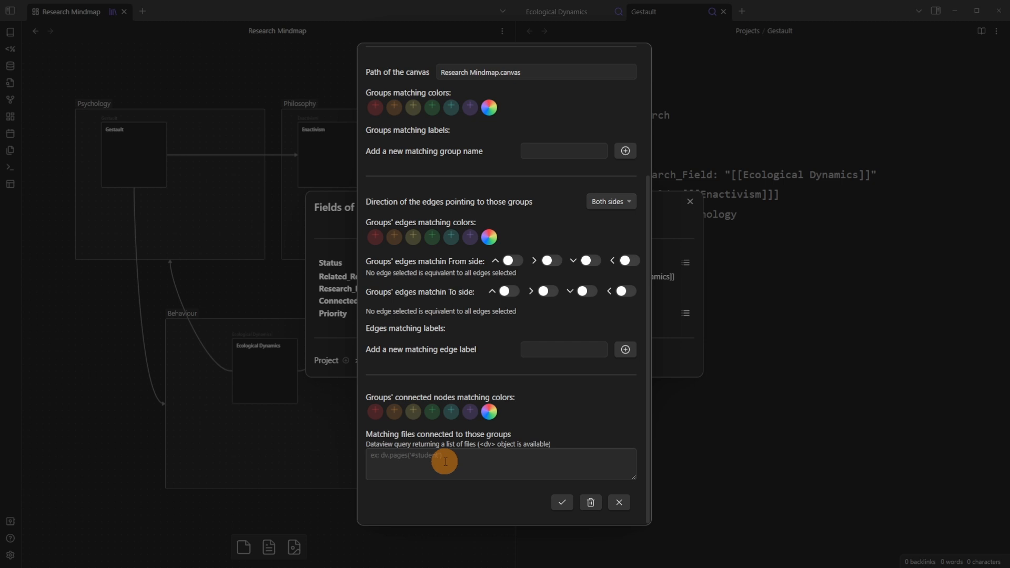
click(619, 502)
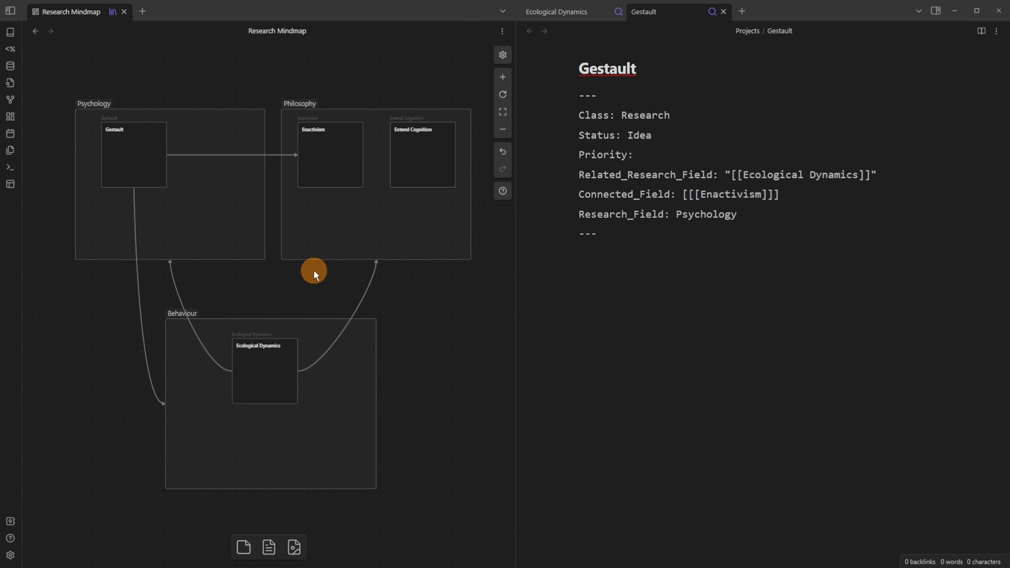
mouse_move(273, 364)
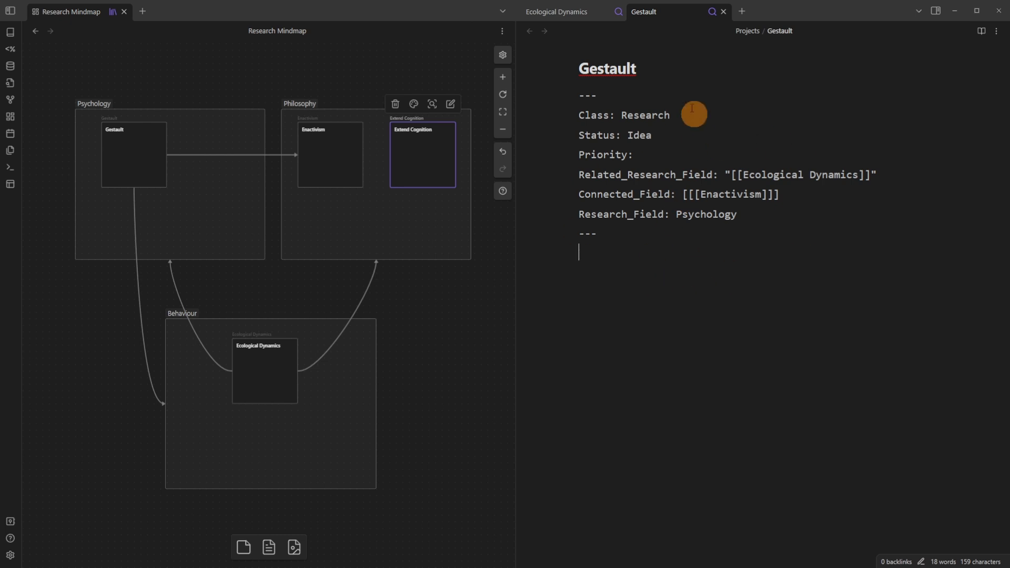
mouse_move(715, 218)
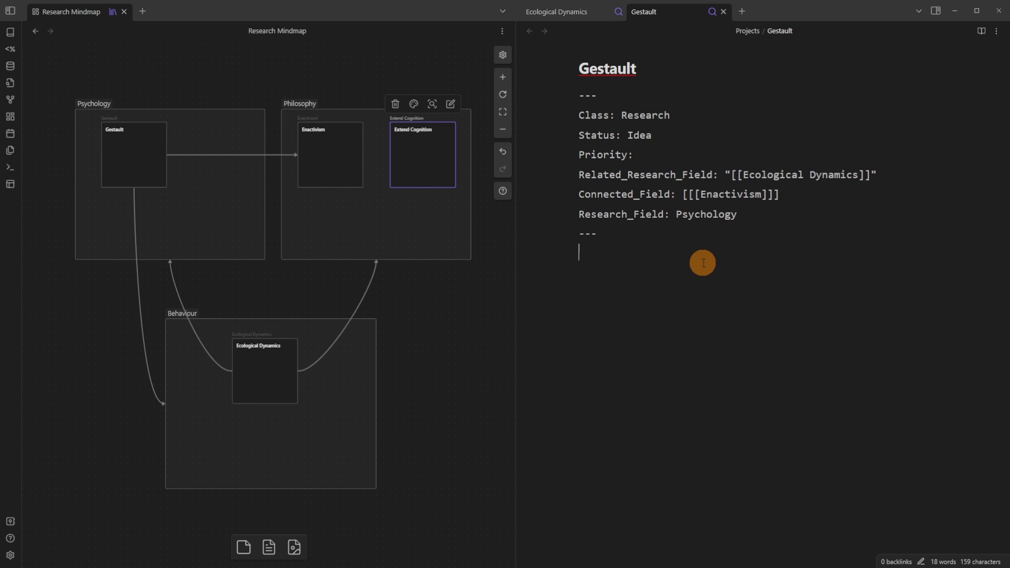
Step: Add an [[Ecological Dynamics]] link in the Gestault note body below its properties
text([[Ecological Dynamics]])
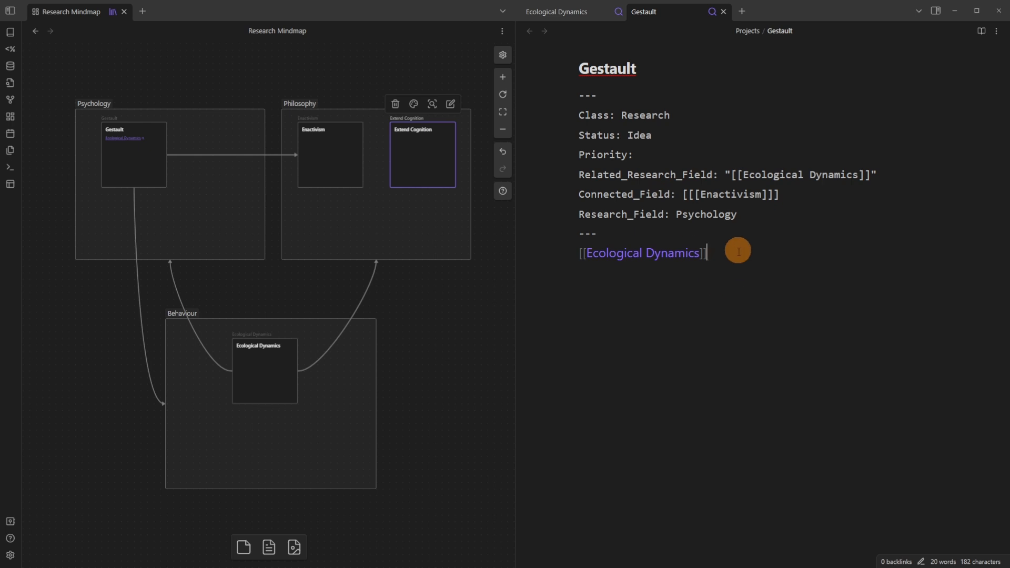
key(Backspace)
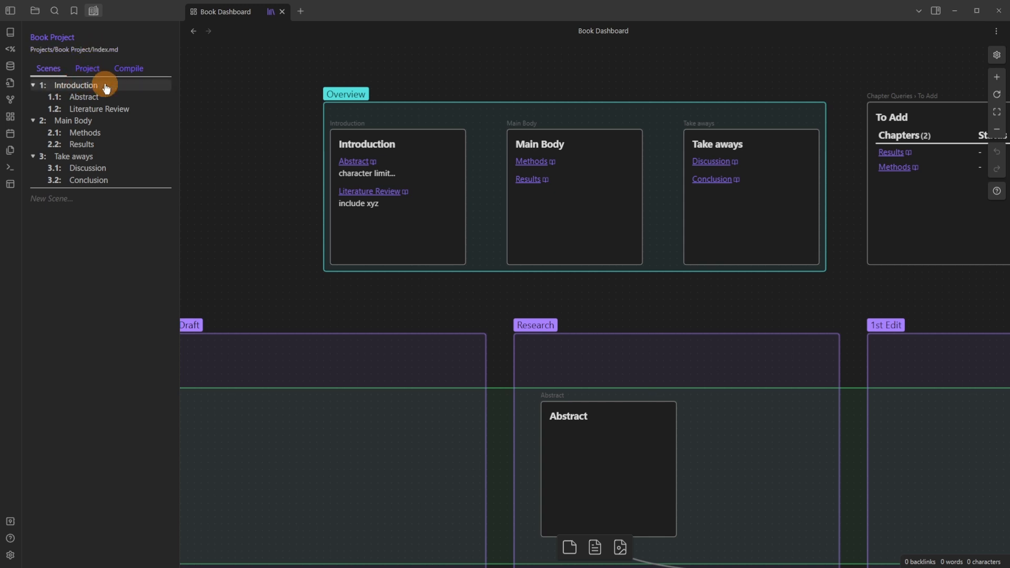
mouse_move(64, 159)
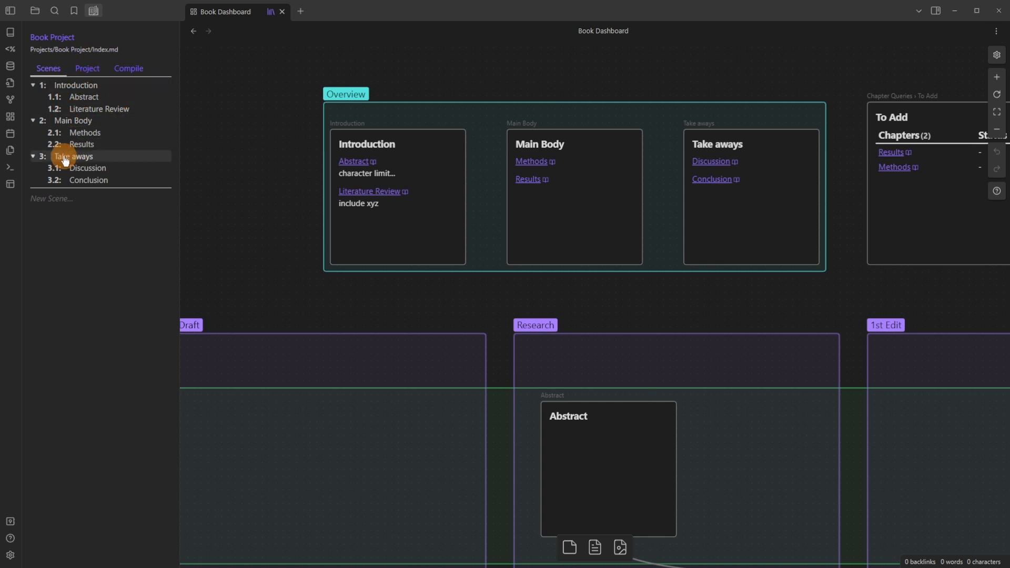
mouse_move(270, 176)
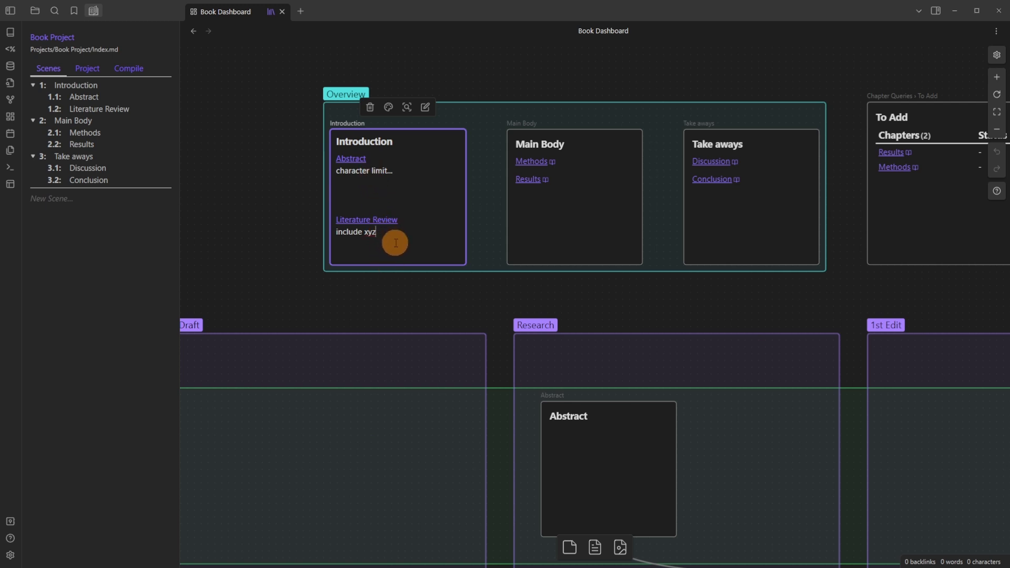
Step: Start editing the Main Body overview card on the Book Dashboard canvas
click(560, 200)
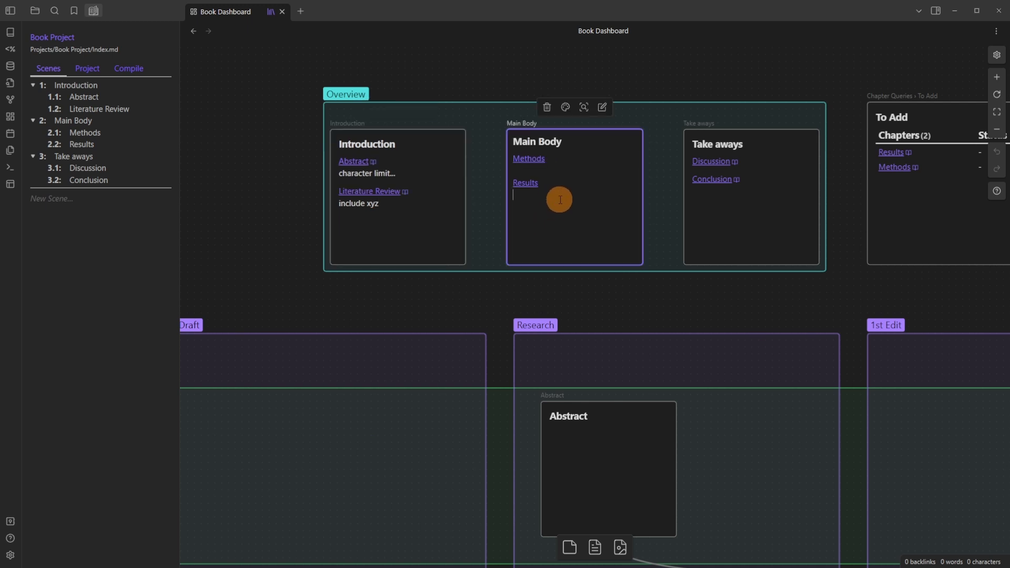
mouse_move(556, 205)
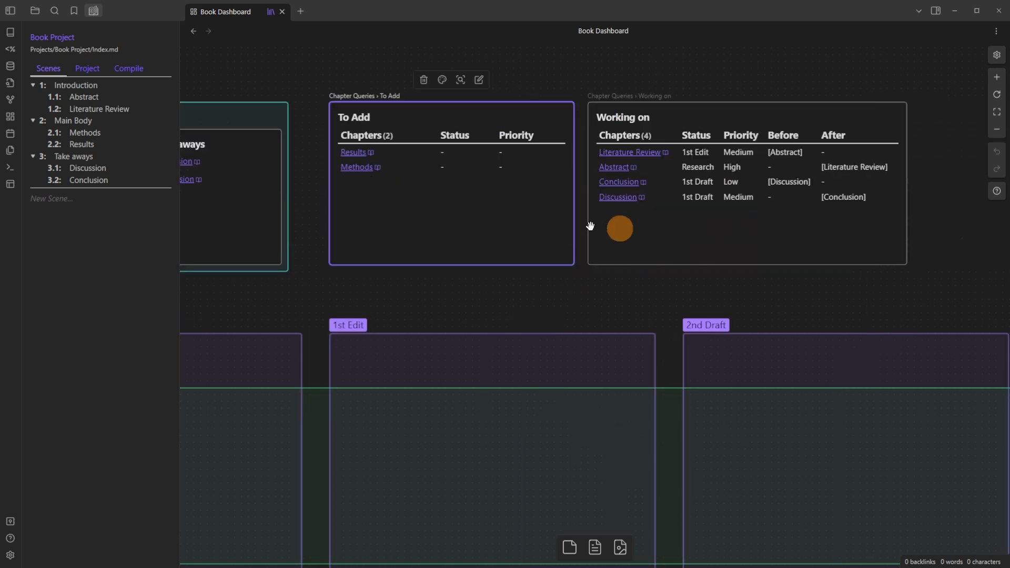
drag(620, 228, 510, 244)
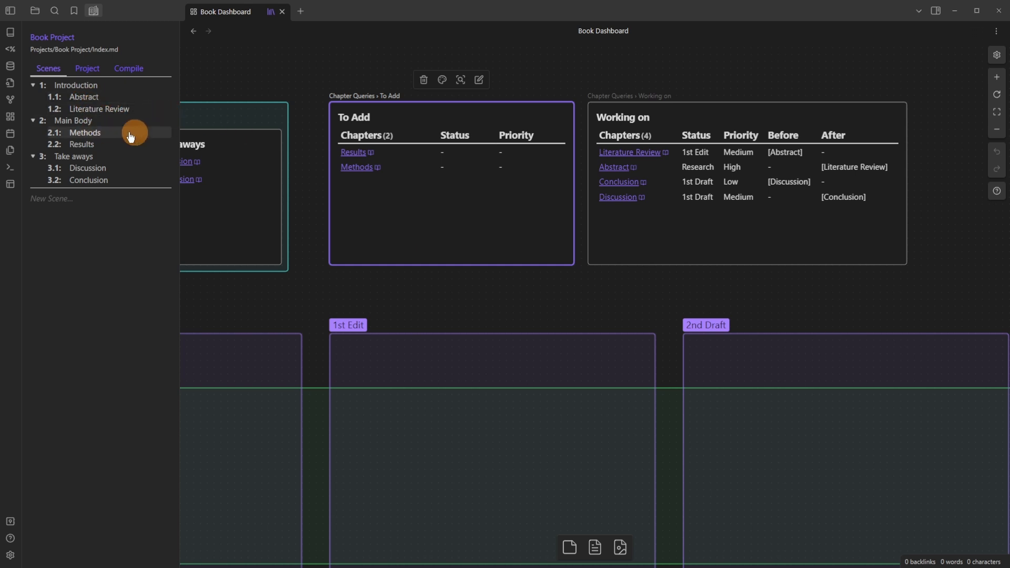
mouse_move(127, 167)
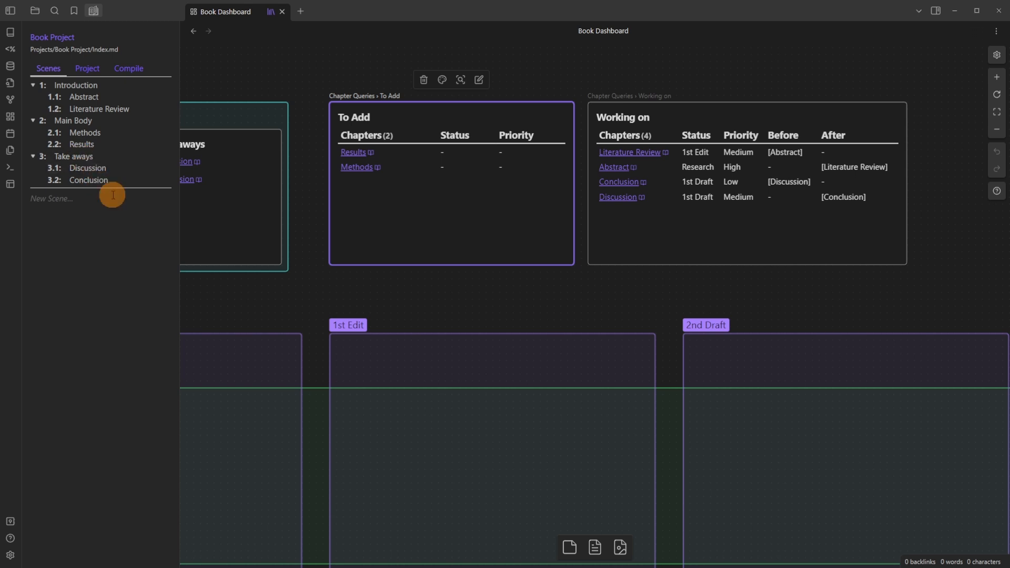
mouse_move(361, 103)
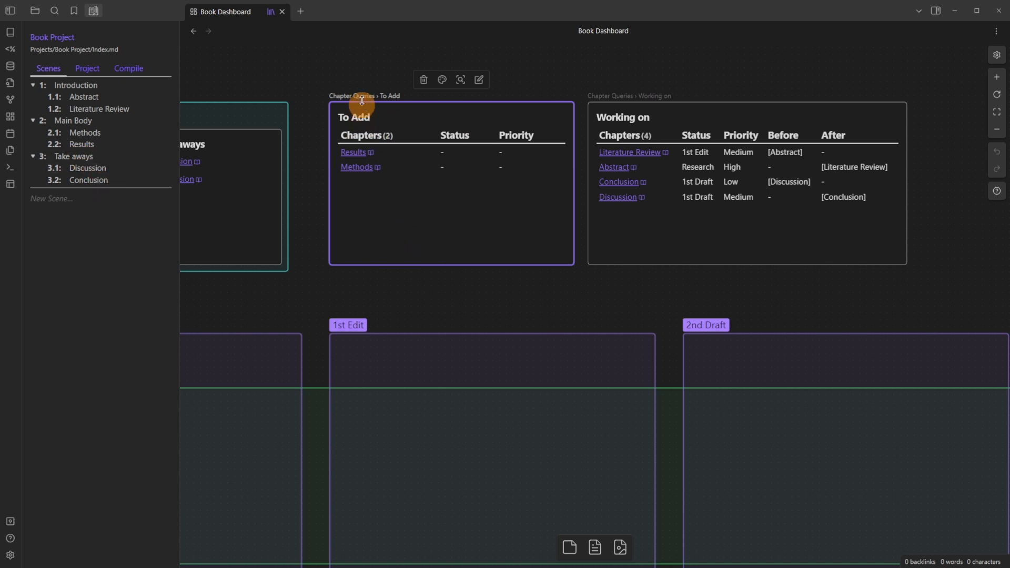
mouse_move(404, 153)
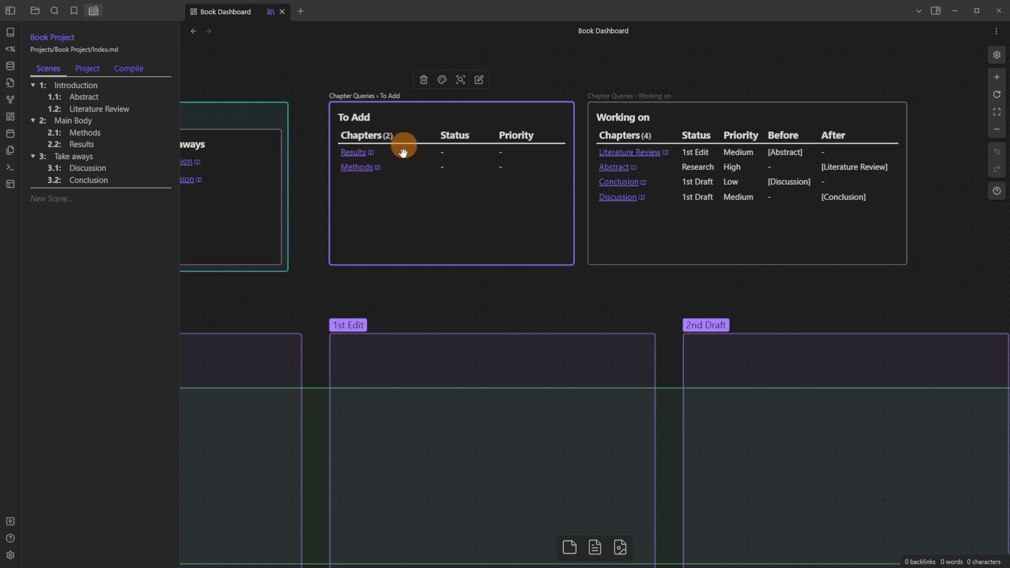
mouse_move(459, 255)
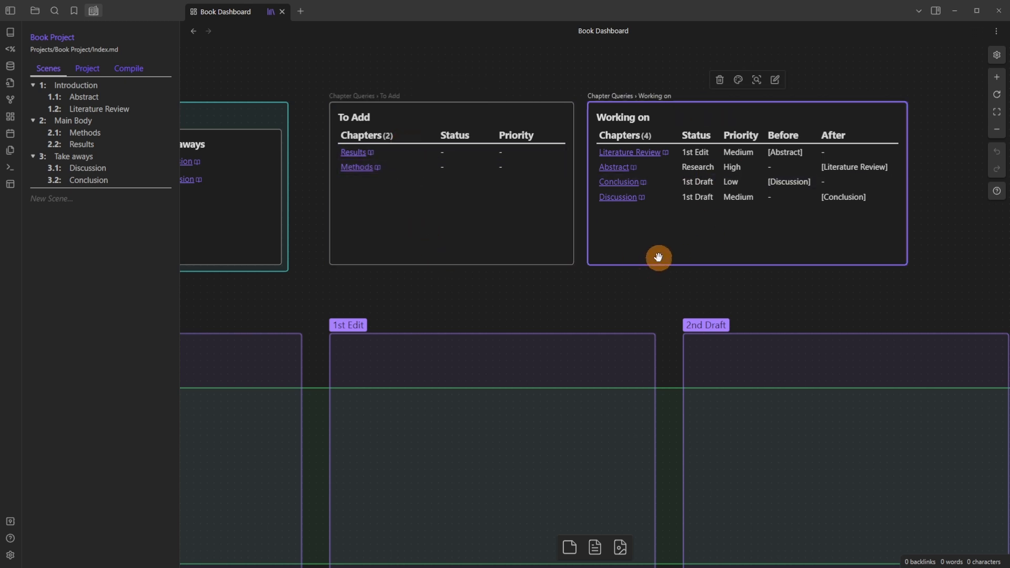
mouse_move(688, 292)
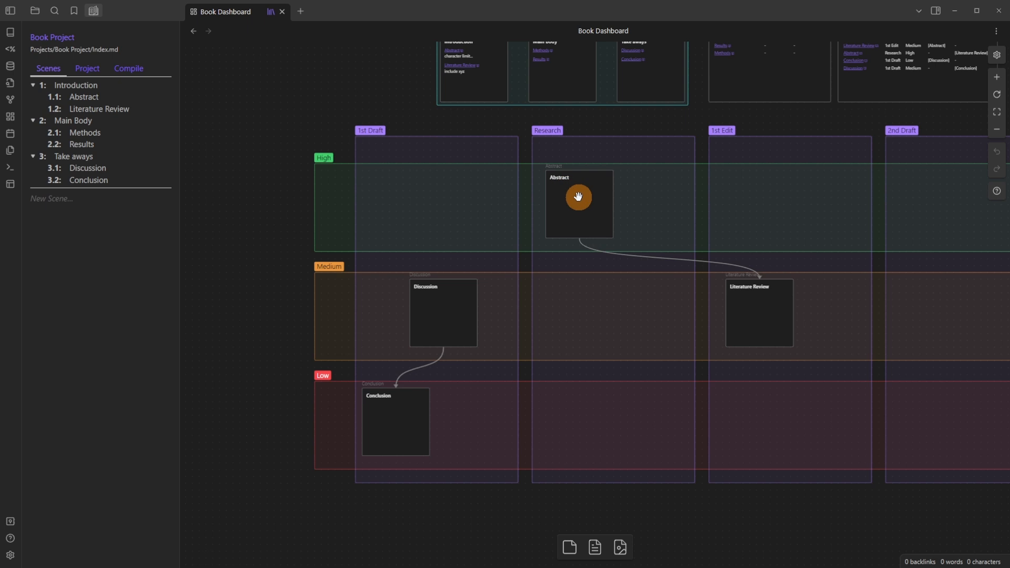
click(579, 204)
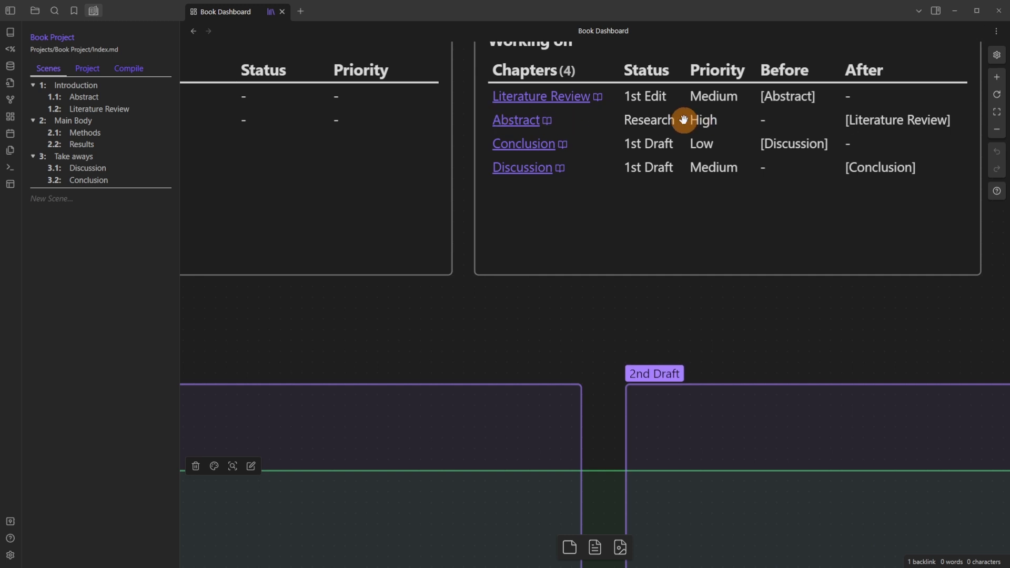
mouse_move(701, 68)
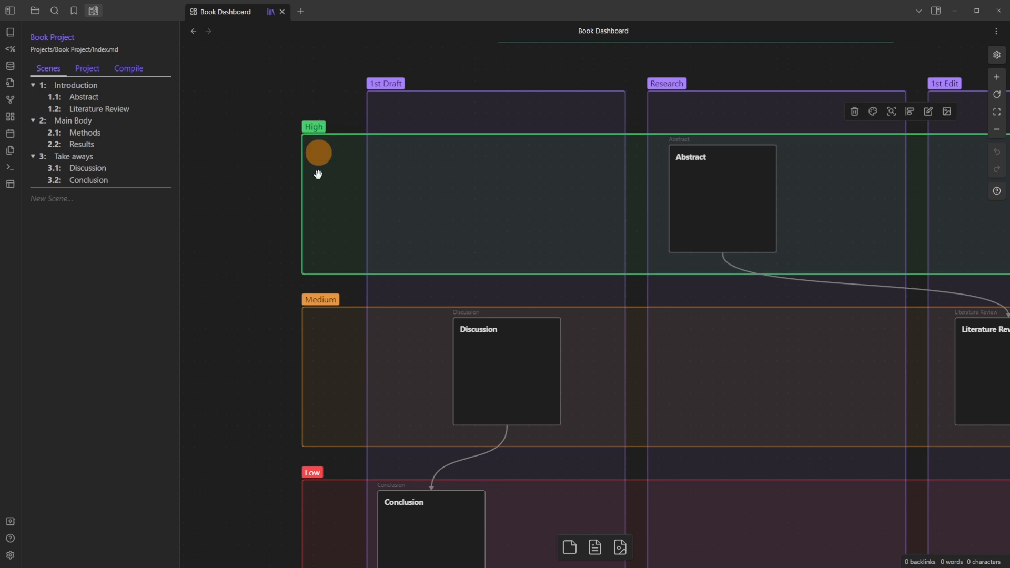
drag(317, 153, 503, 251)
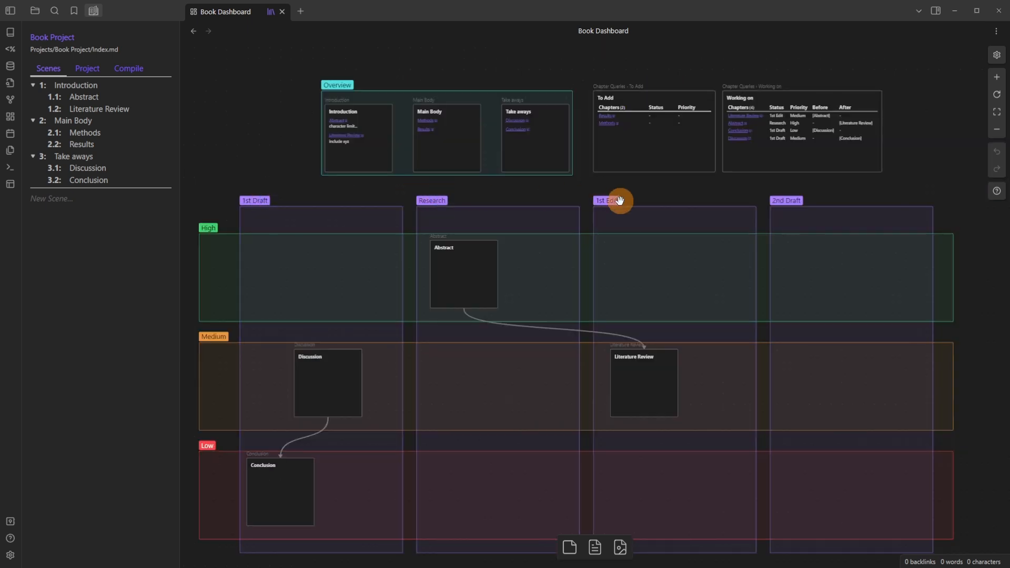
mouse_move(827, 195)
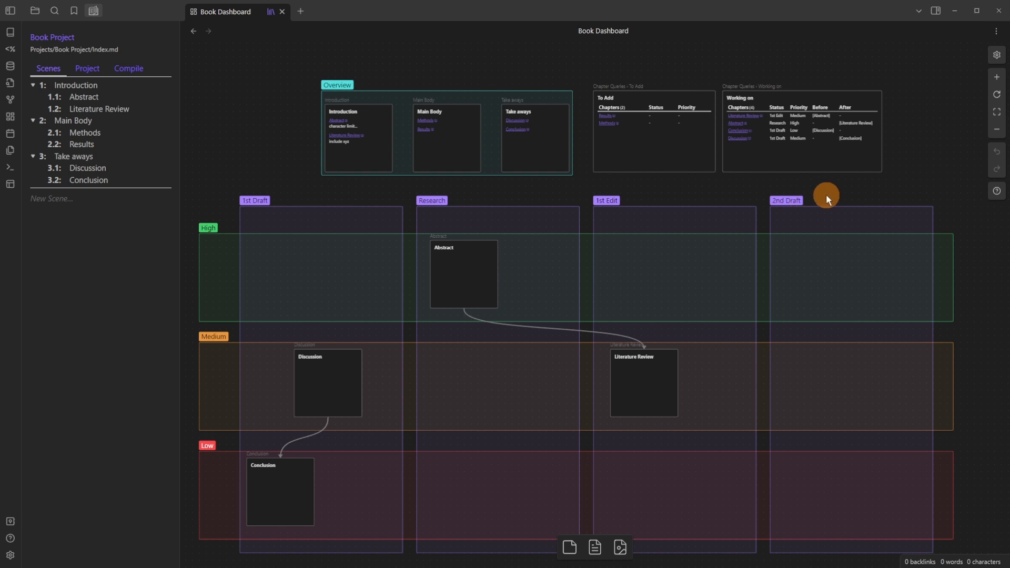
scroll(down, 3)
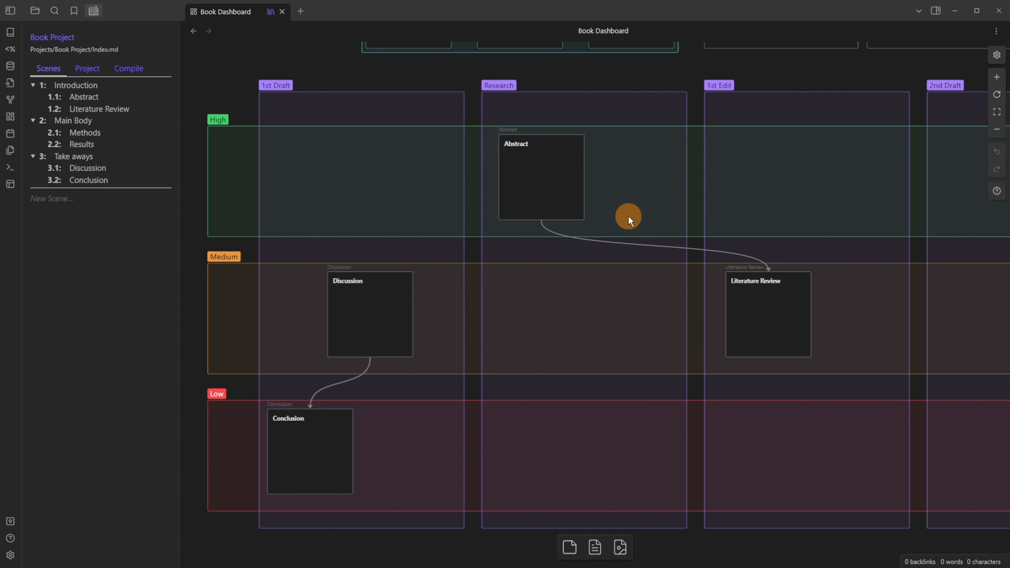
mouse_move(109, 72)
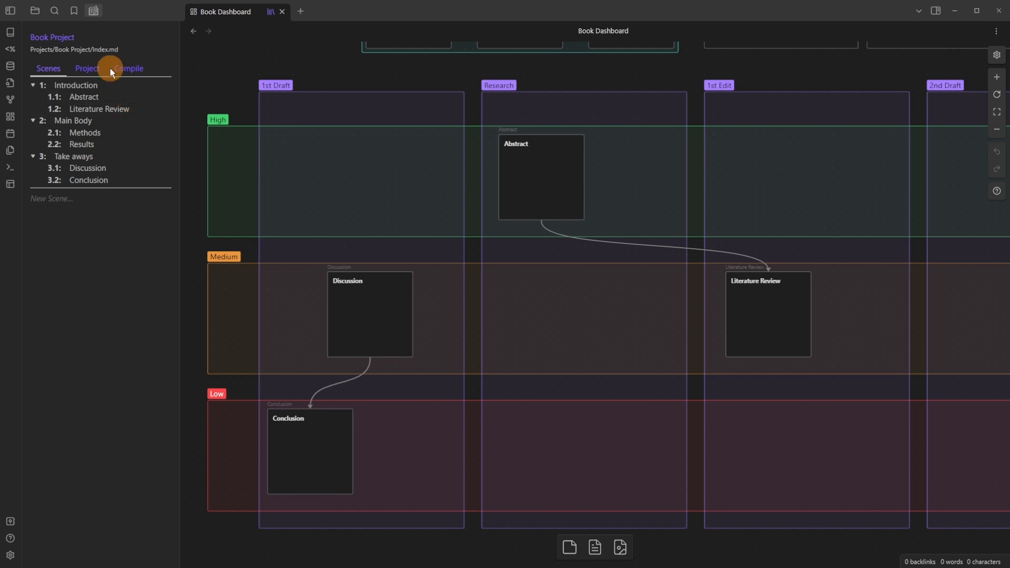
mouse_move(724, 235)
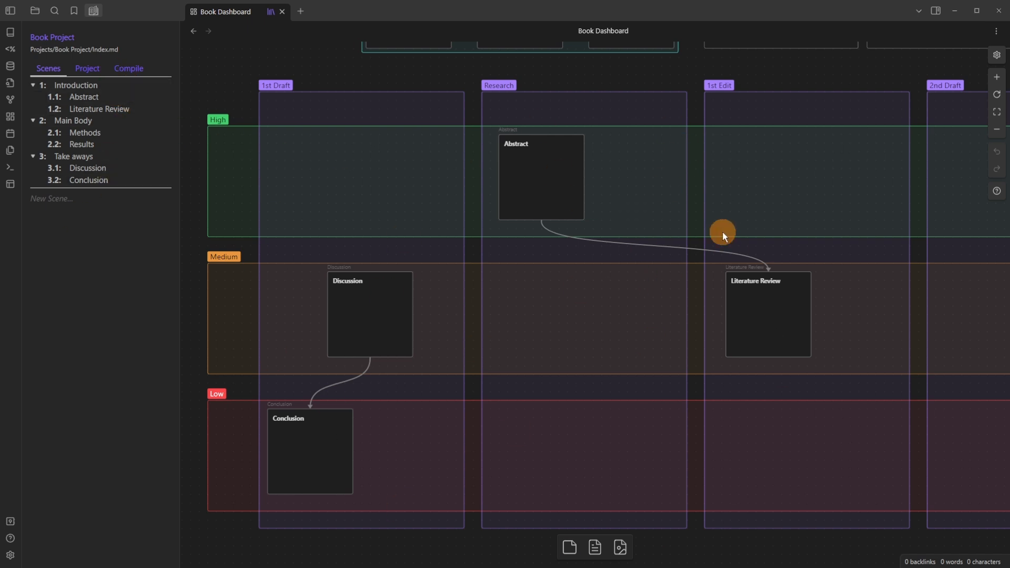
drag(723, 231, 639, 228)
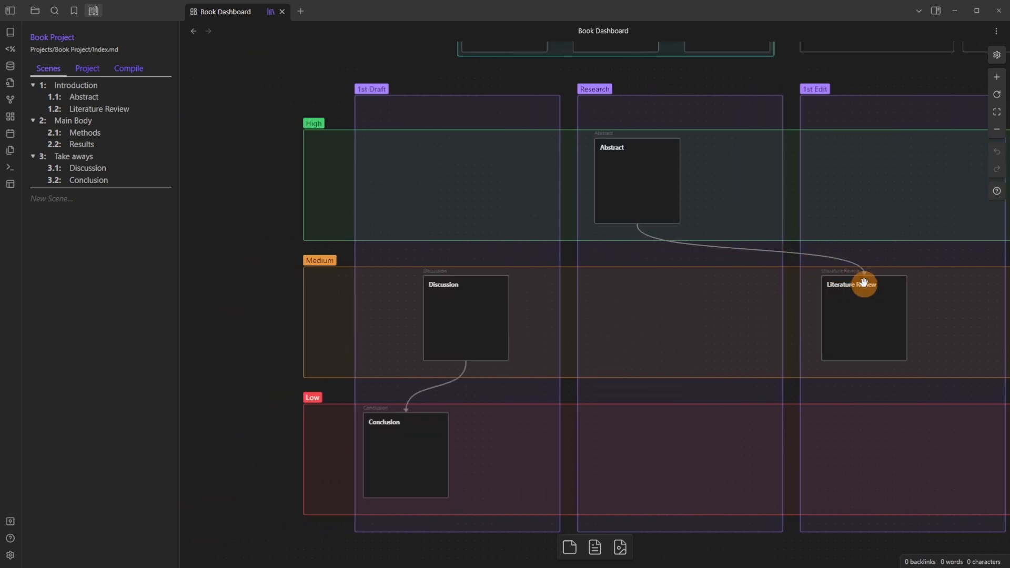
click(609, 175)
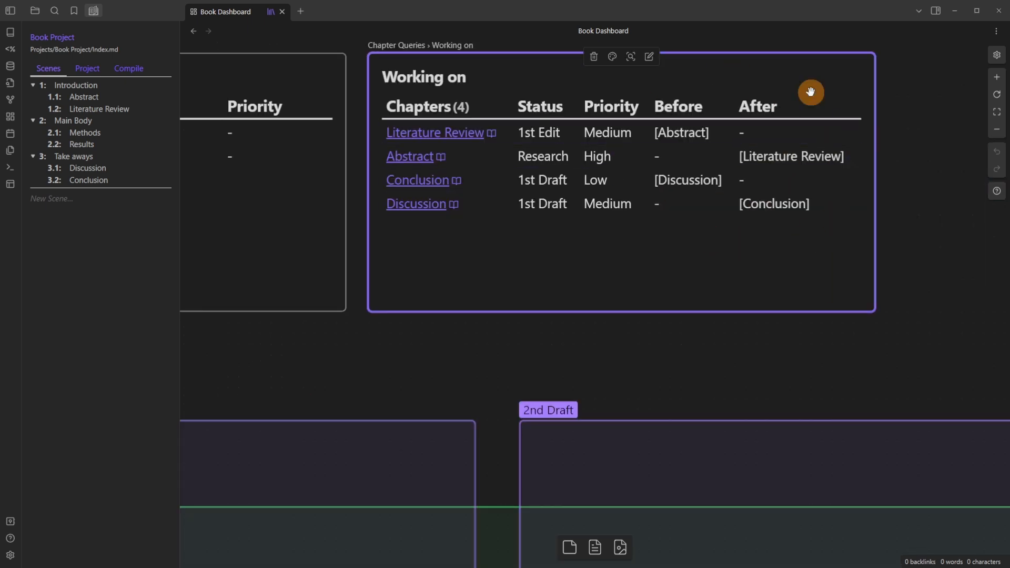
mouse_move(431, 119)
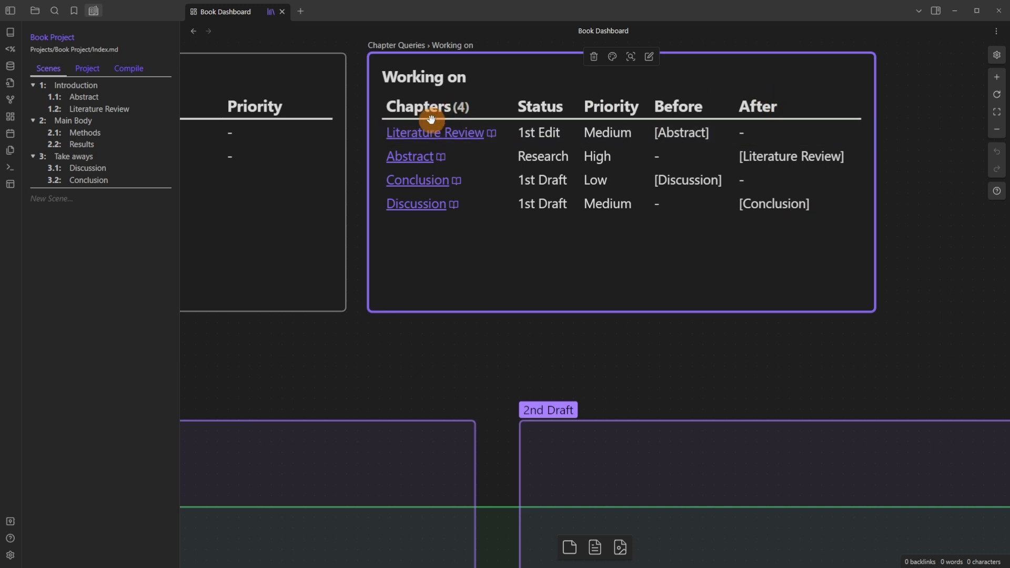
mouse_move(686, 84)
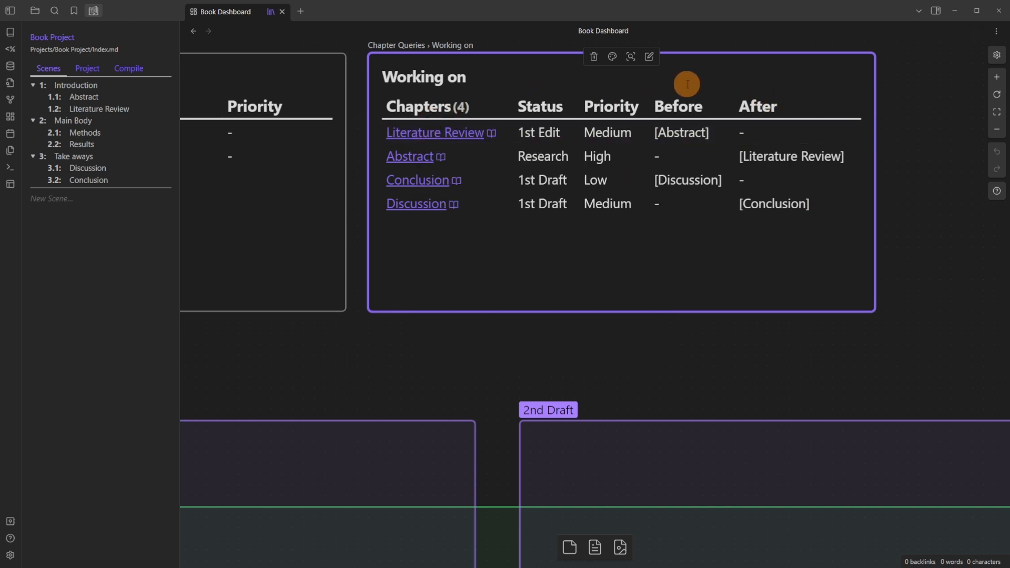
mouse_move(444, 165)
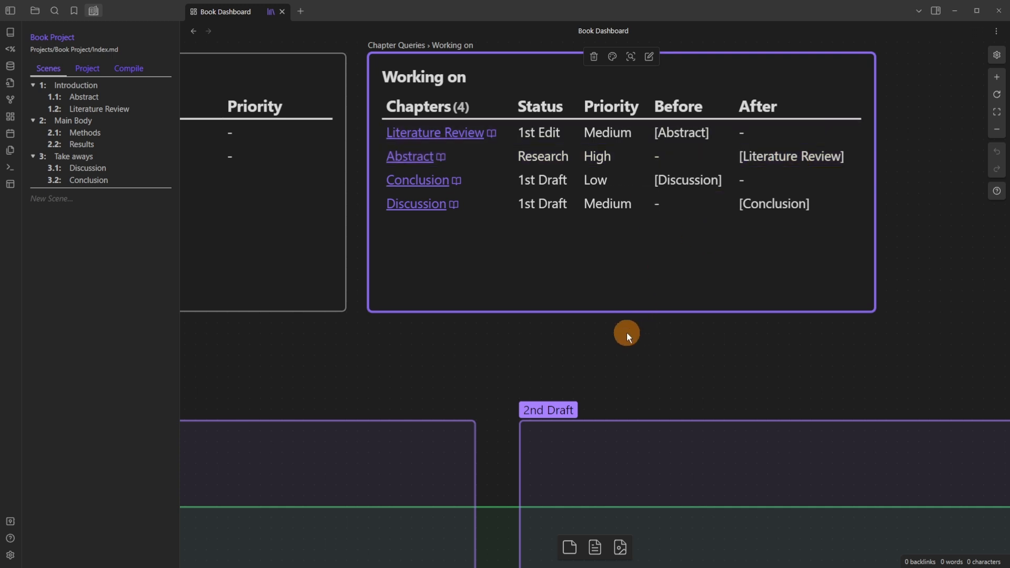
click(434, 133)
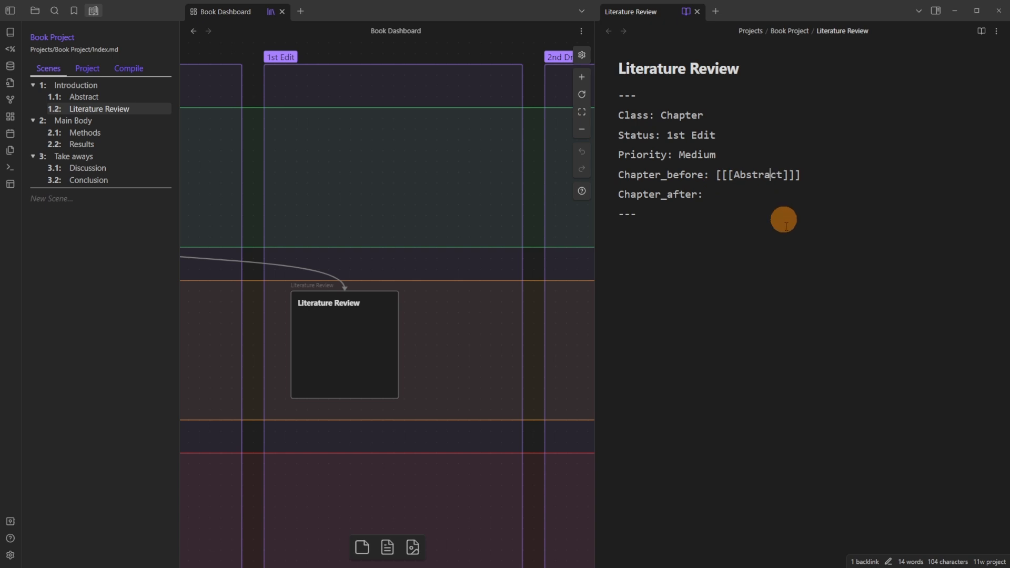
mouse_move(732, 270)
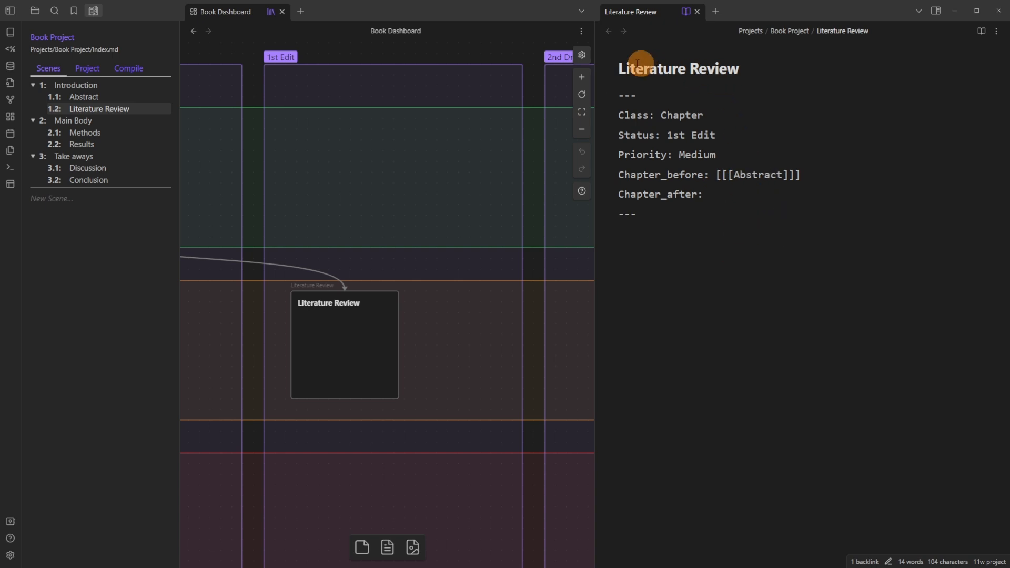
mouse_move(711, 65)
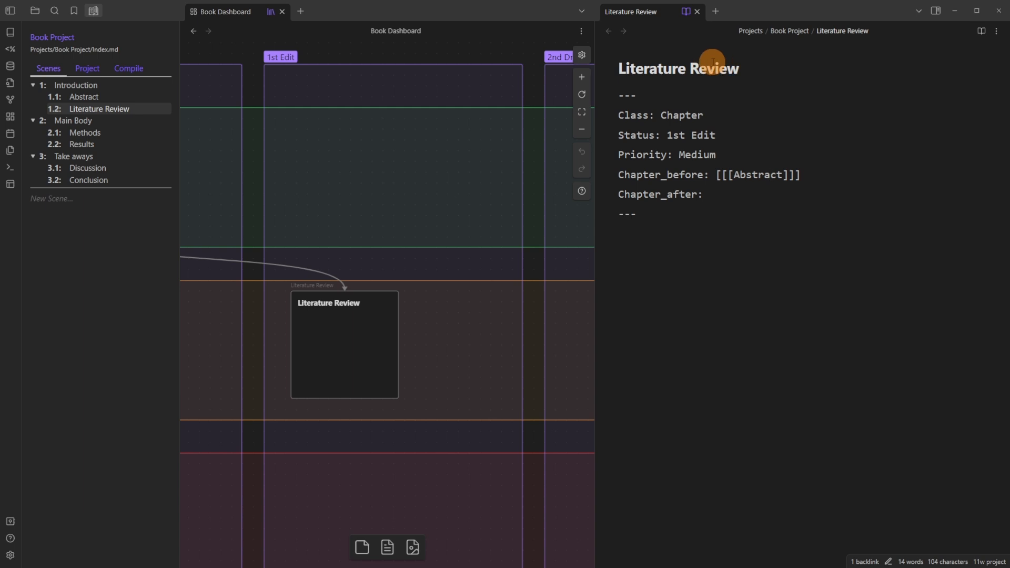
mouse_move(720, 116)
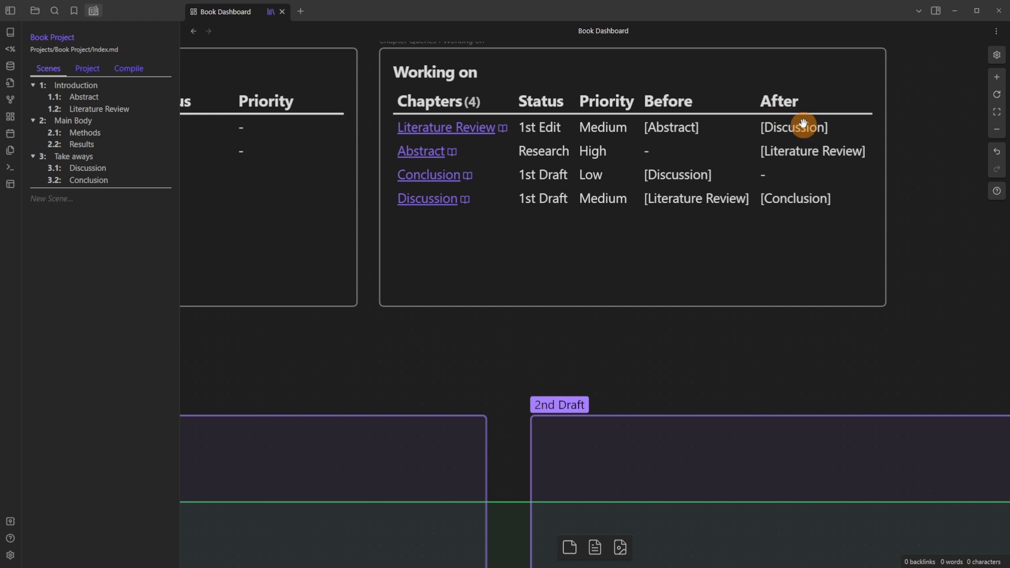
mouse_move(674, 80)
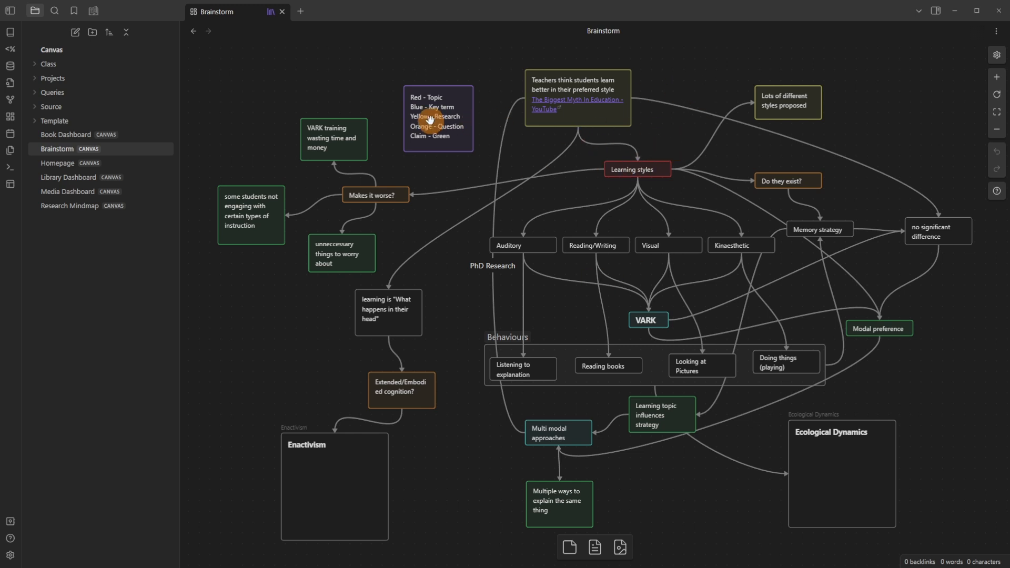
click(437, 117)
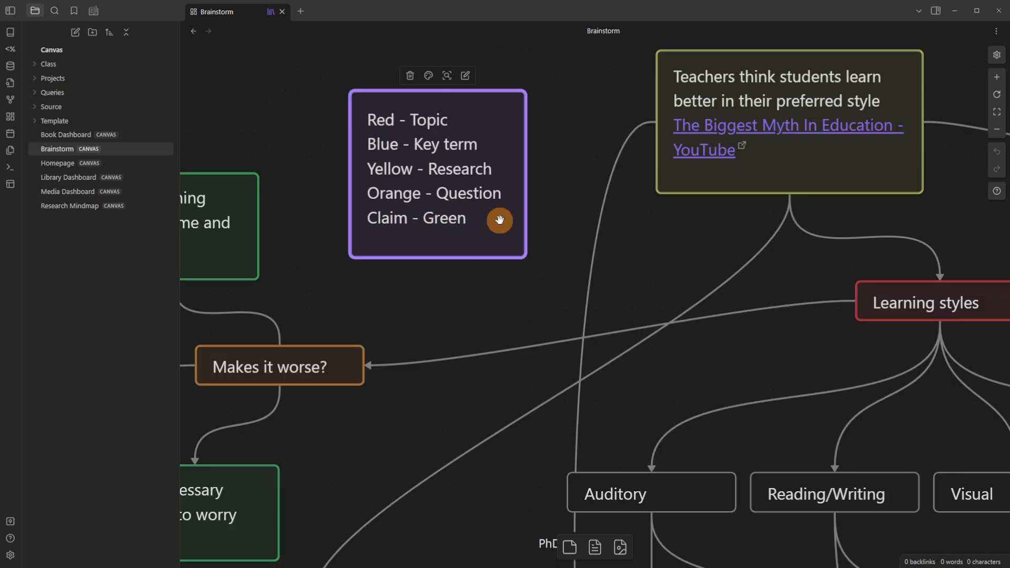
mouse_move(510, 219)
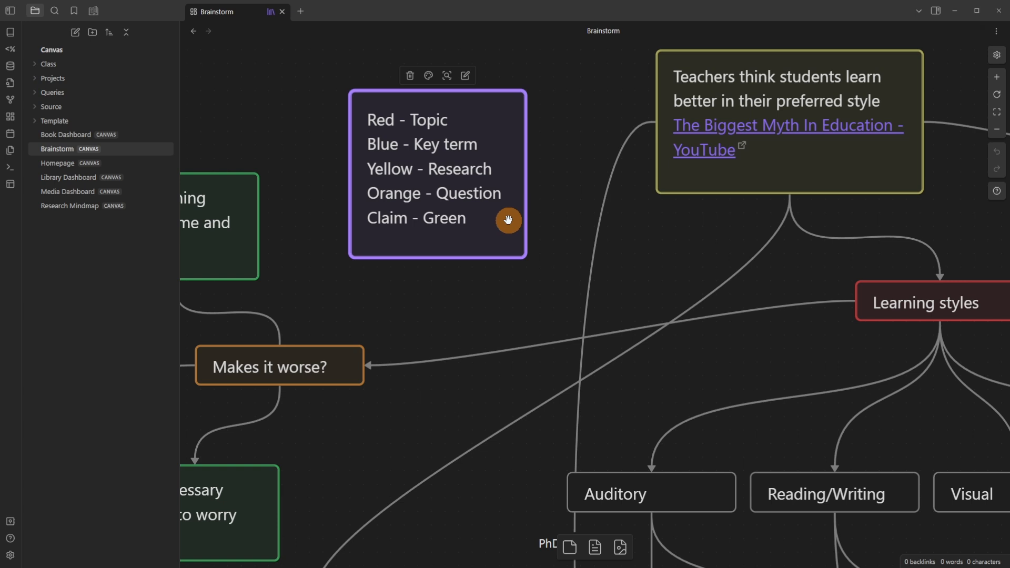
click(571, 183)
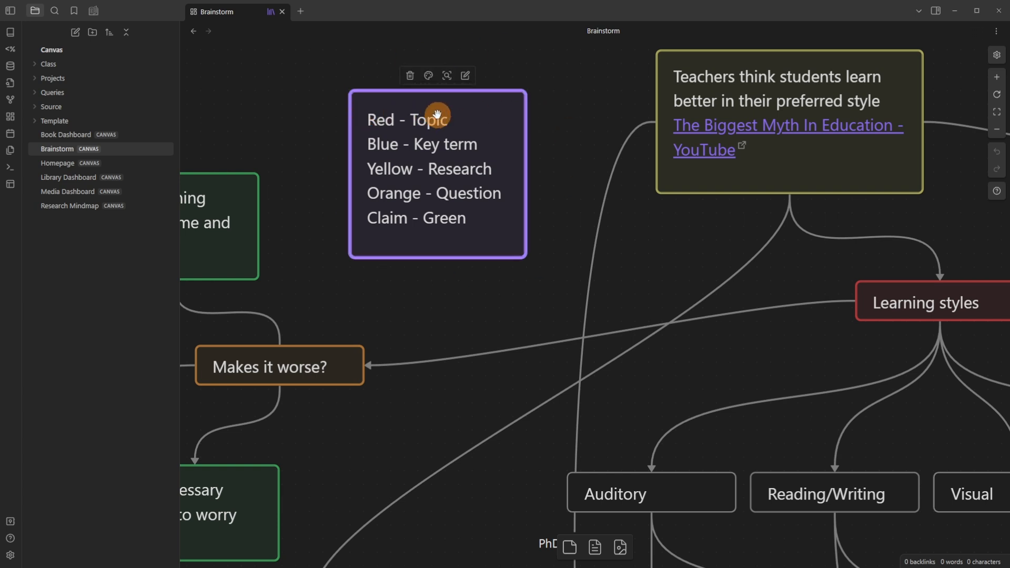
mouse_move(394, 188)
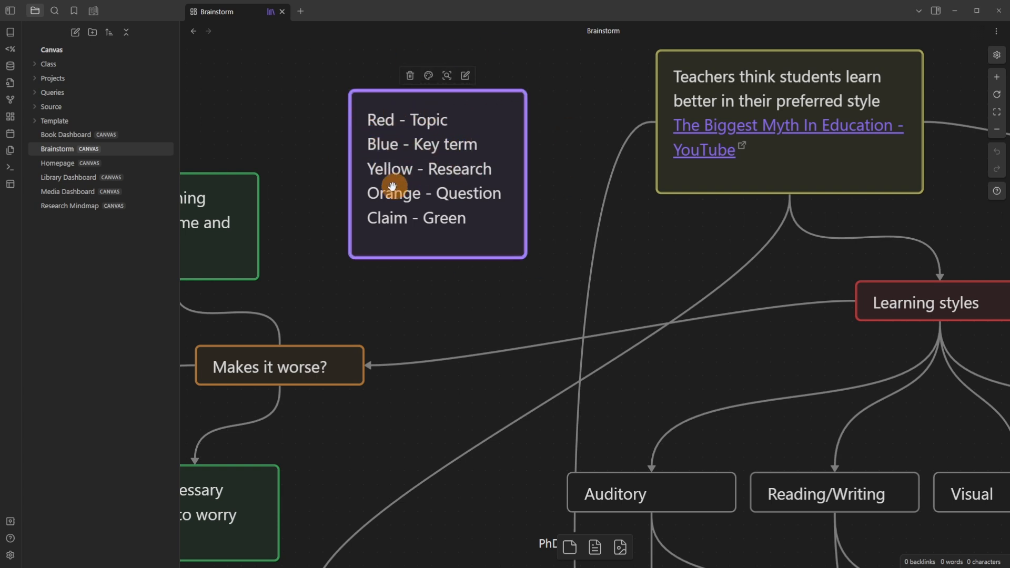
mouse_move(443, 215)
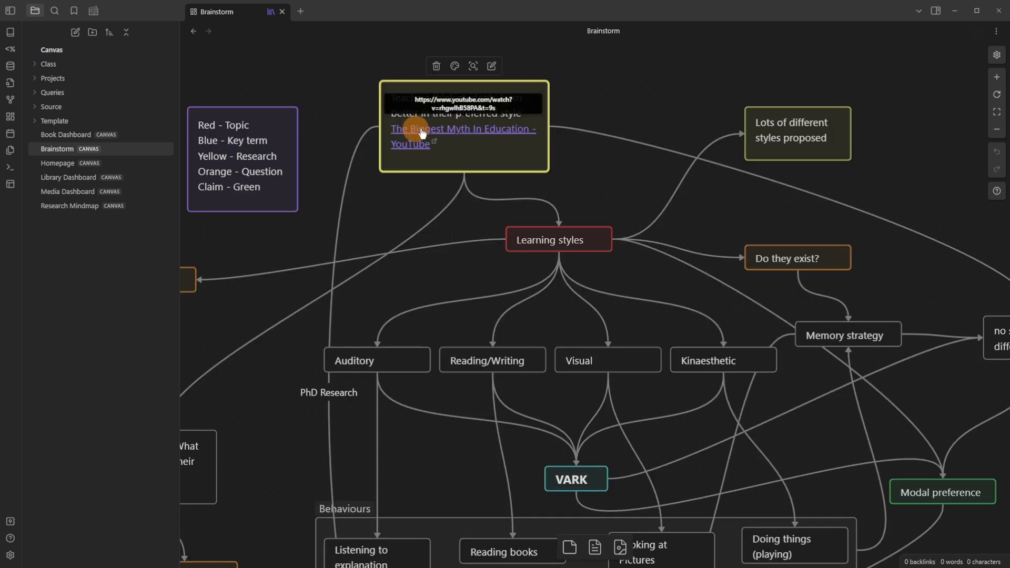
mouse_move(484, 157)
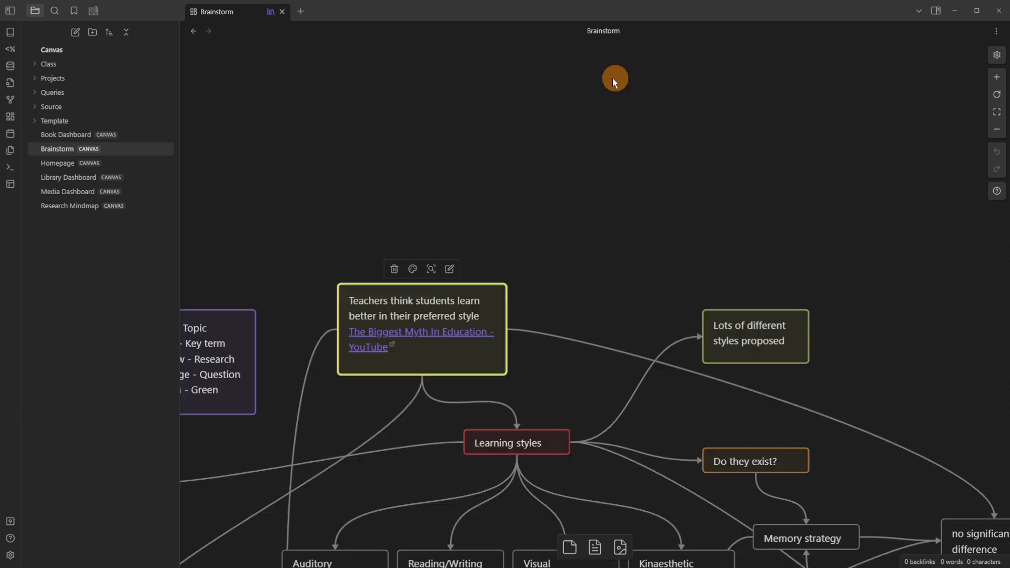
mouse_move(681, 198)
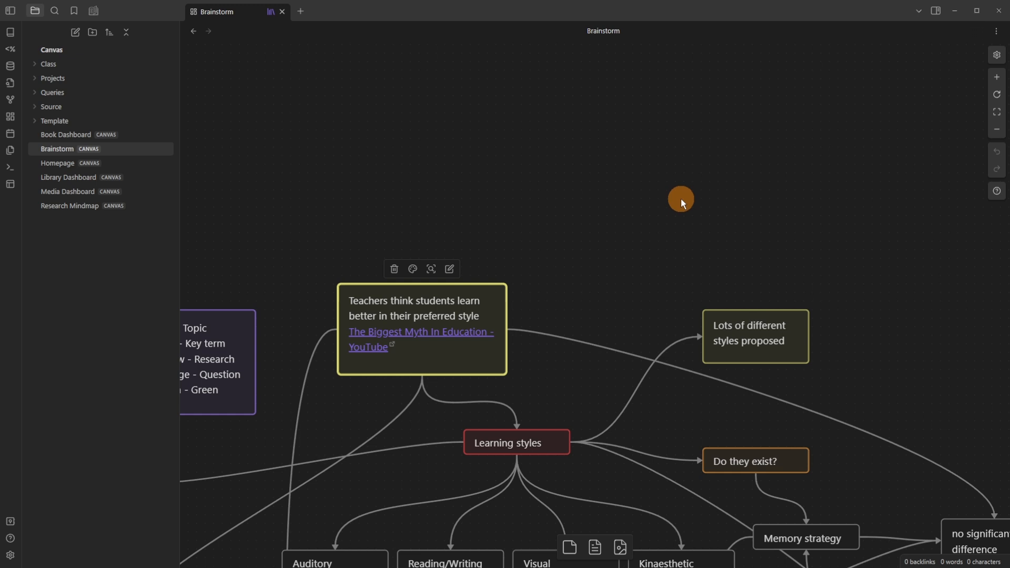
scroll(down, 3)
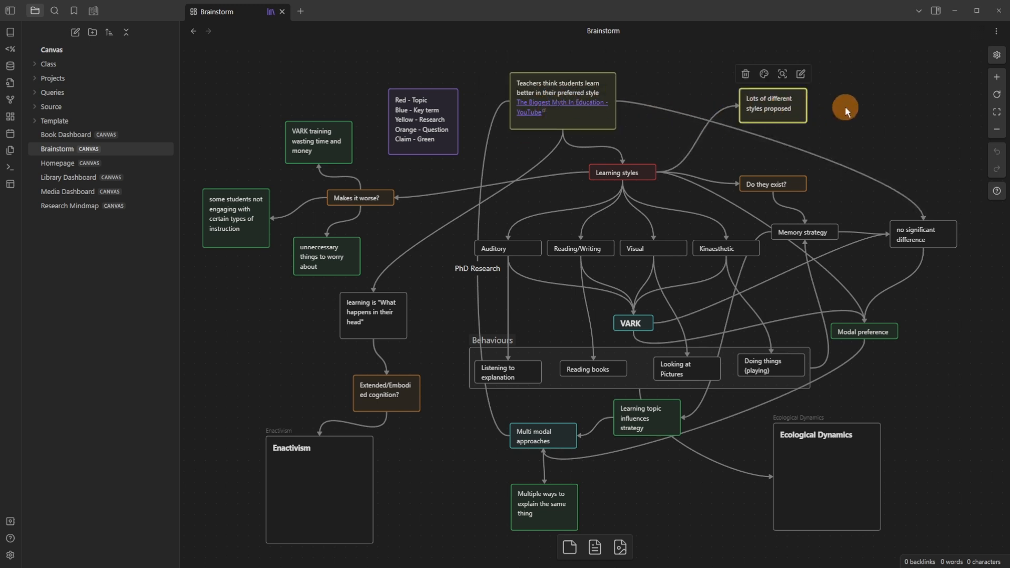
mouse_move(835, 112)
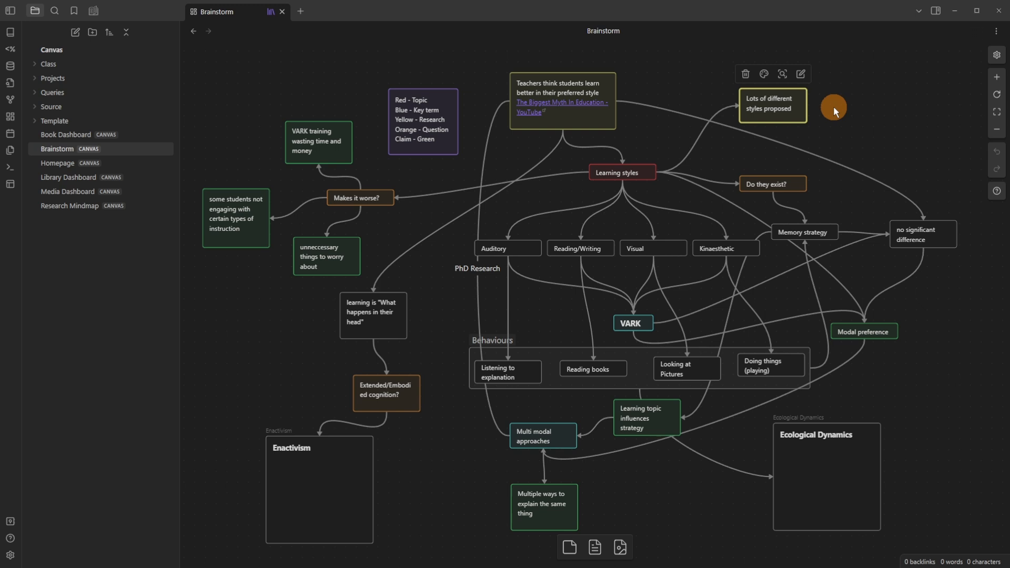
click(623, 173)
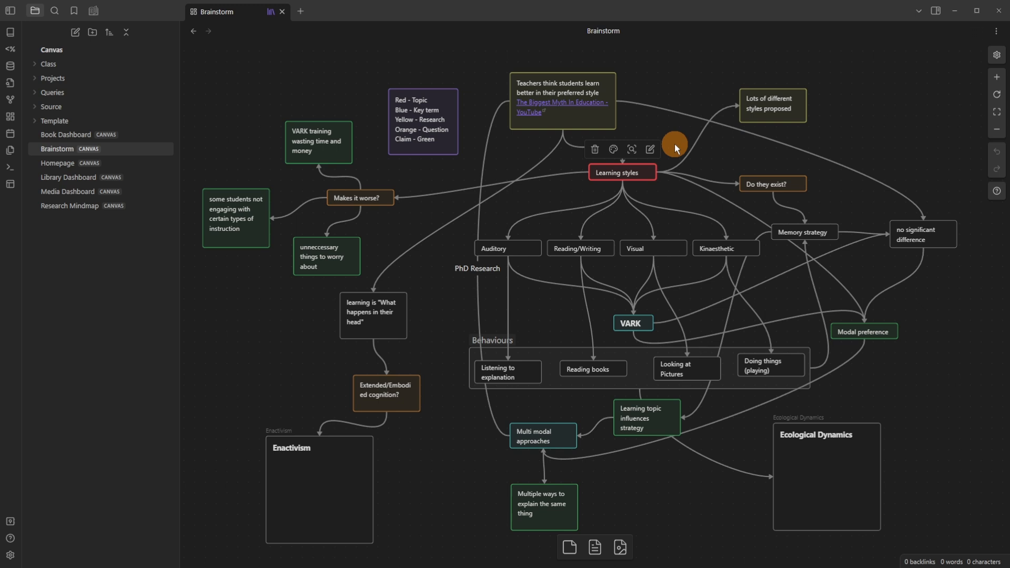
click(772, 183)
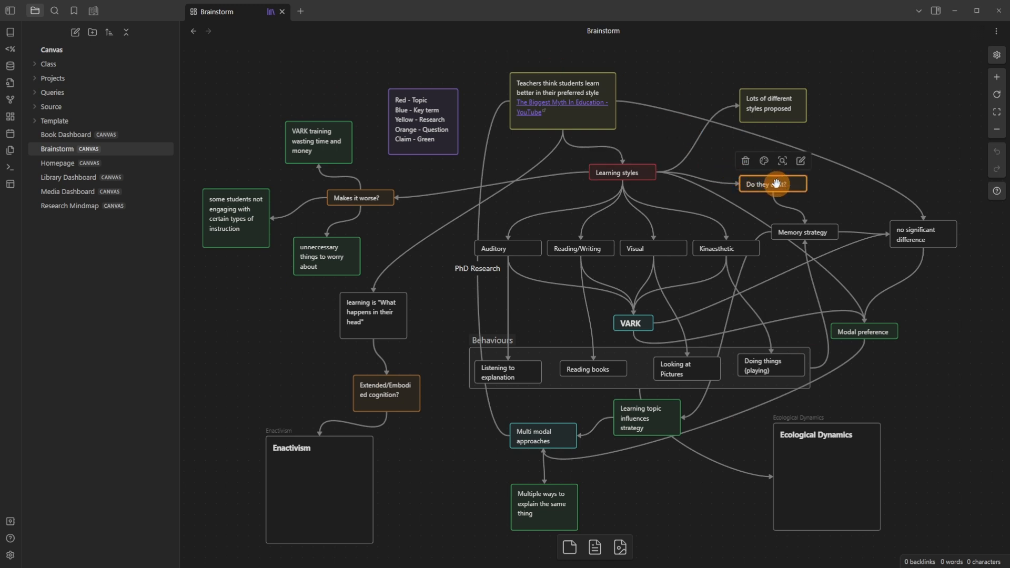
mouse_move(610, 130)
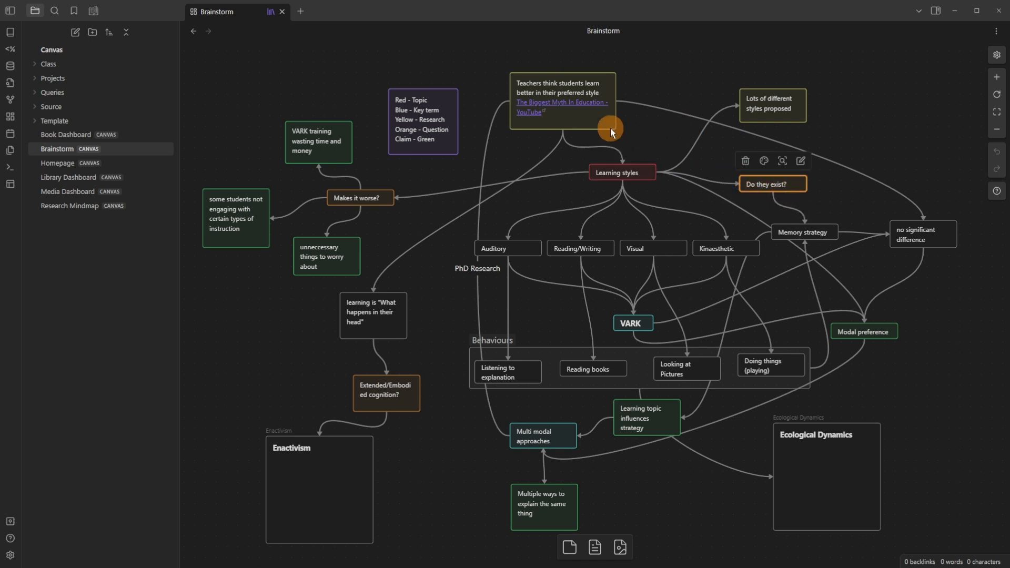
click(804, 232)
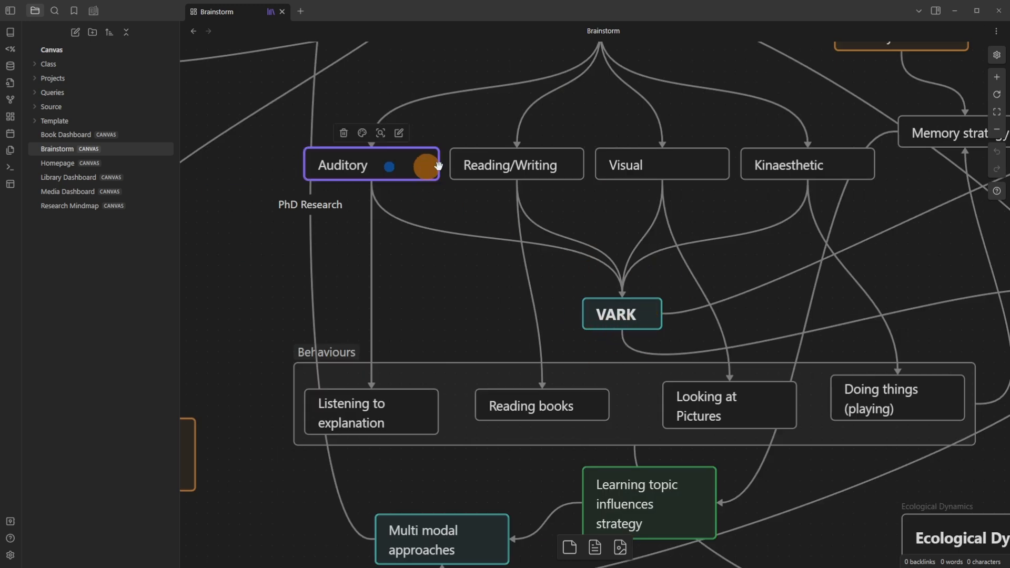
click(622, 313)
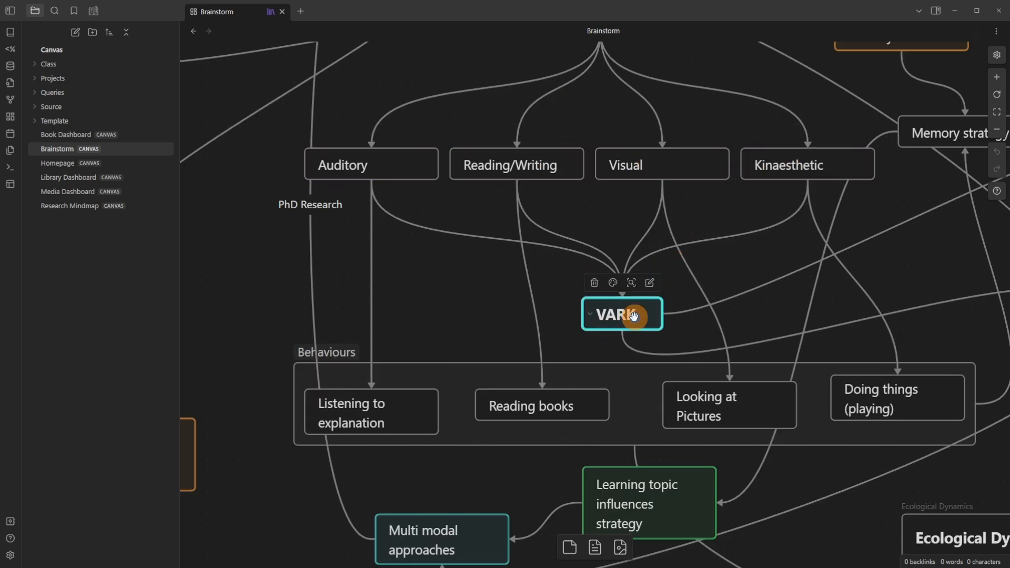
click(516, 164)
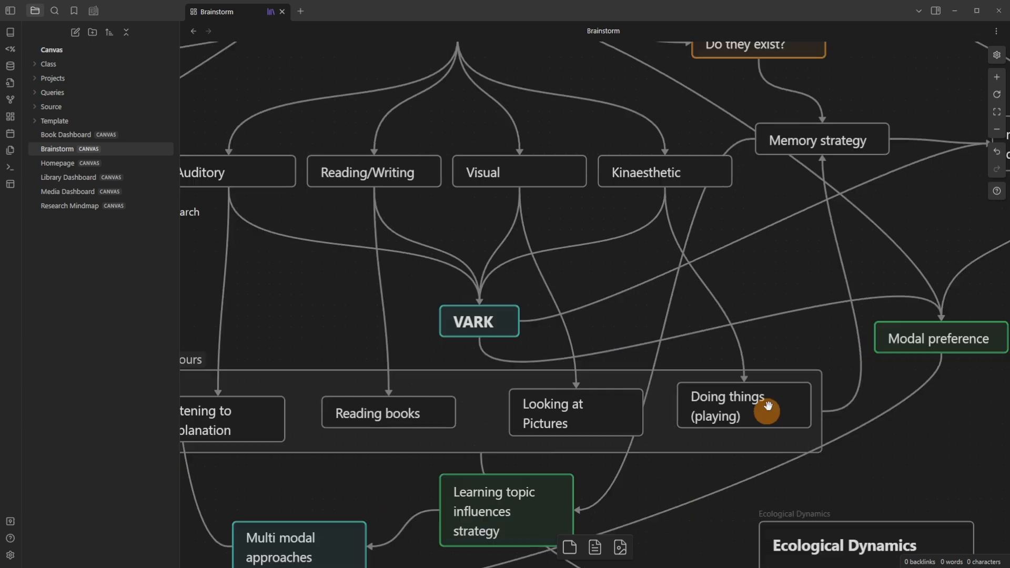
click(822, 139)
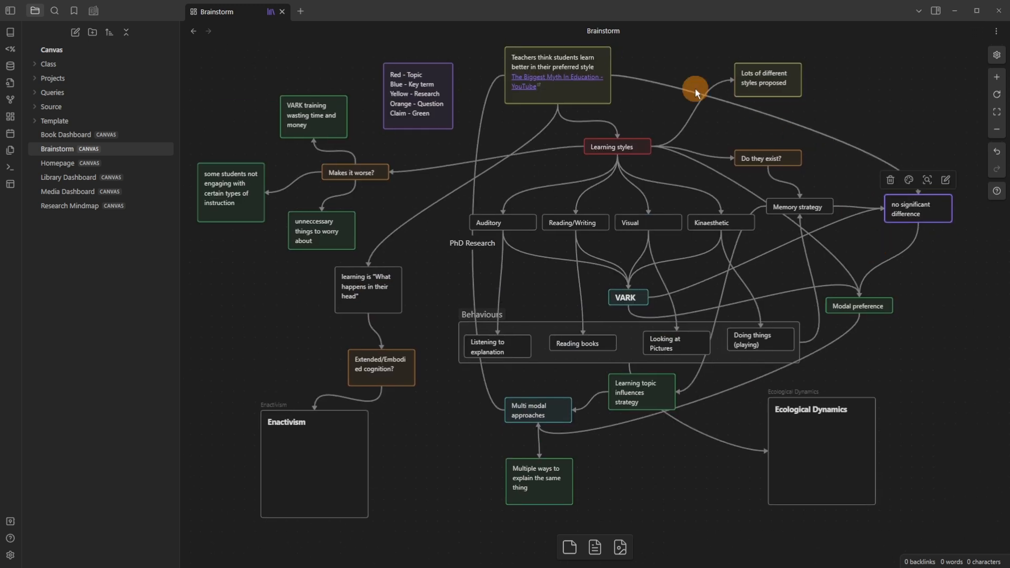
click(557, 73)
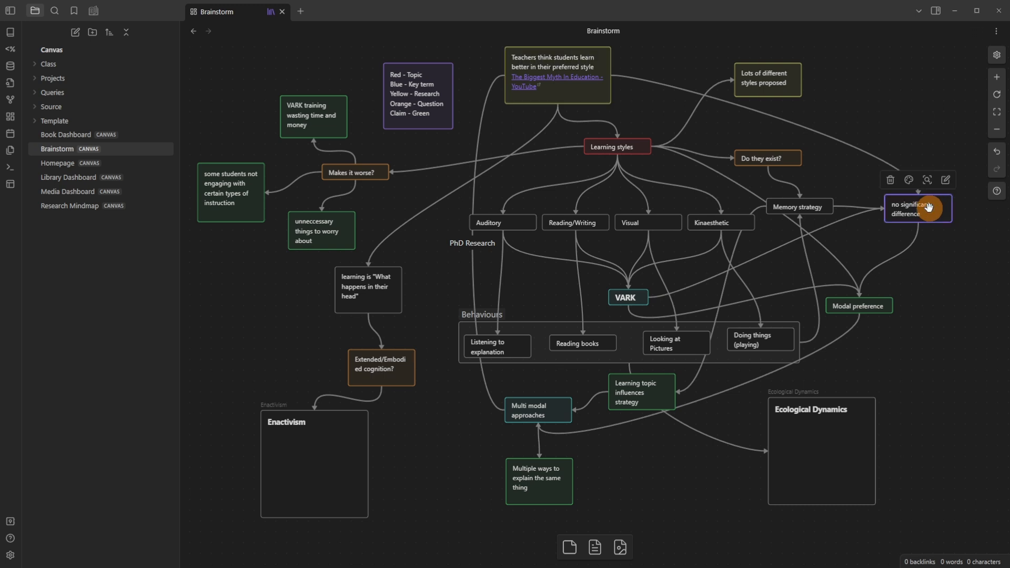
mouse_move(935, 263)
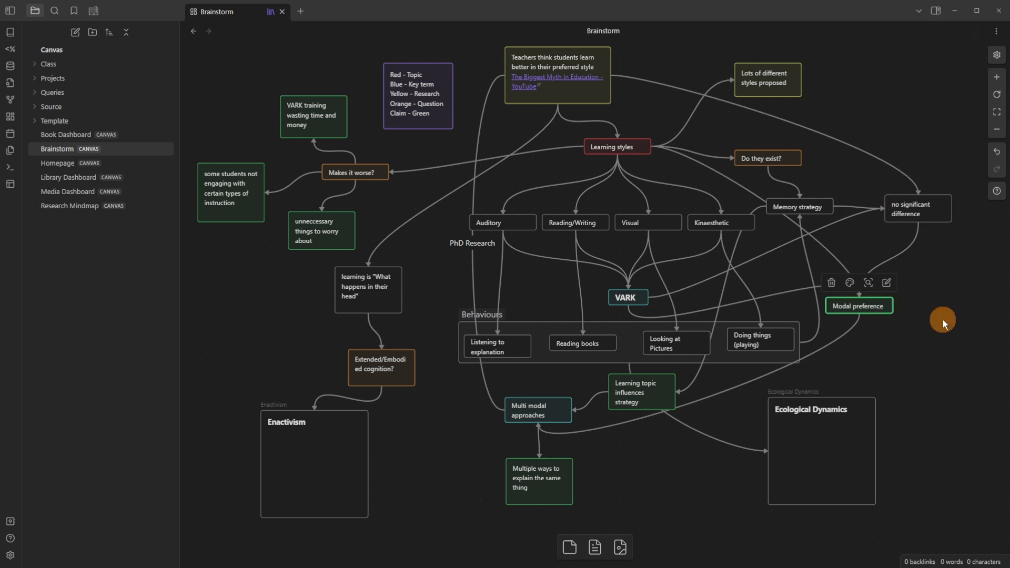
click(616, 147)
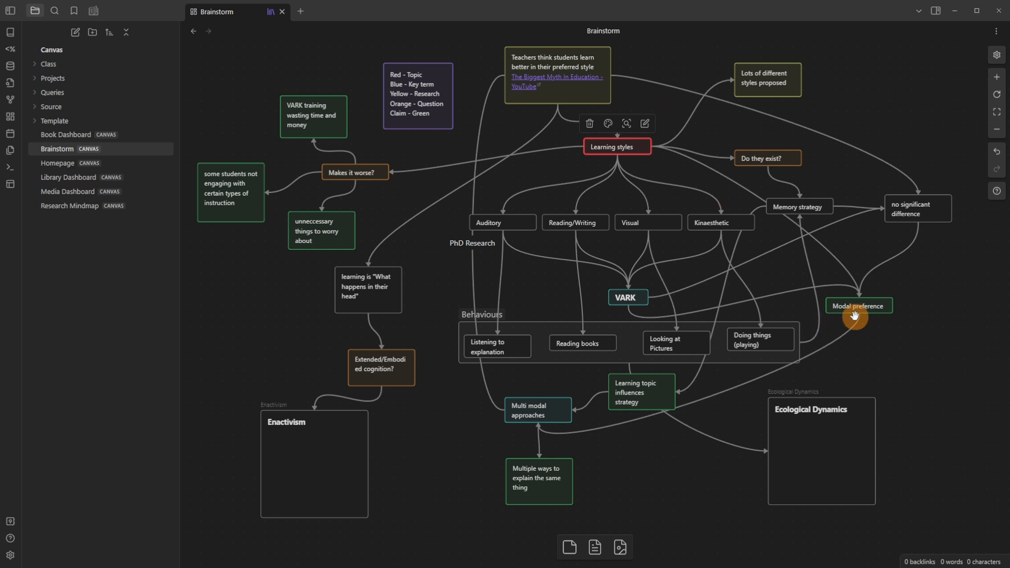
click(859, 306)
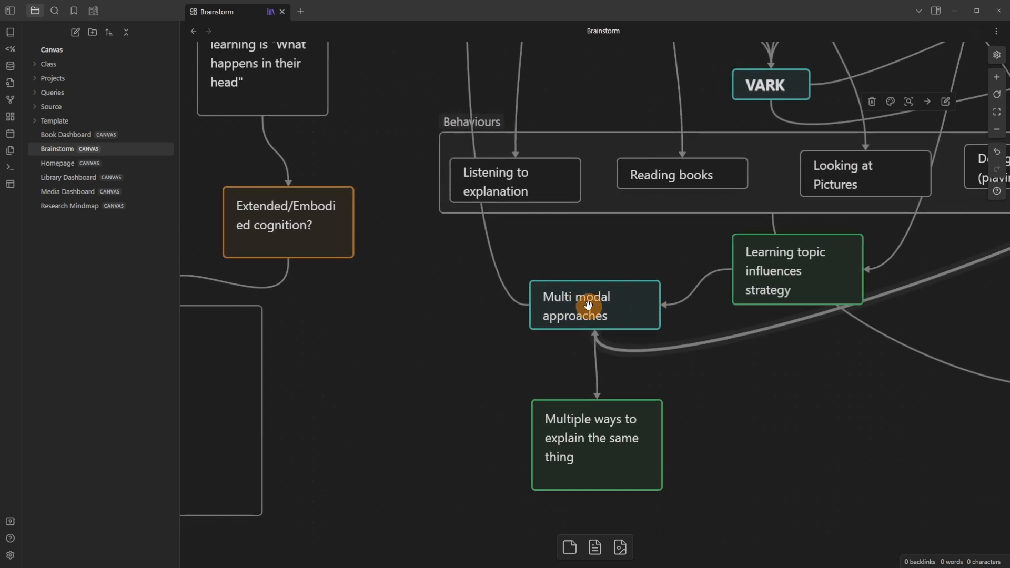
click(589, 308)
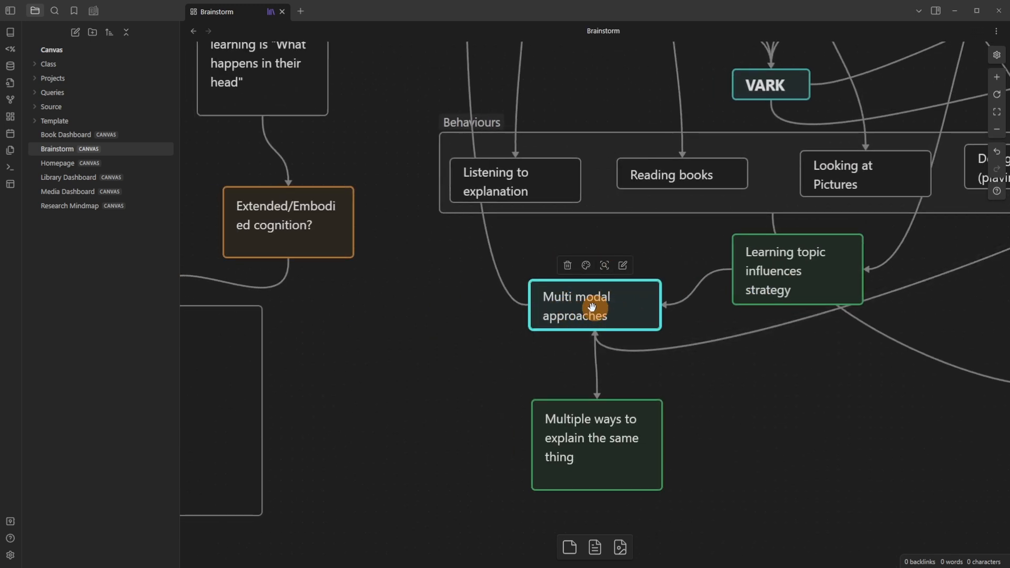
click(789, 275)
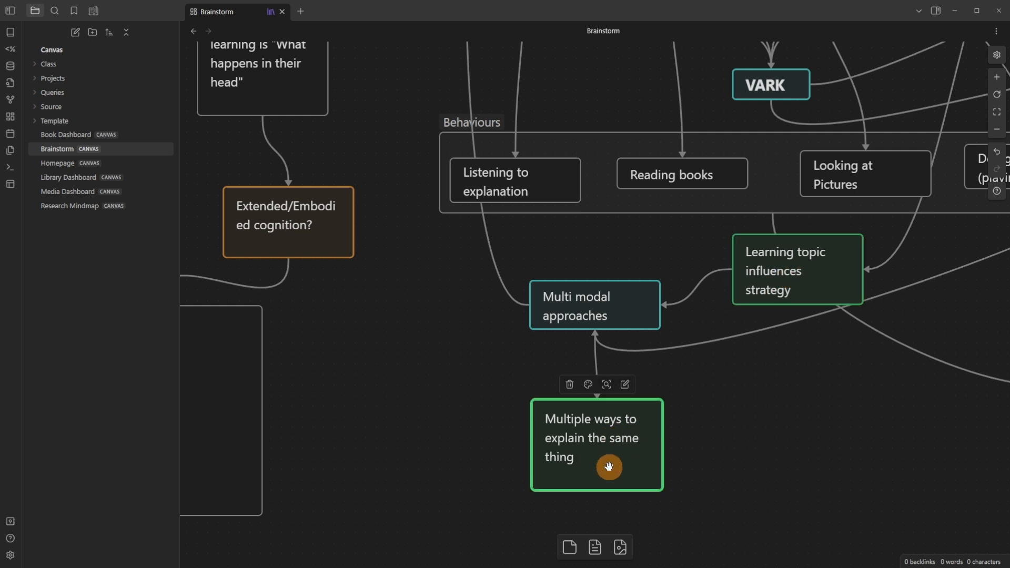
scroll(down, 3)
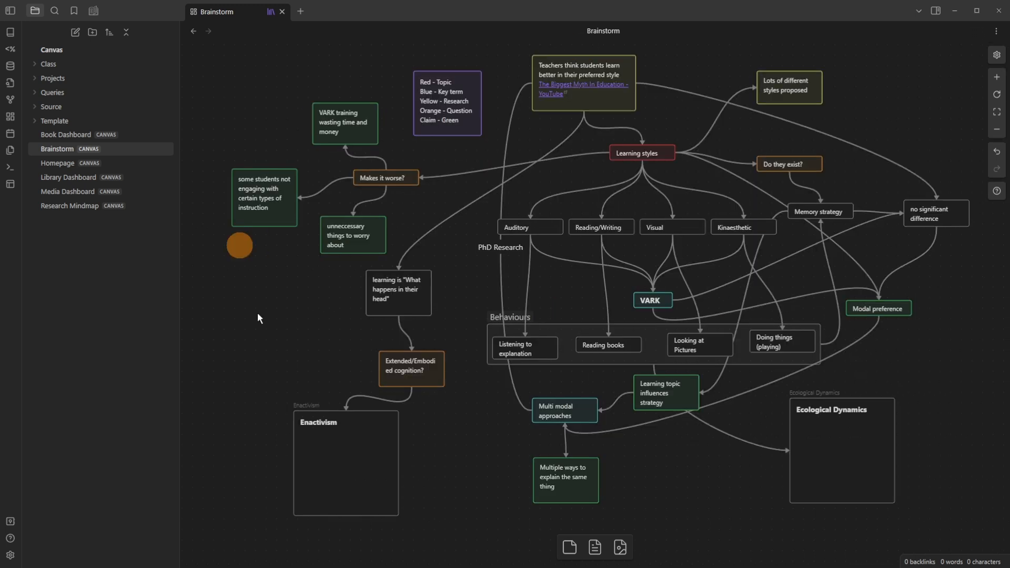
mouse_move(651, 406)
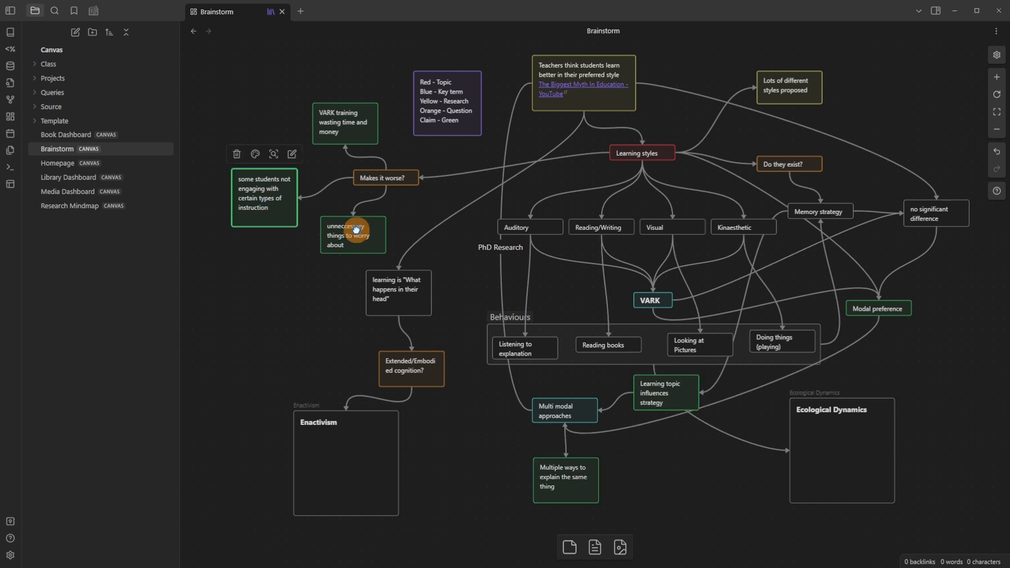
click(385, 176)
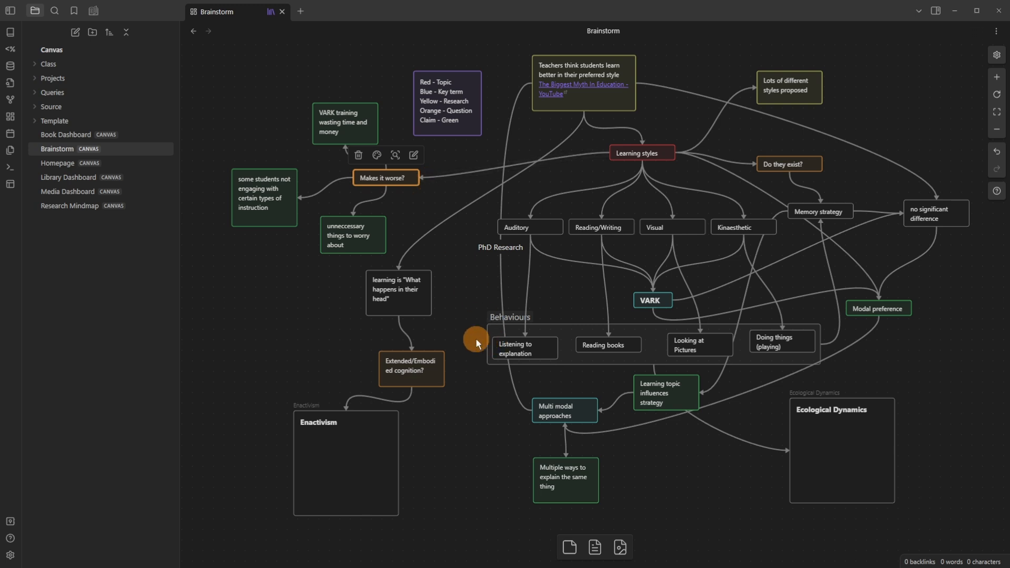
mouse_move(417, 410)
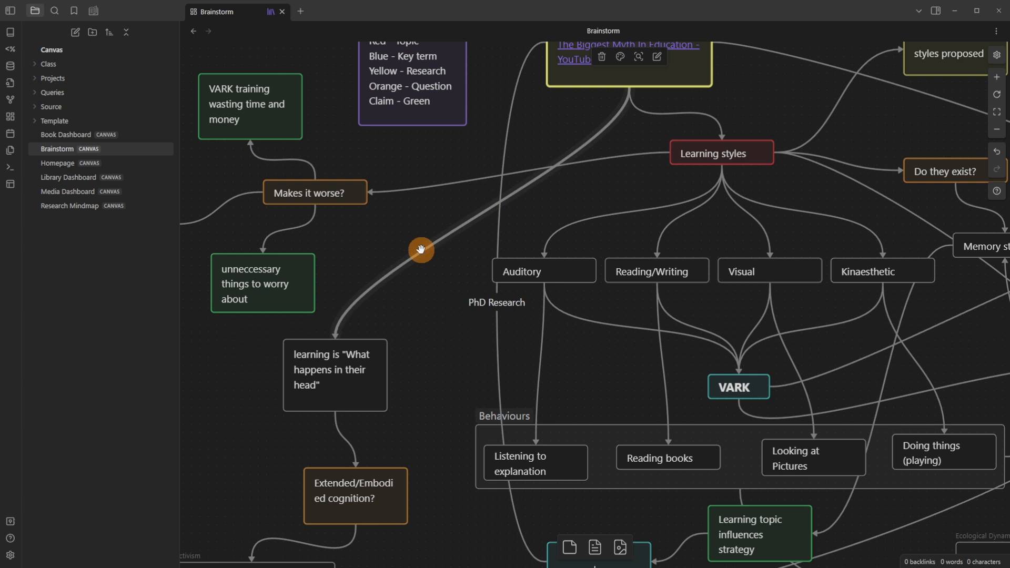
drag(421, 249, 523, 332)
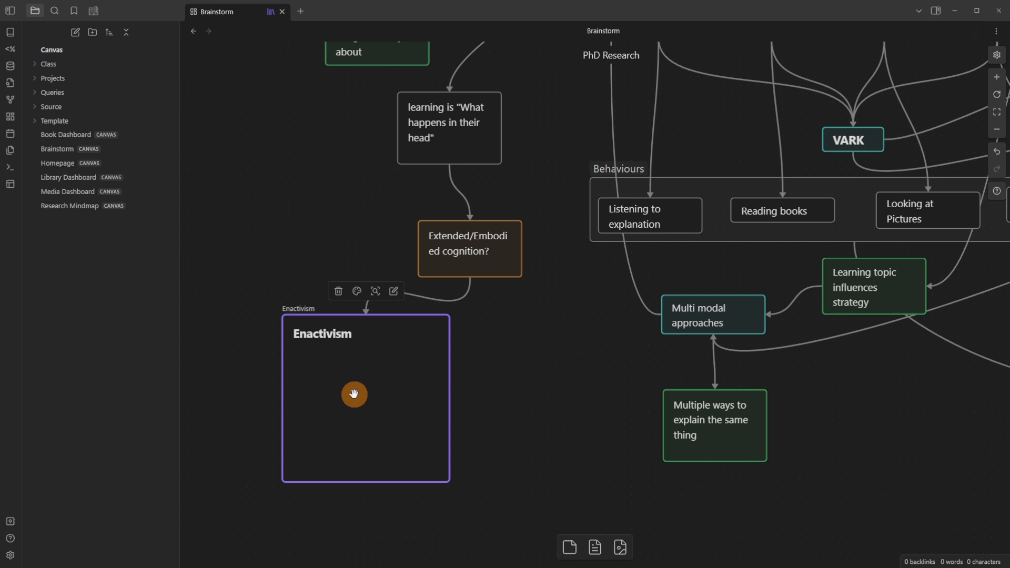
mouse_move(350, 355)
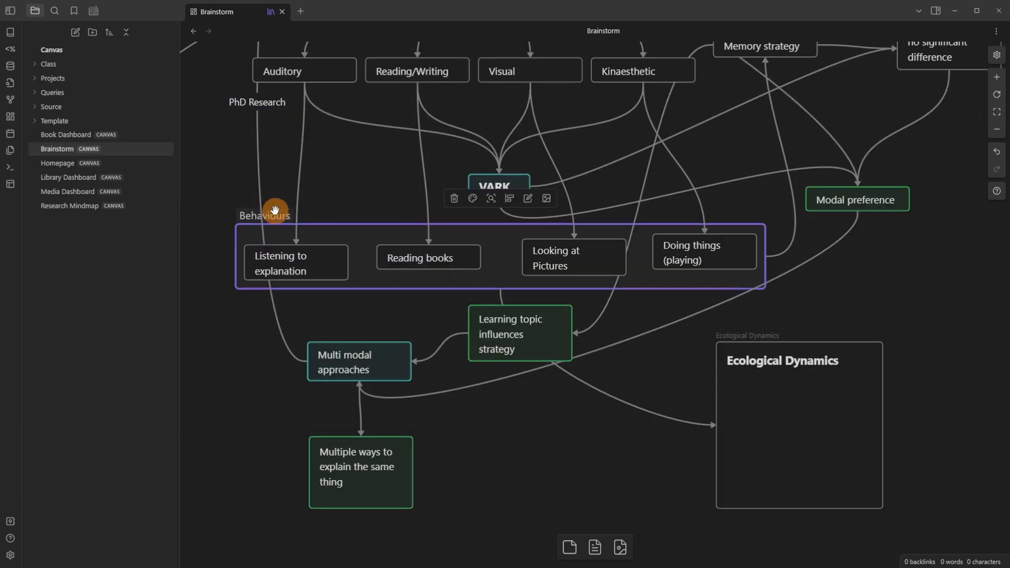
mouse_move(283, 208)
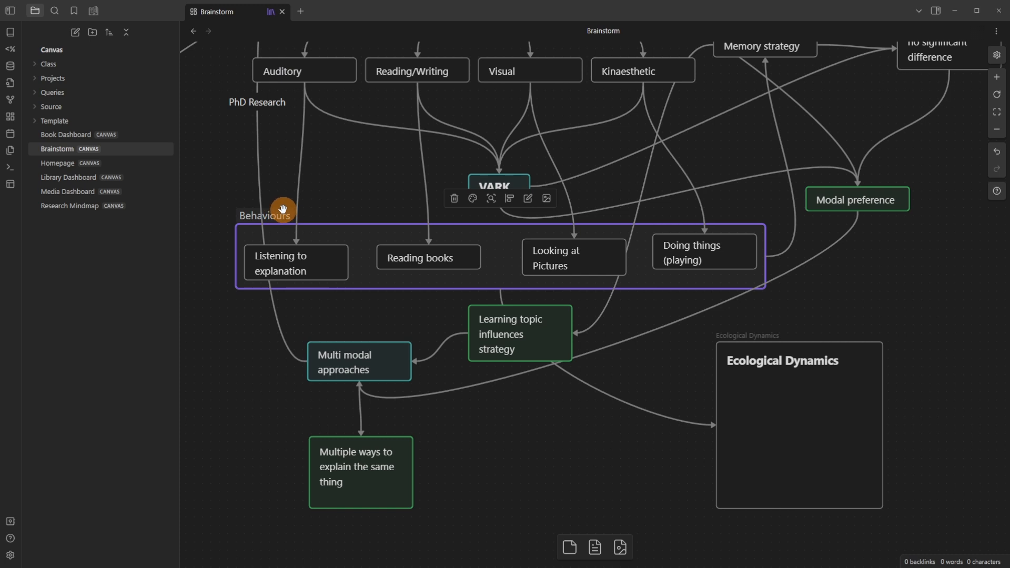
mouse_move(576, 301)
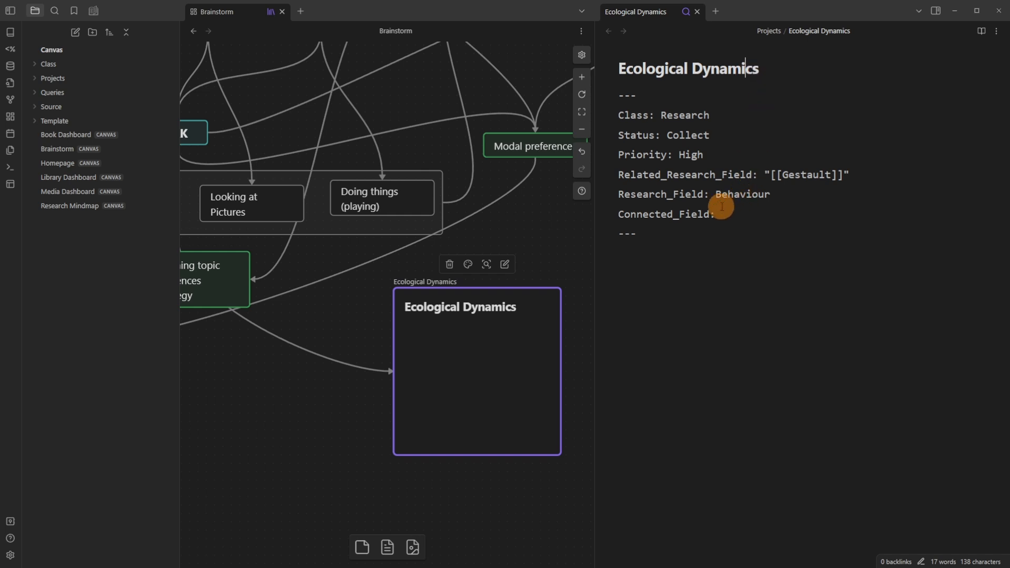
mouse_move(542, 244)
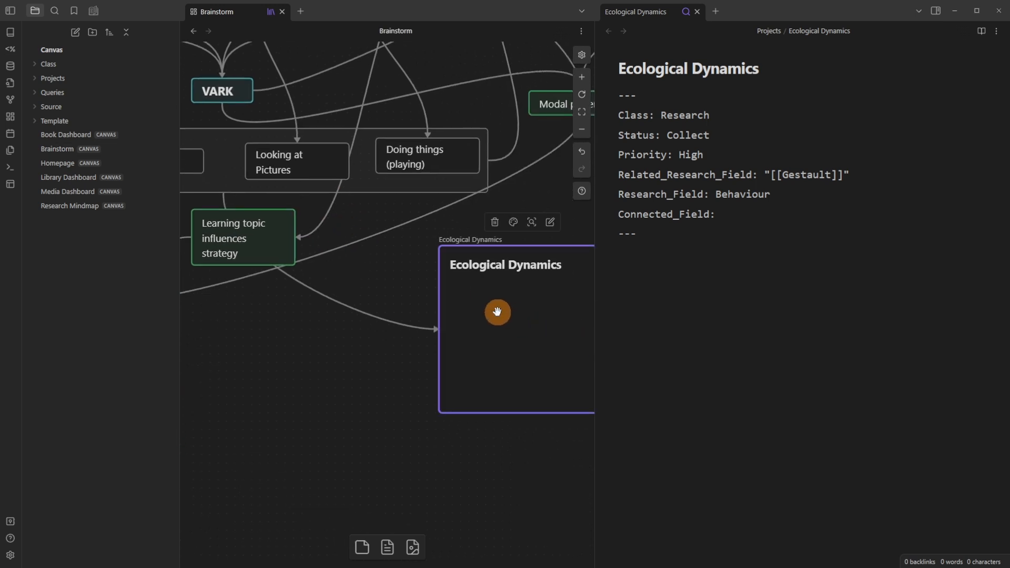
mouse_move(599, 181)
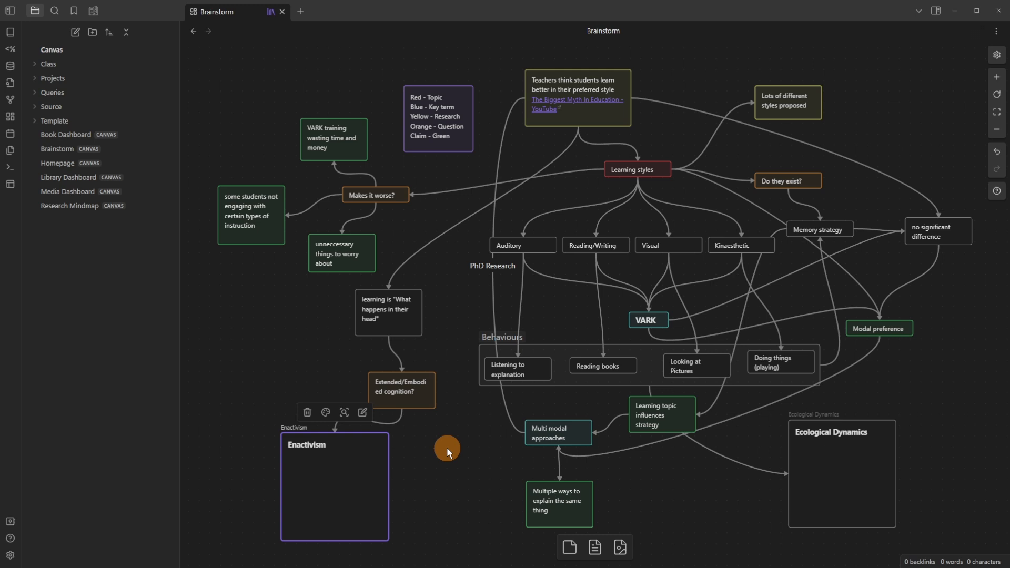
Step: Show the Homepage canvas with Ecological Dynamics under Research Projects
click(57, 163)
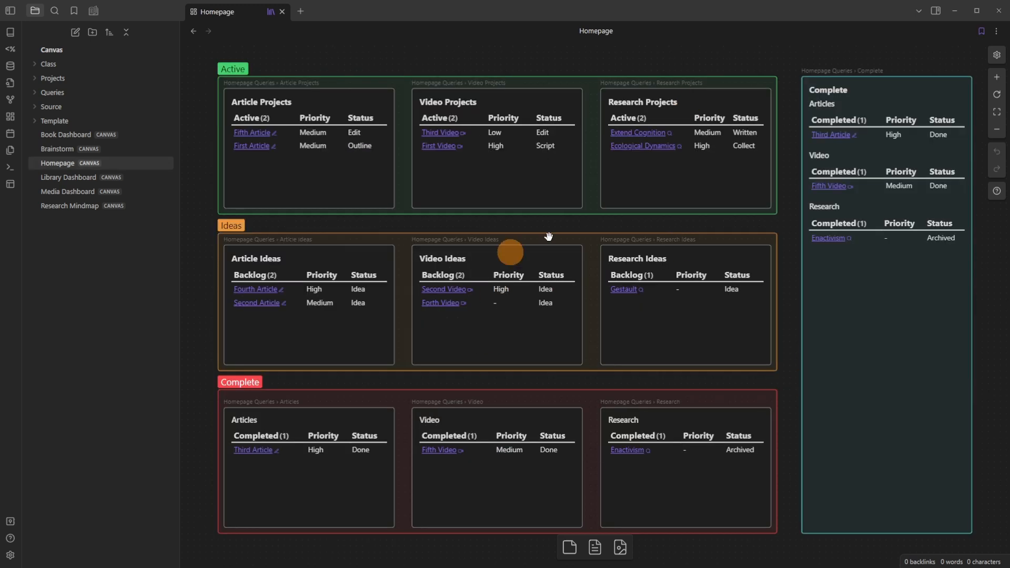
mouse_move(652, 228)
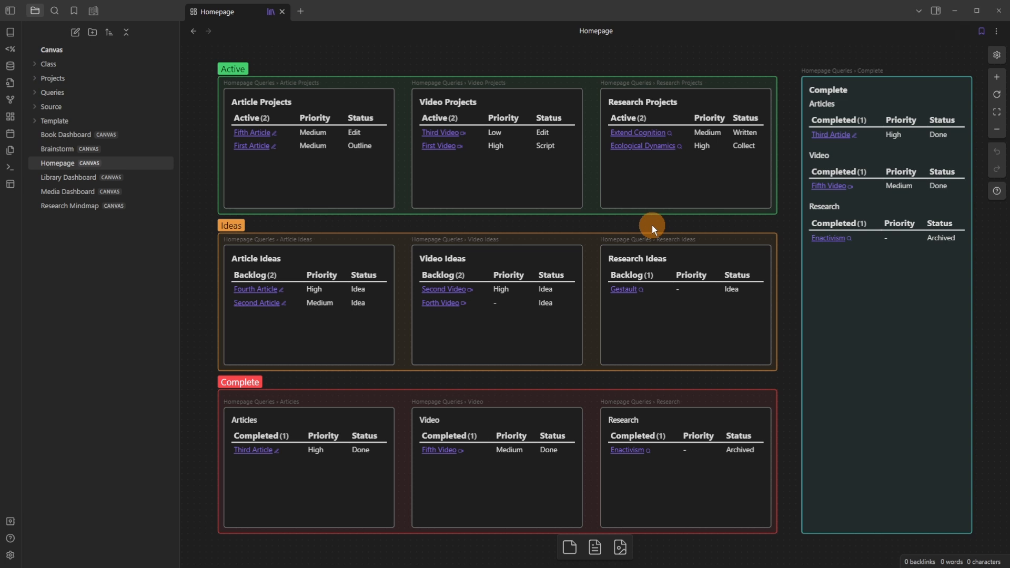